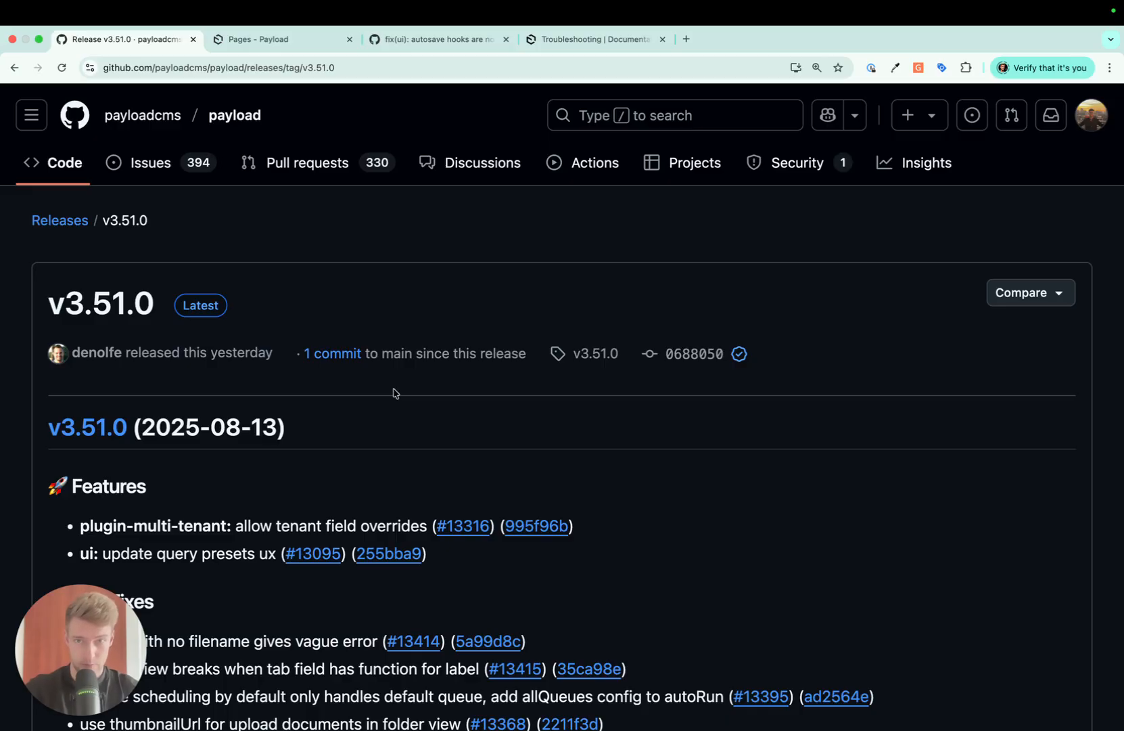
mouse_move(584, 500)
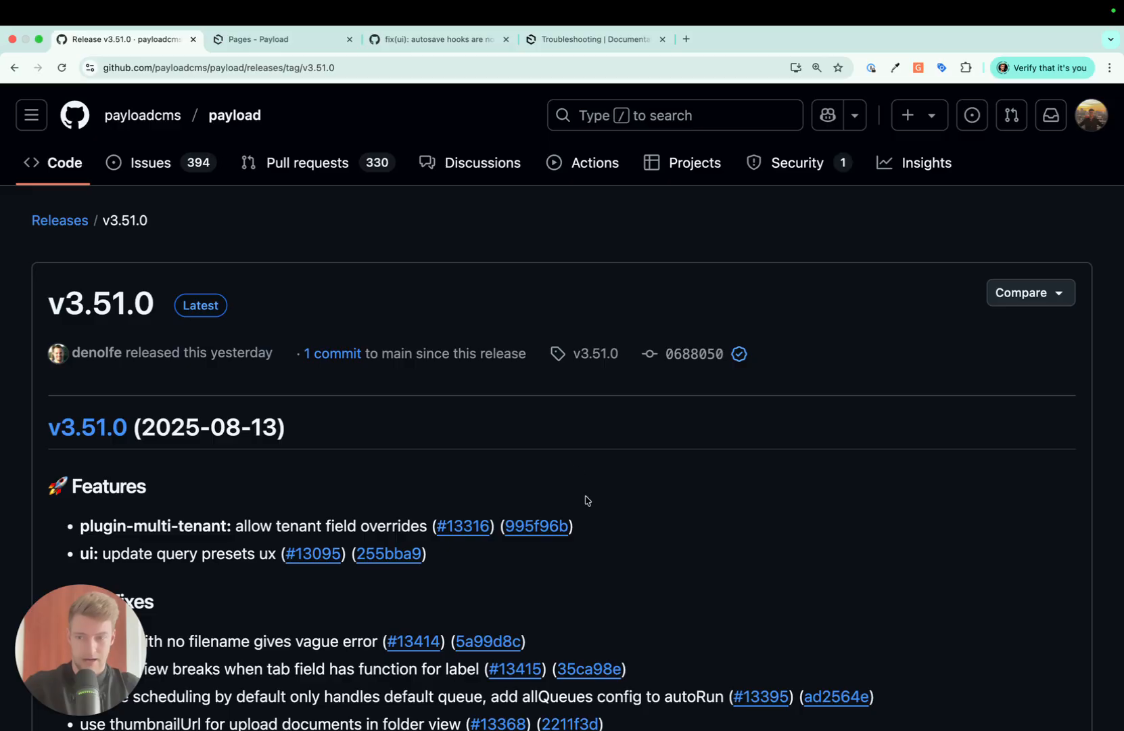
Scroll the v3.51.0 release notes down to the Features and Bug Fixes lists.
scroll("down", 3)
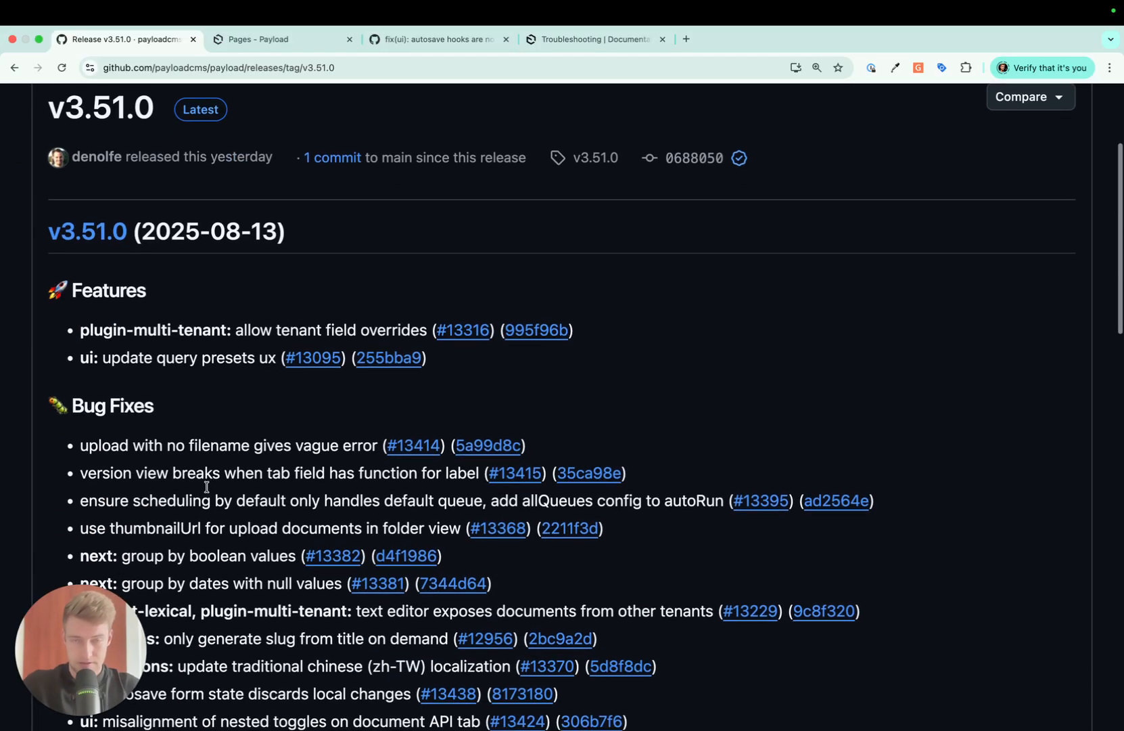
scroll("down", 3)
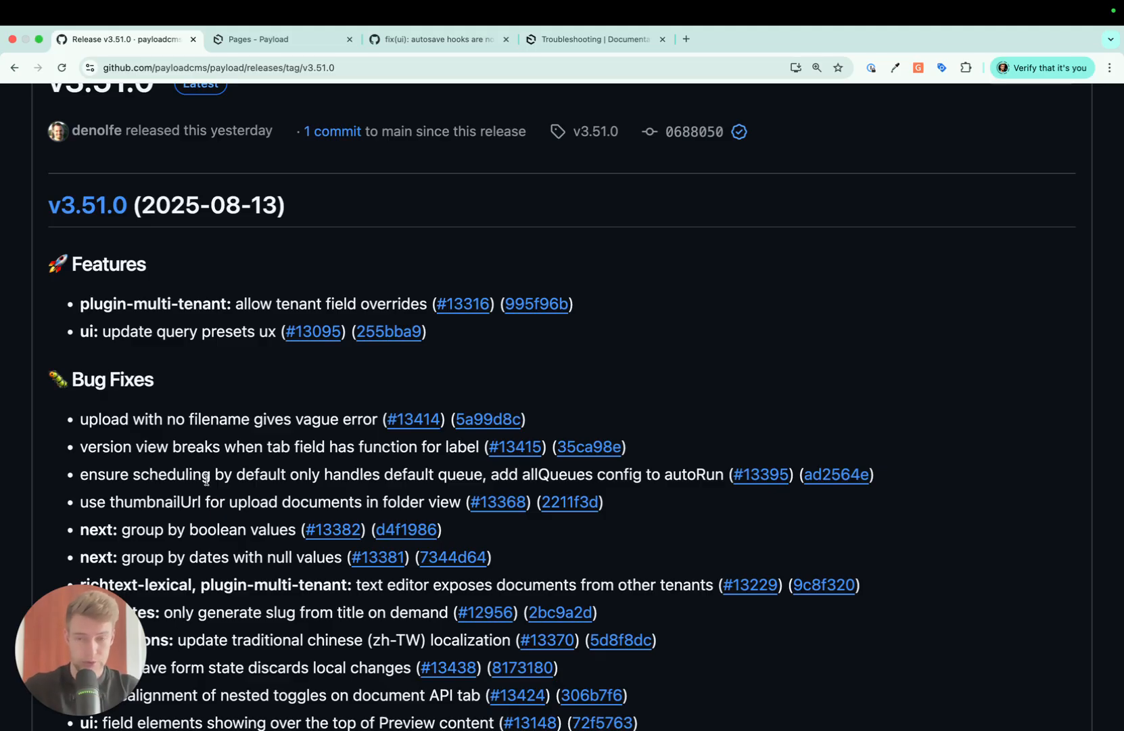
mouse_move(220, 295)
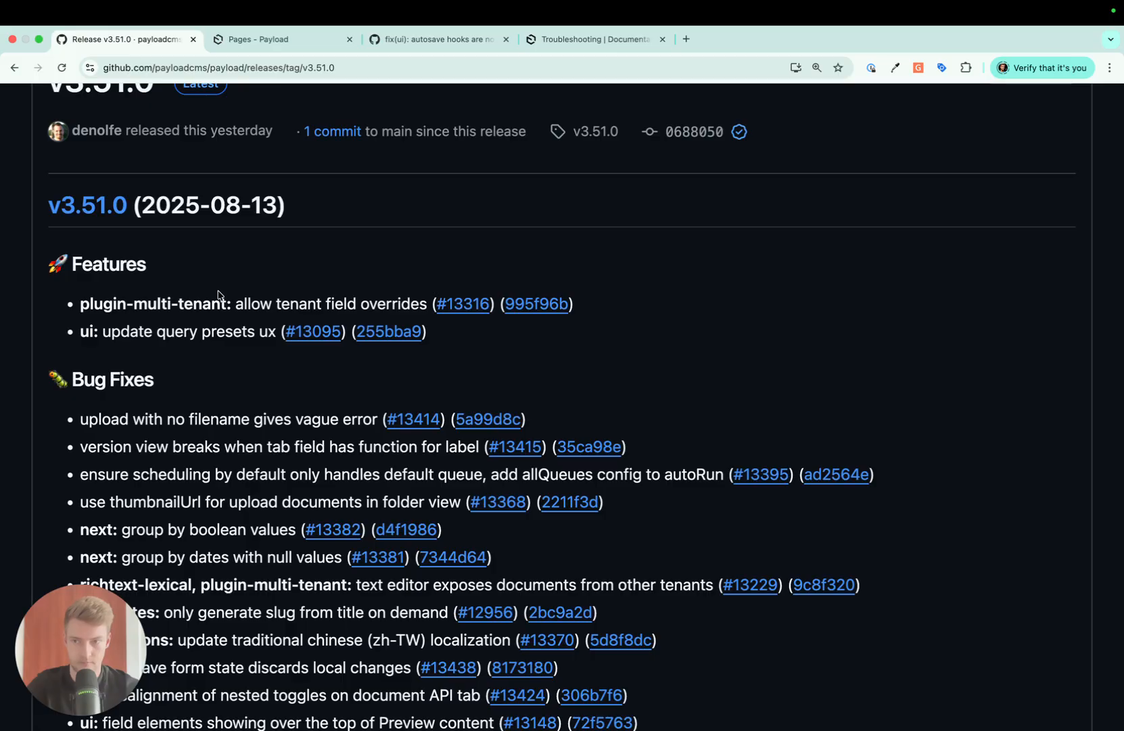
mouse_move(156, 345)
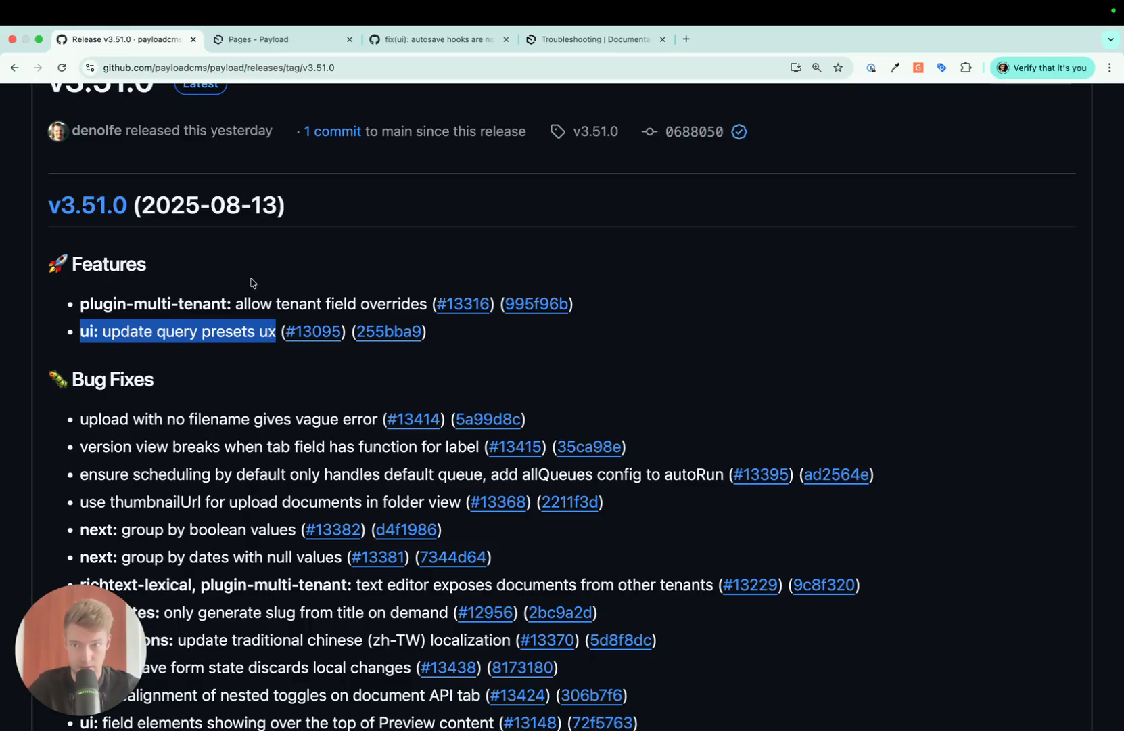
mouse_move(463, 303)
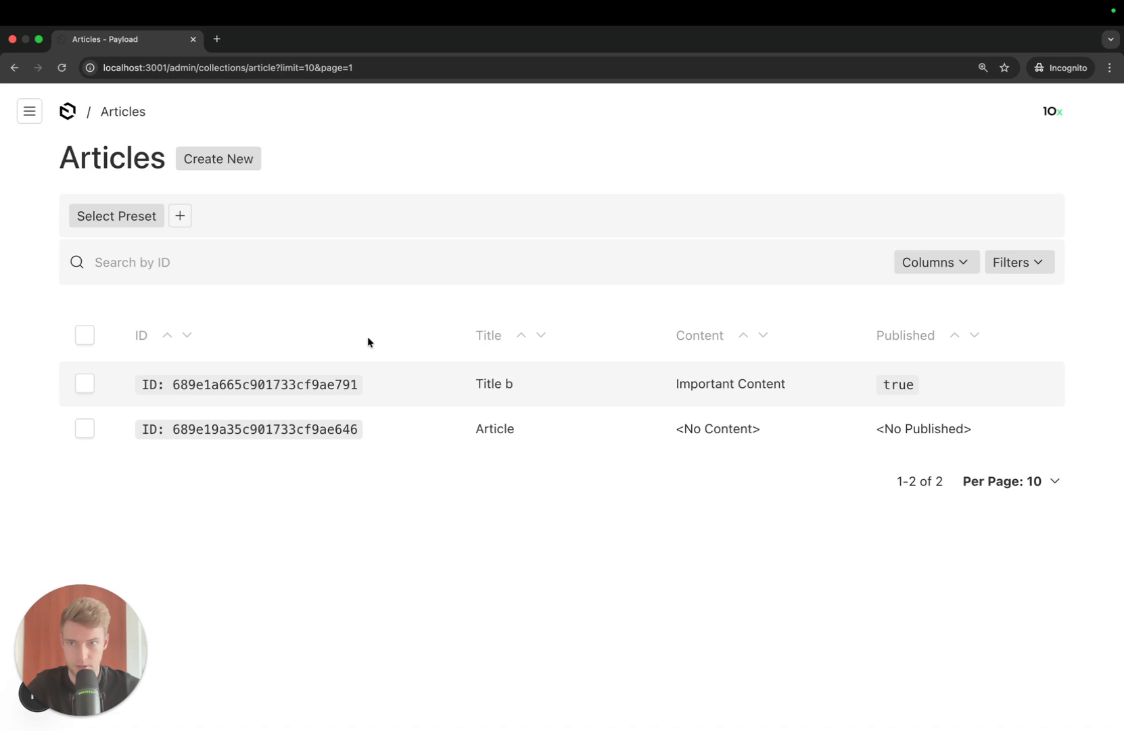
mouse_move(477, 131)
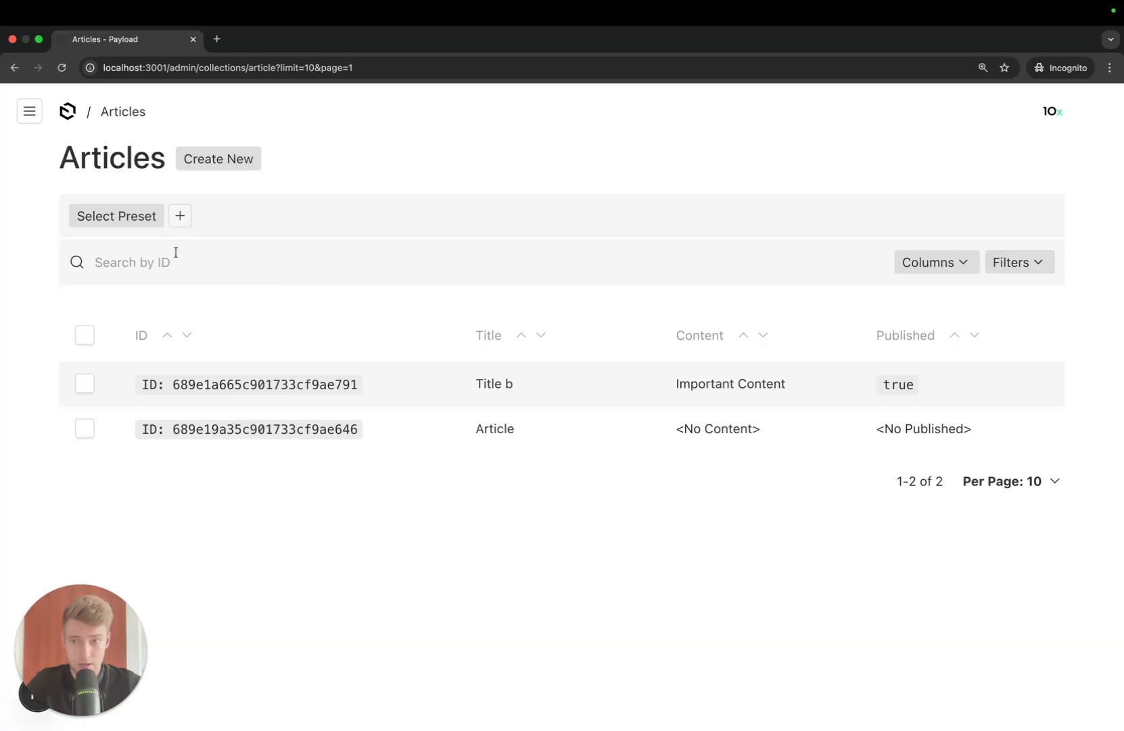
mouse_move(930, 137)
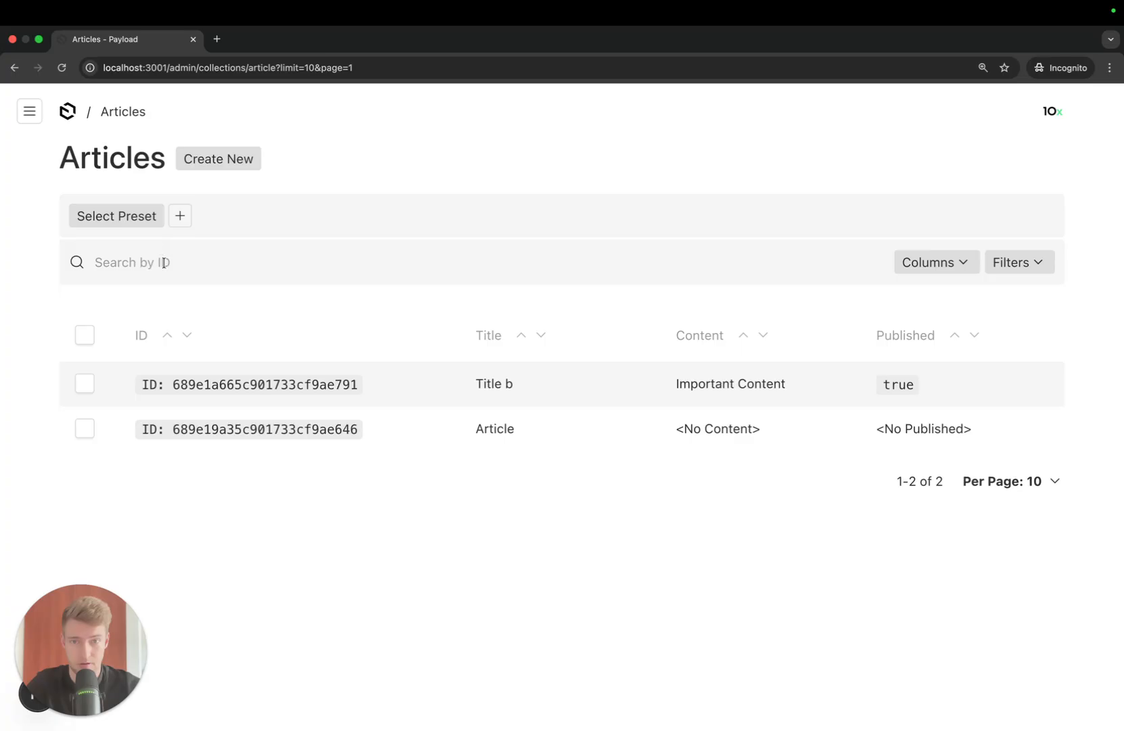
mouse_move(486, 261)
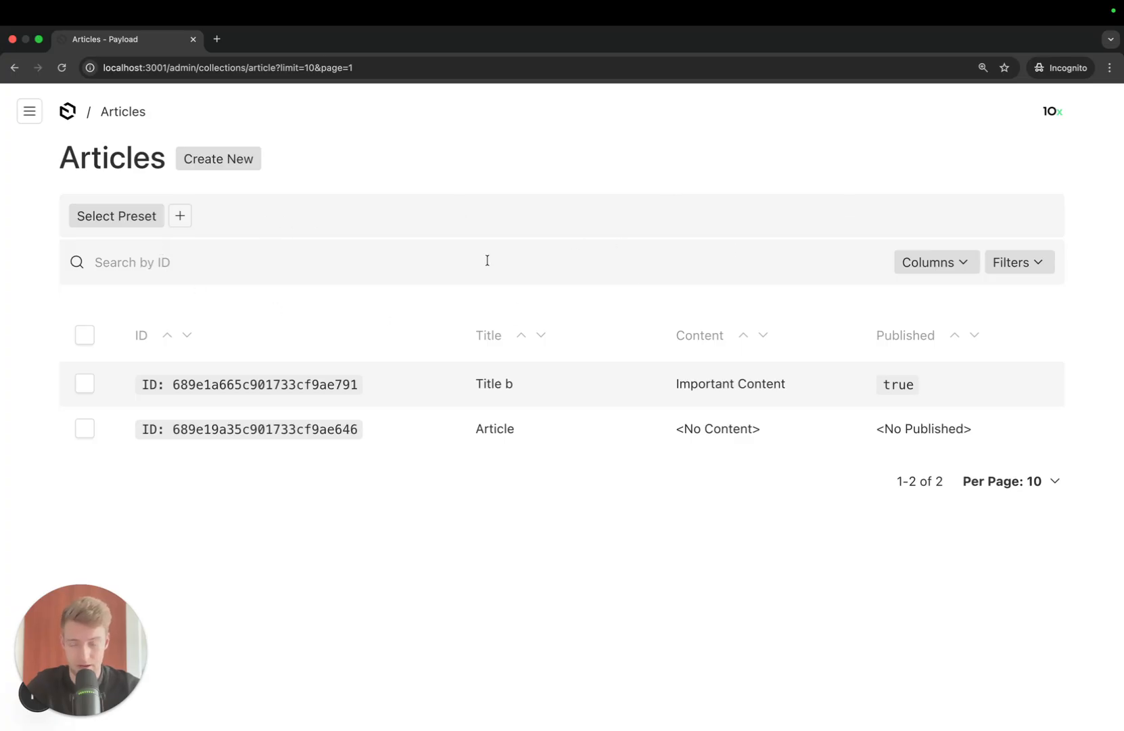
Create and save a new Articles query preset titled 'Published'.
left_click(180, 215)
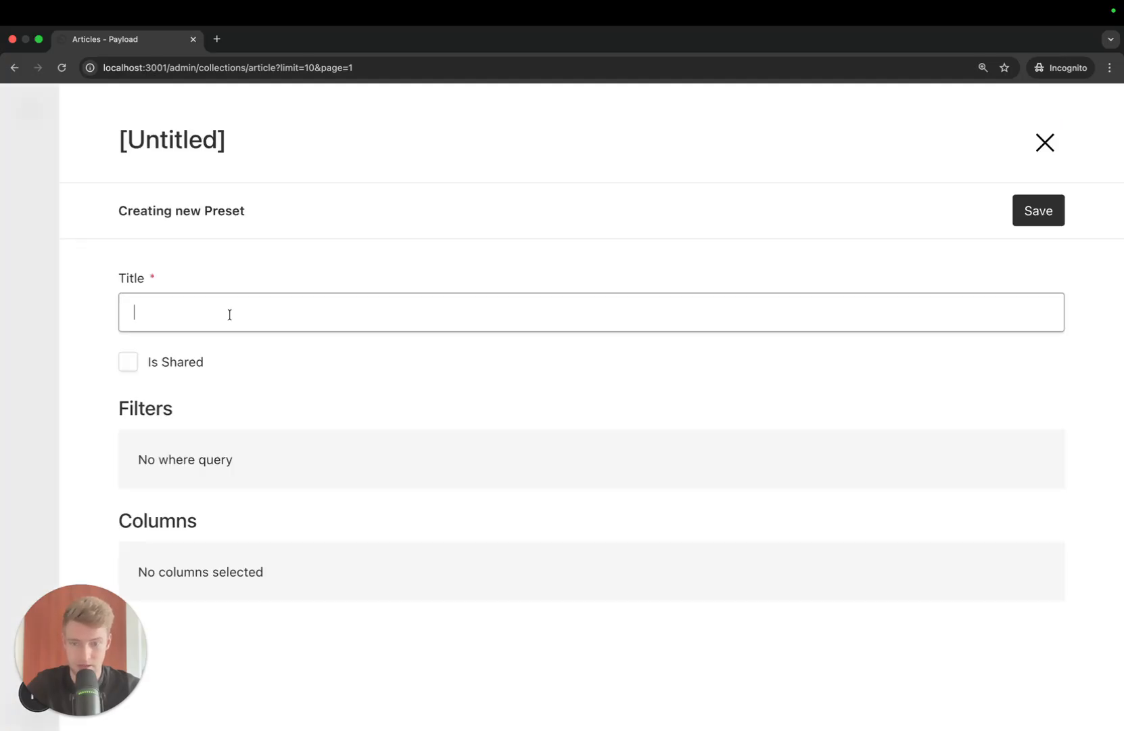
type("Publ")
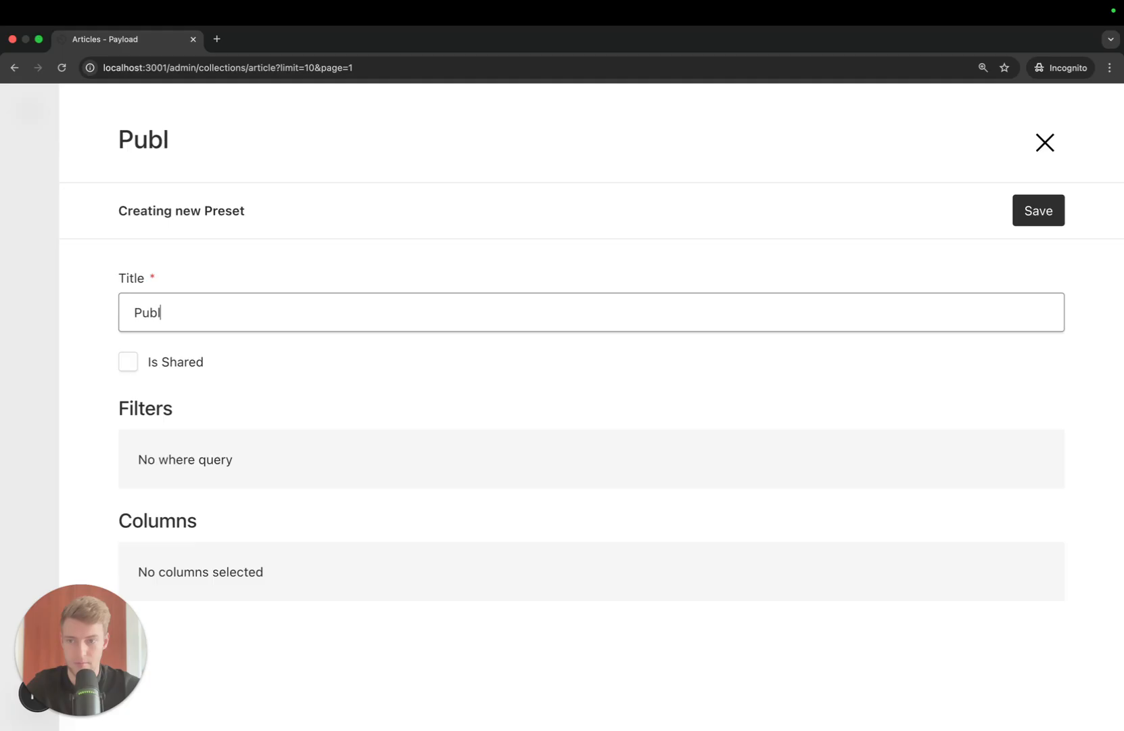
type("ished")
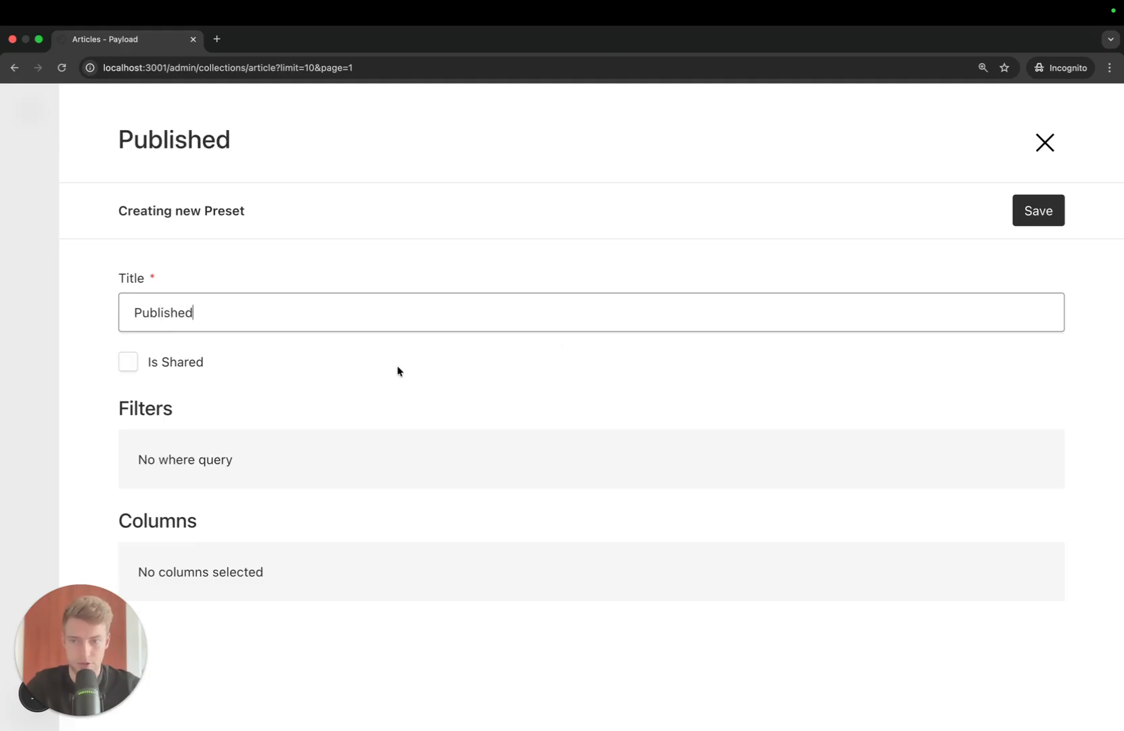
left_click(1038, 211)
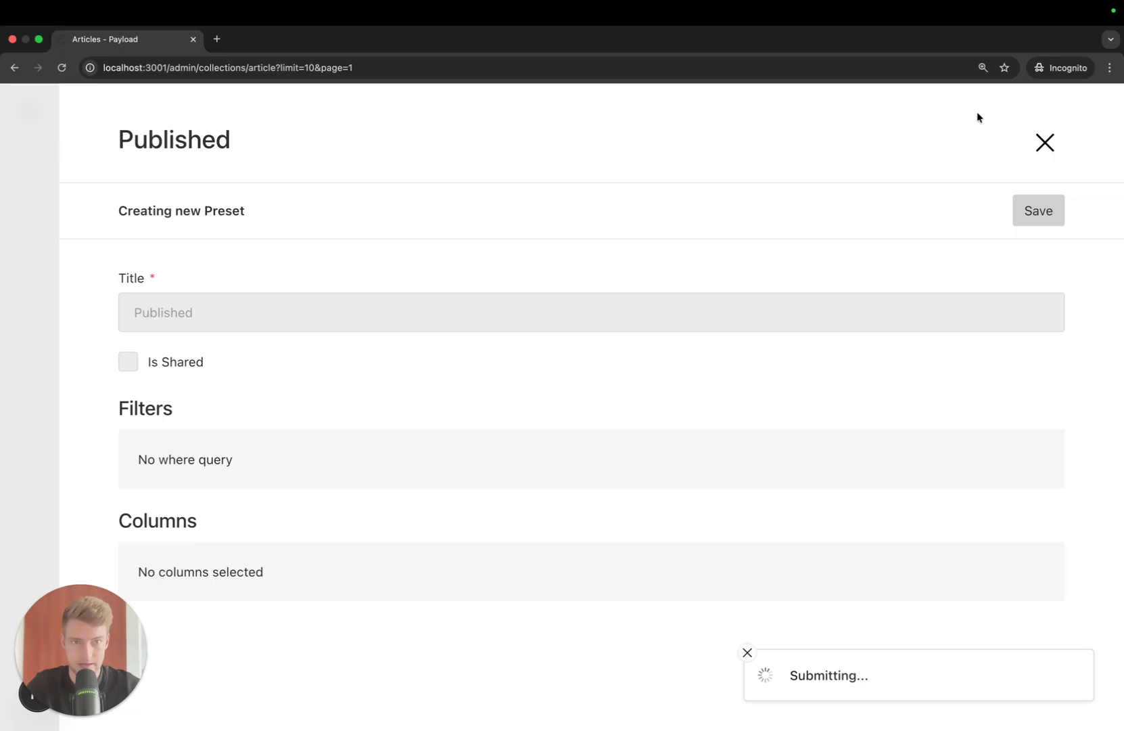
left_click(1037, 211)
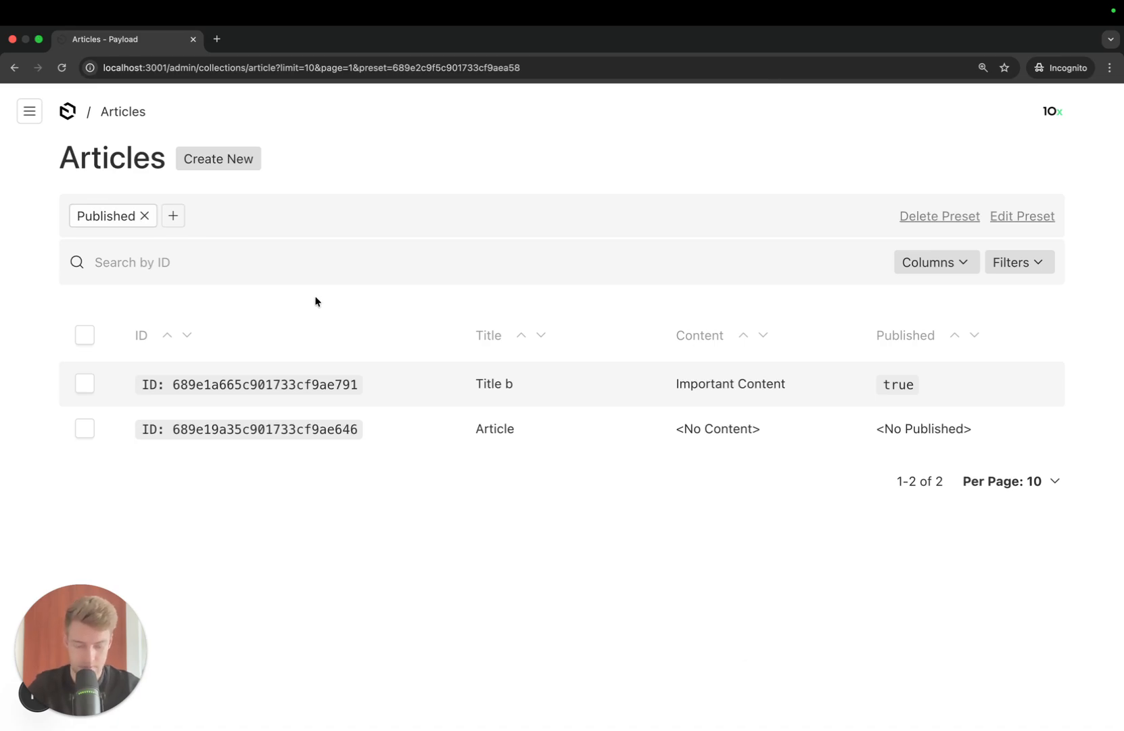
mouse_move(545, 335)
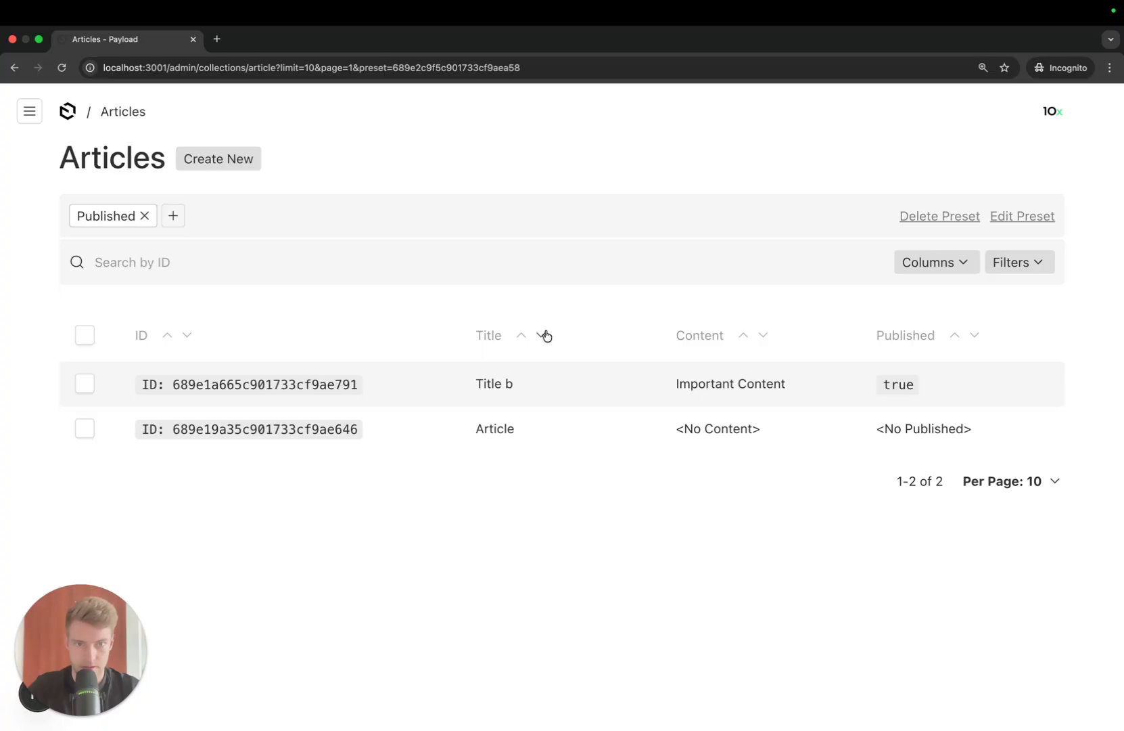
Add a 'Published equals True' filter and save it into the Published preset.
left_click(1018, 262)
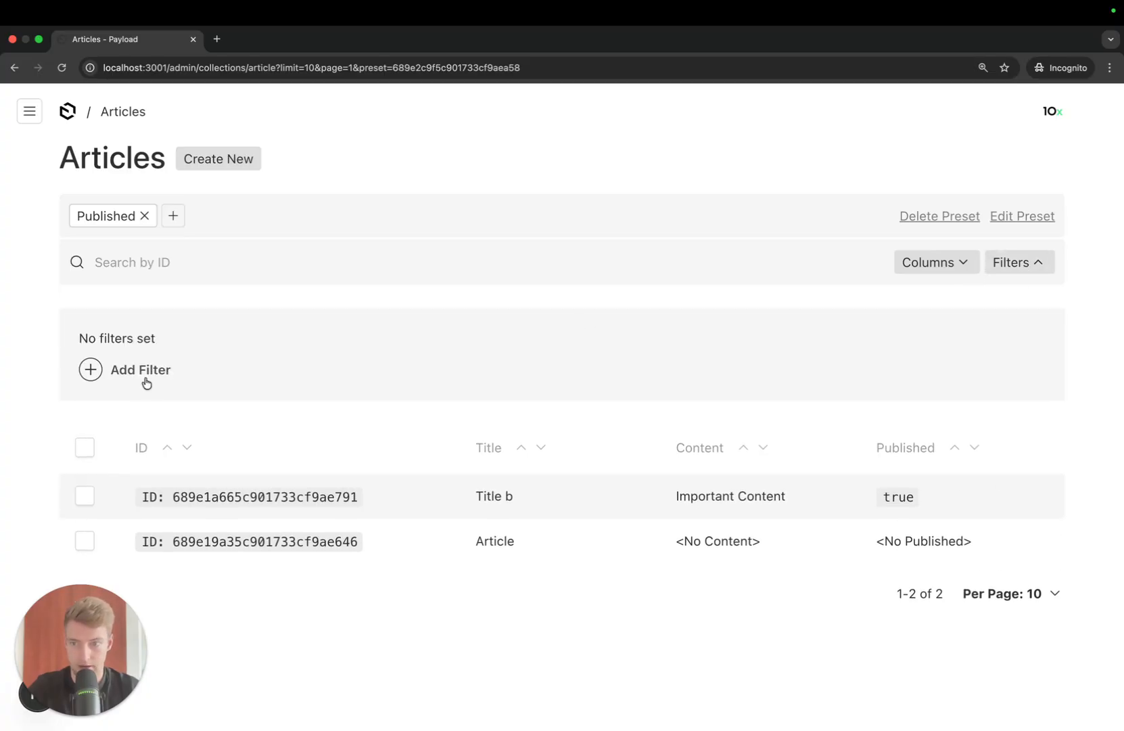
left_click(140, 369)
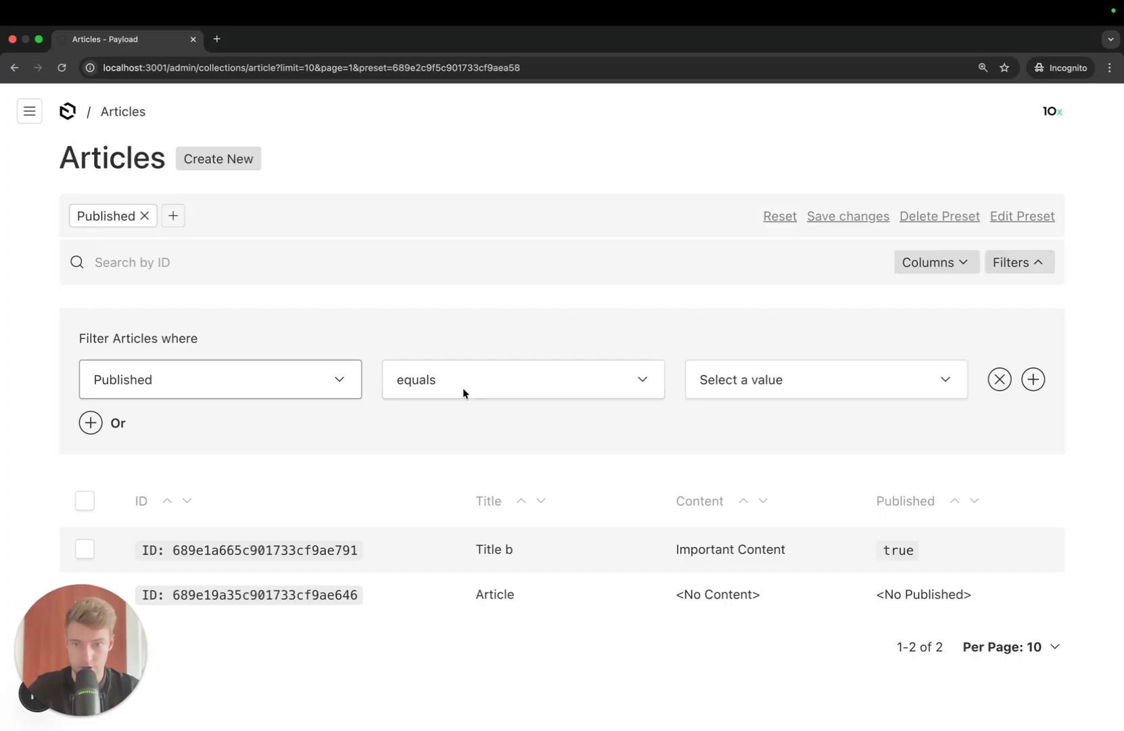
left_click(823, 380)
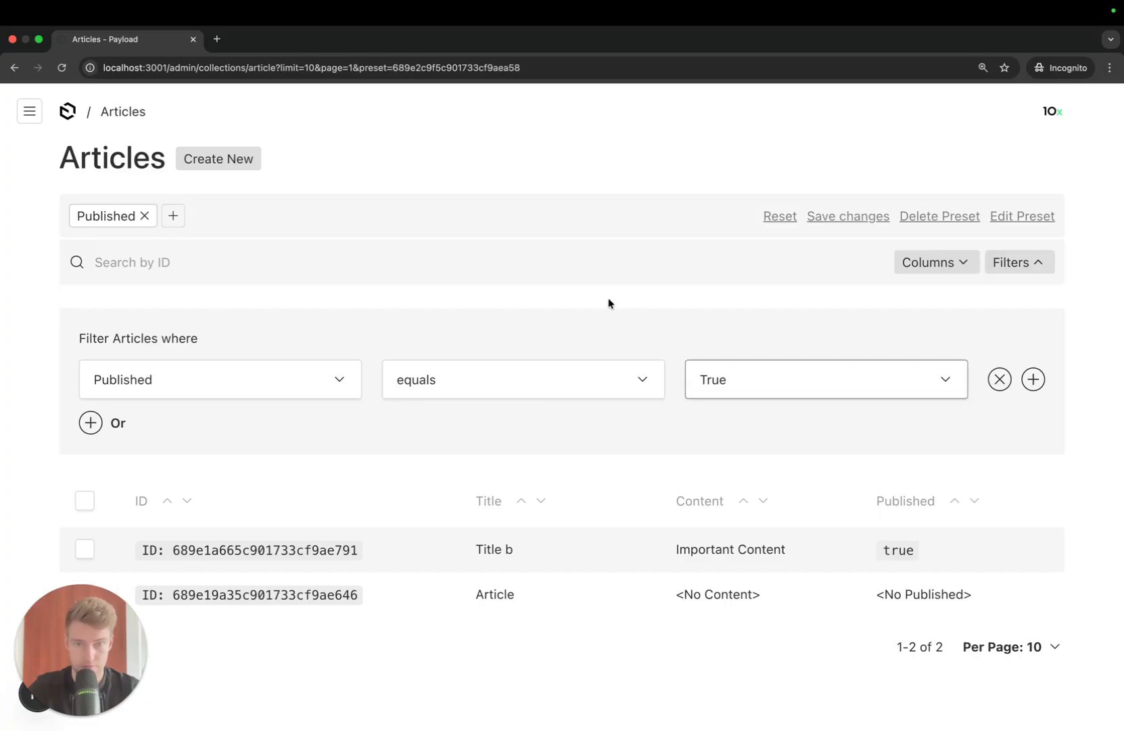
left_click(847, 216)
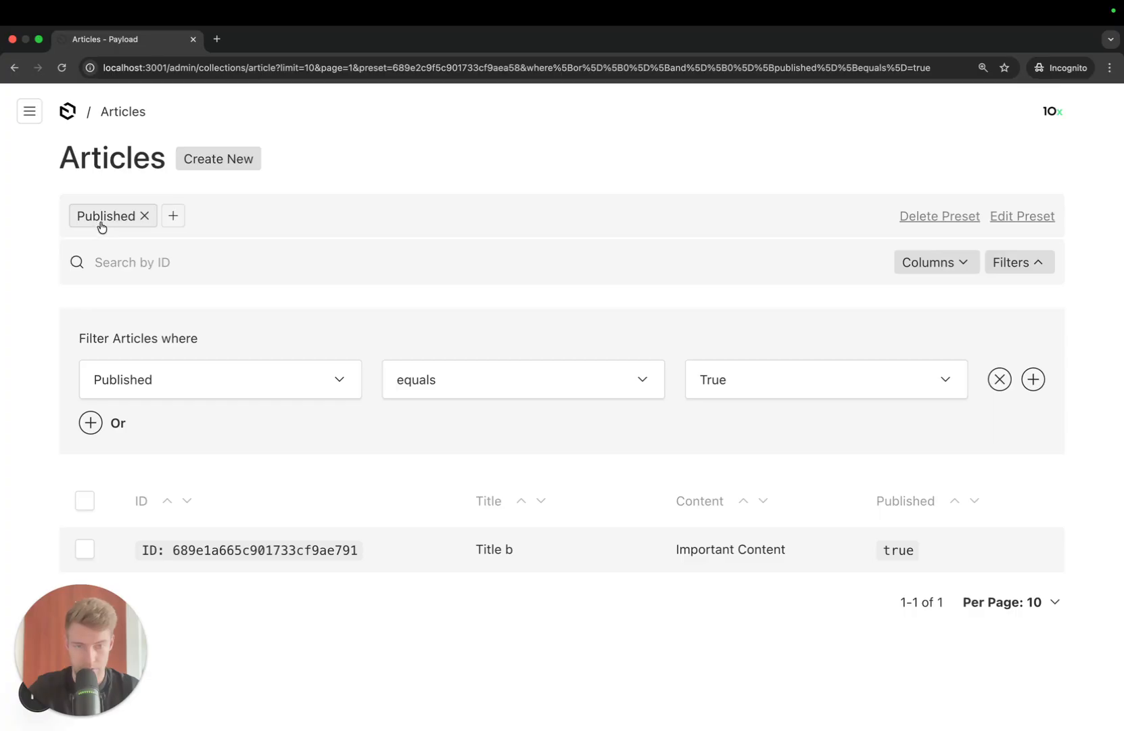
mouse_move(565, 206)
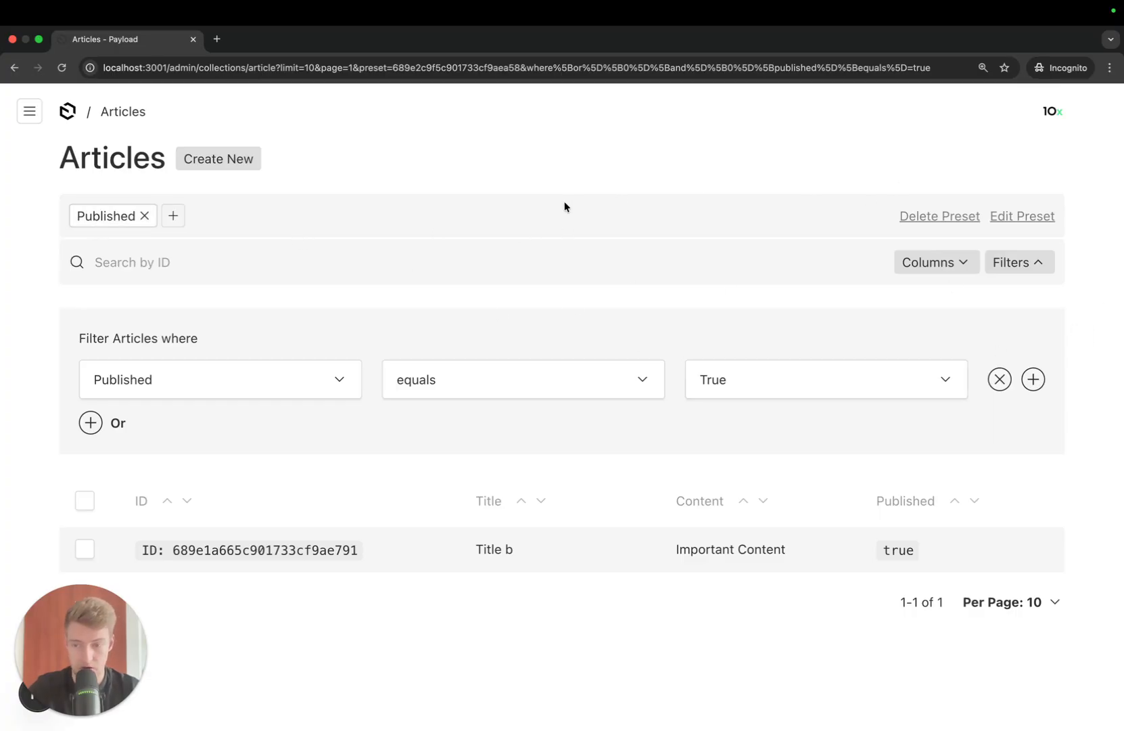
mouse_move(421, 400)
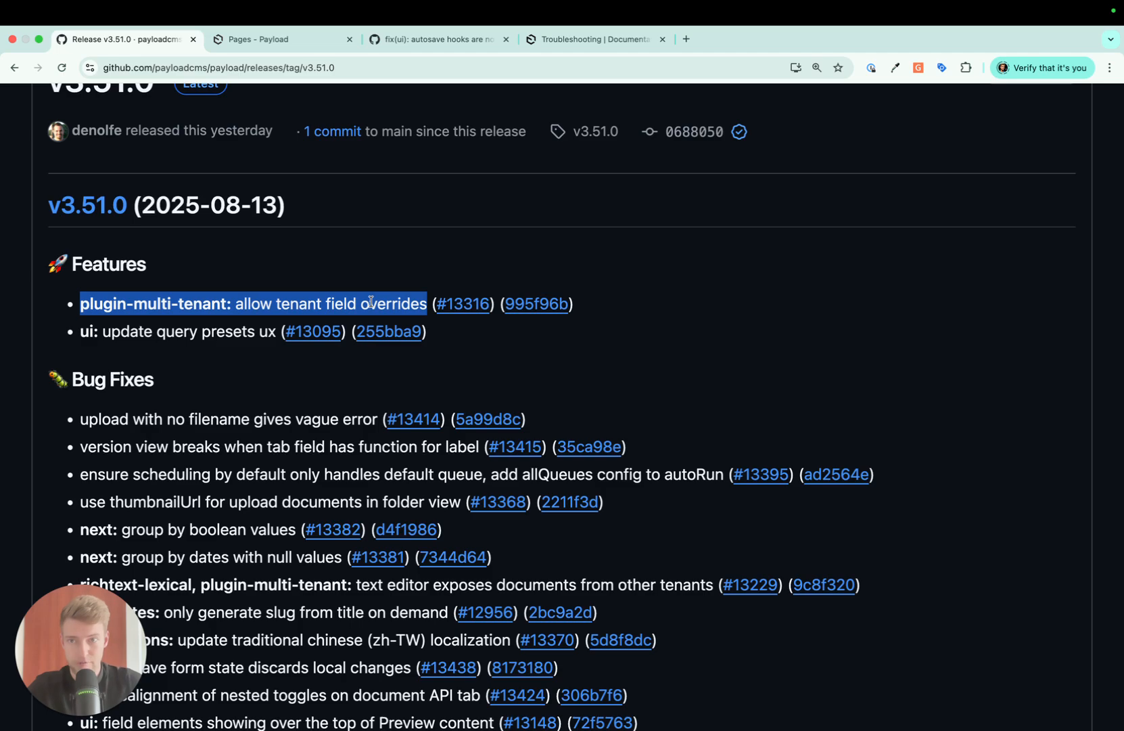
mouse_move(390, 260)
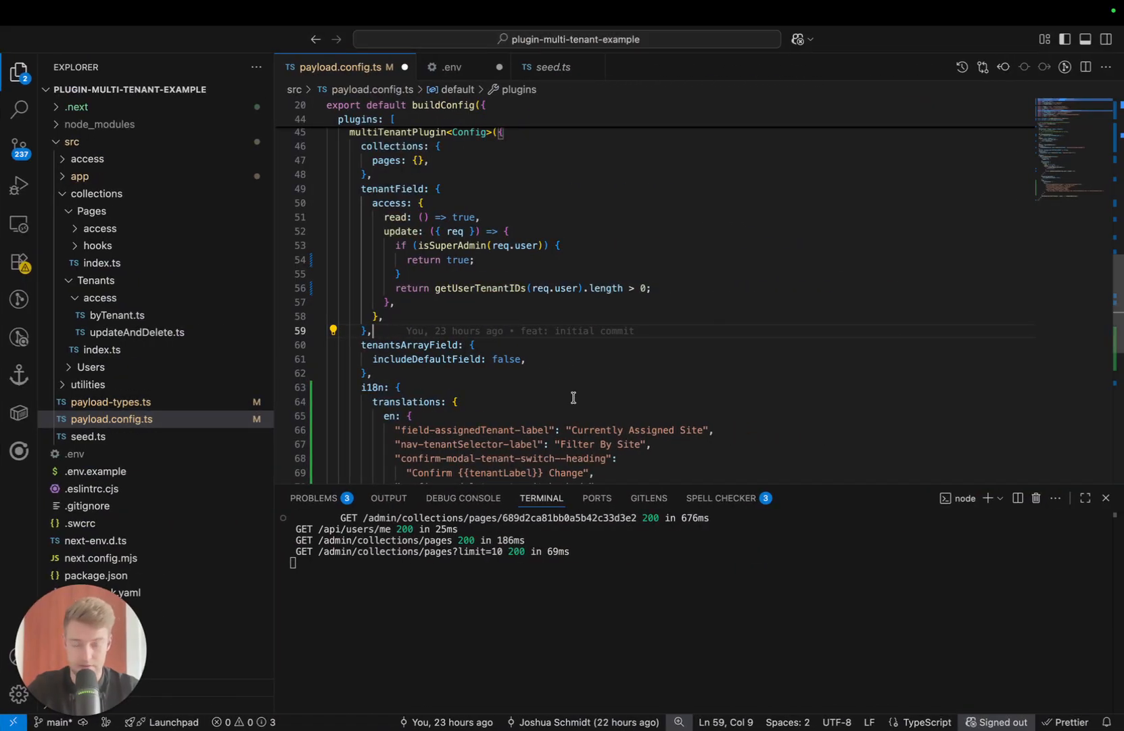
Highlight the i18n English labels for the tenant selector and switch-confirmation dialog in payload.config.ts.
scroll("down", 3)
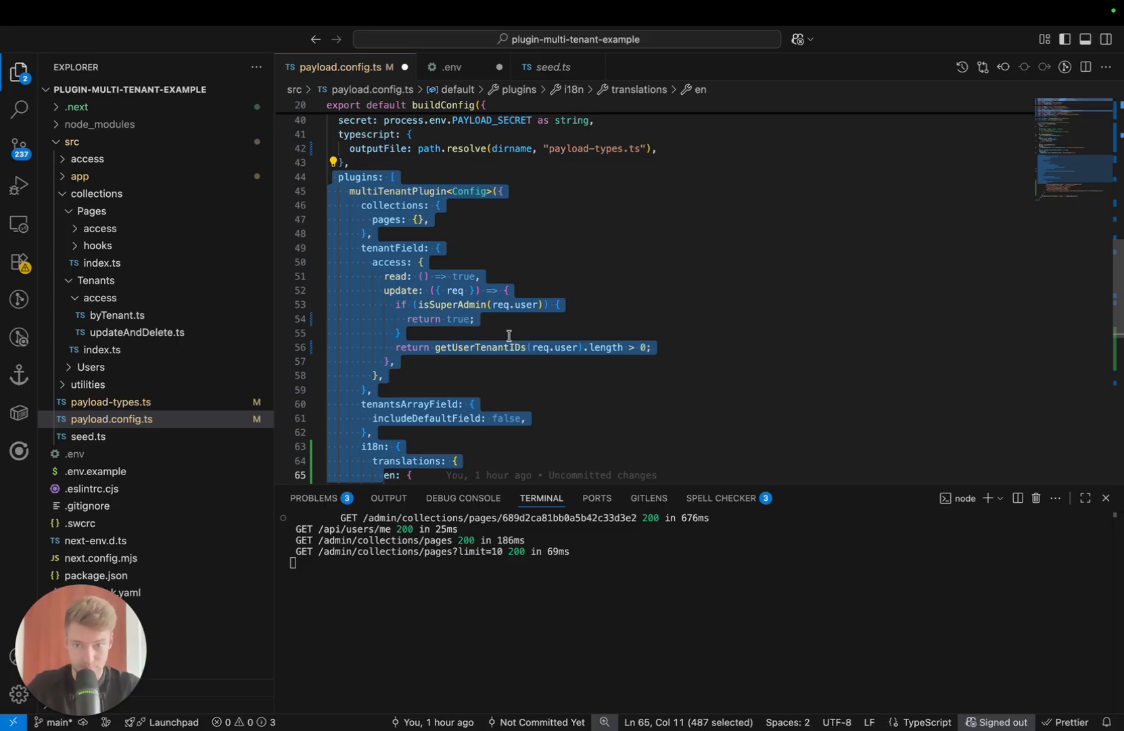
scroll("down", 3)
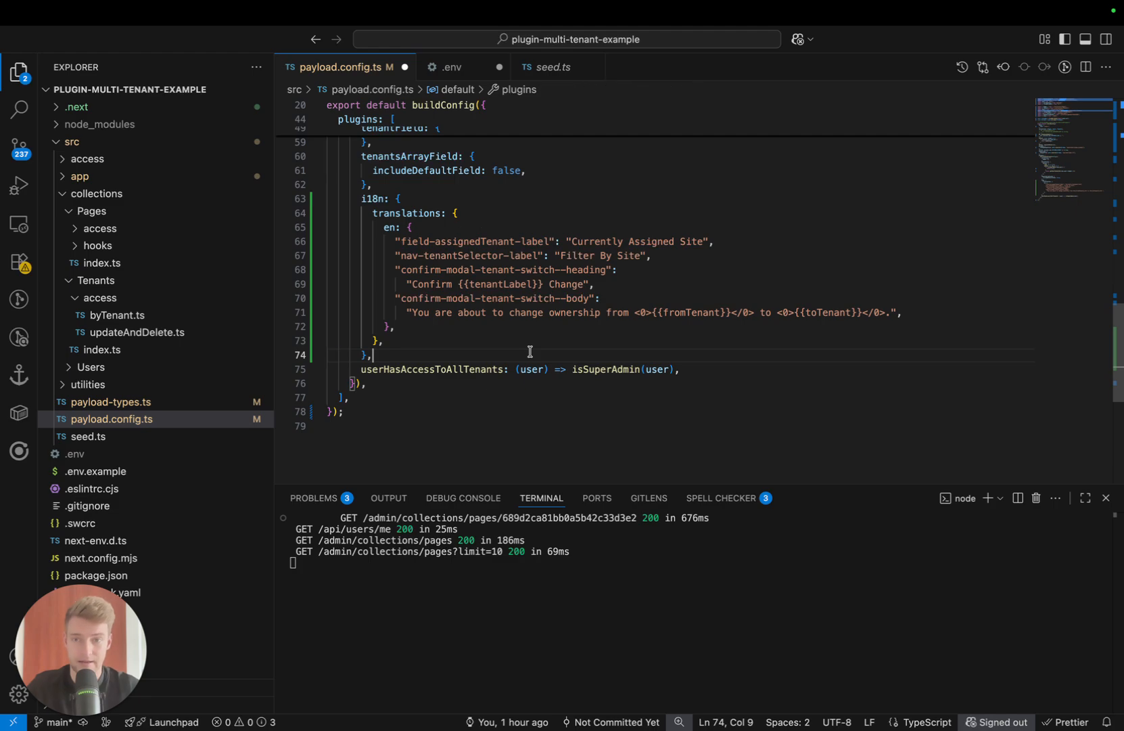
left_click_drag(361, 199, 395, 326)
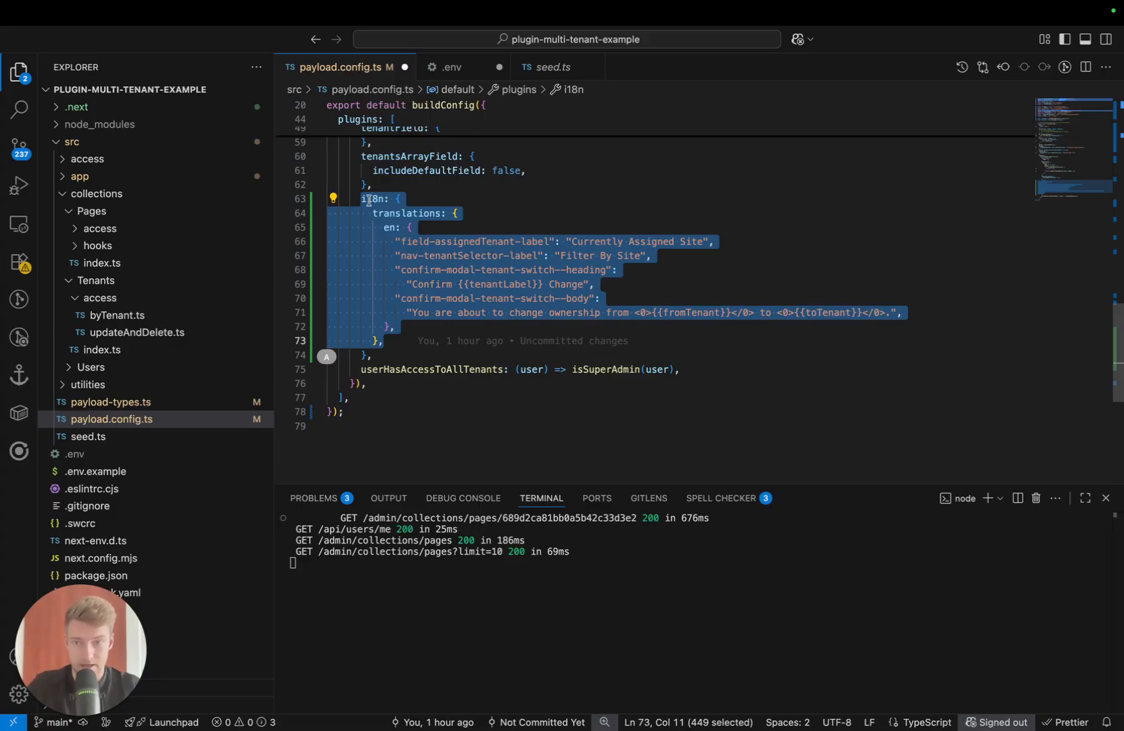
left_click(433, 184)
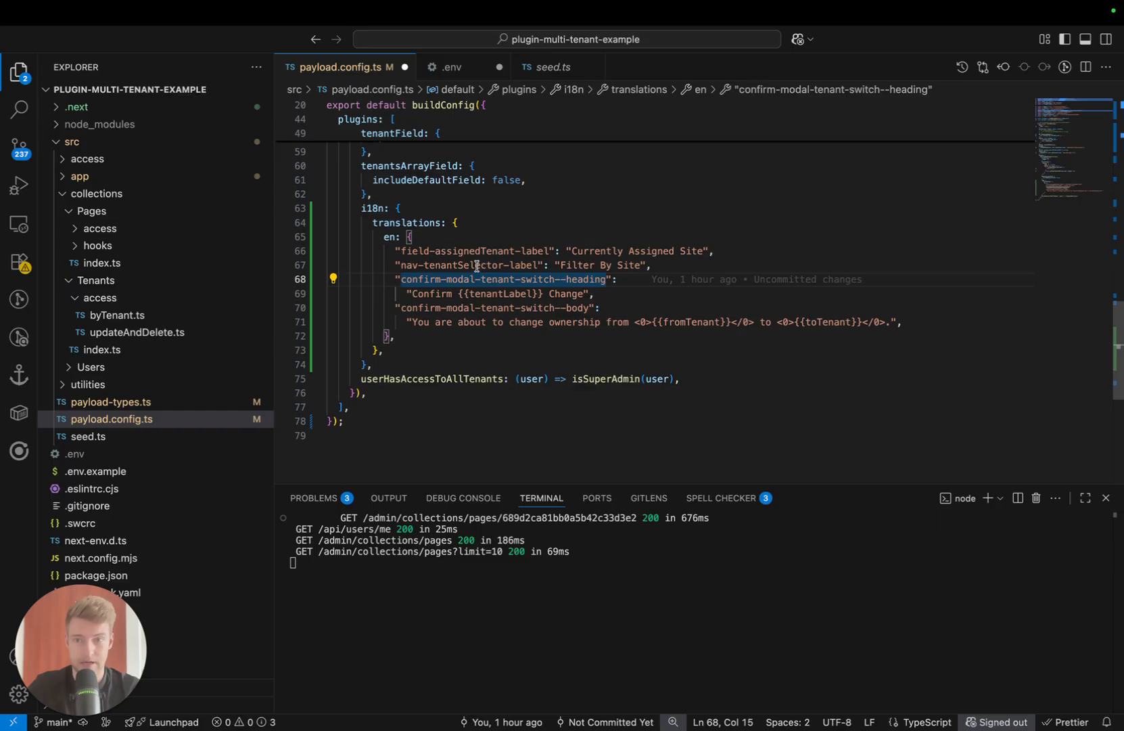
double_click(373, 207)
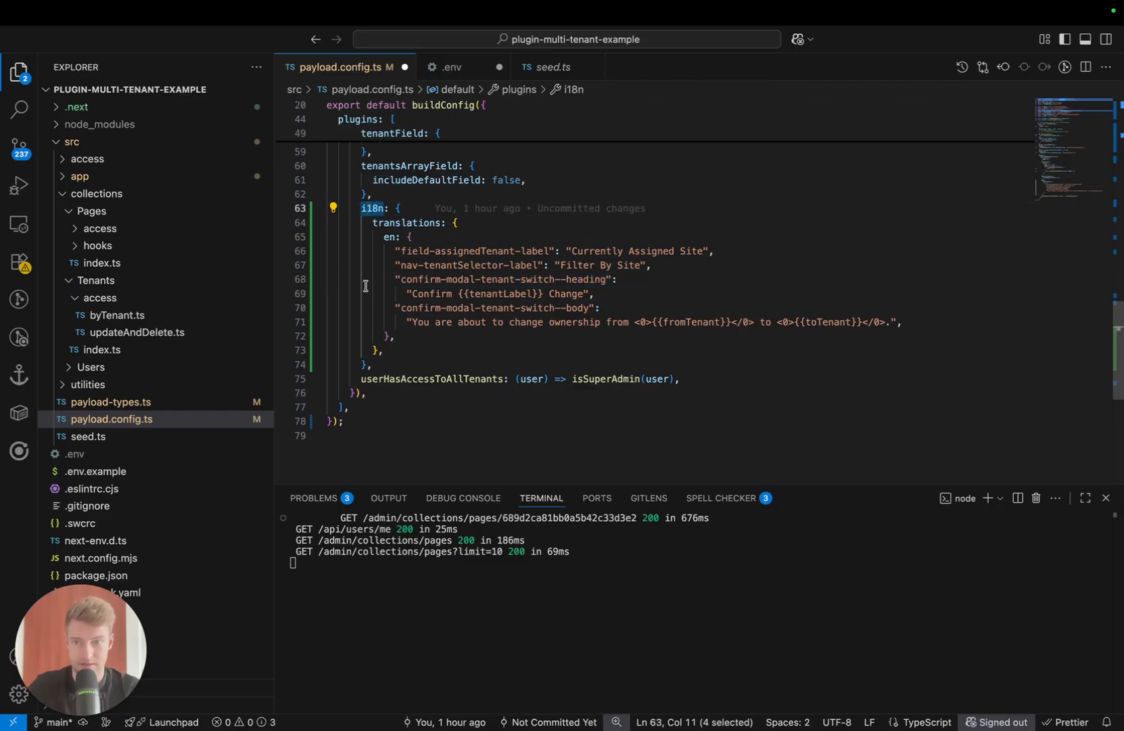
left_click(378, 237)
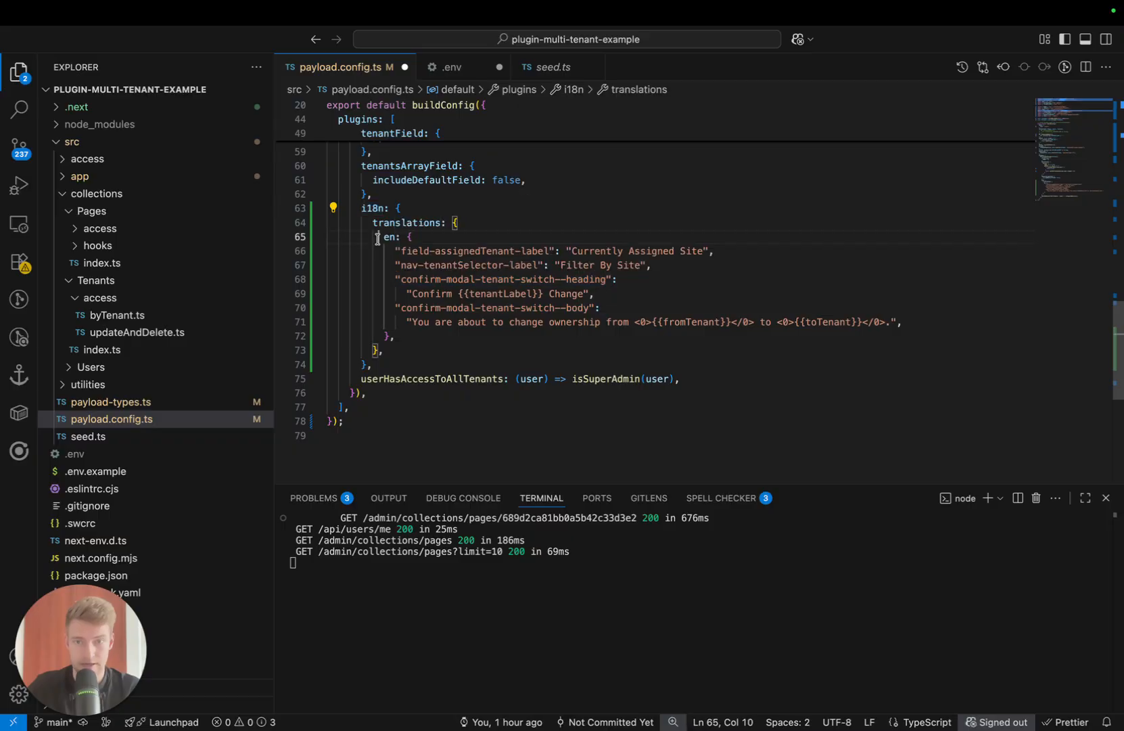
left_click_drag(379, 237, 395, 335)
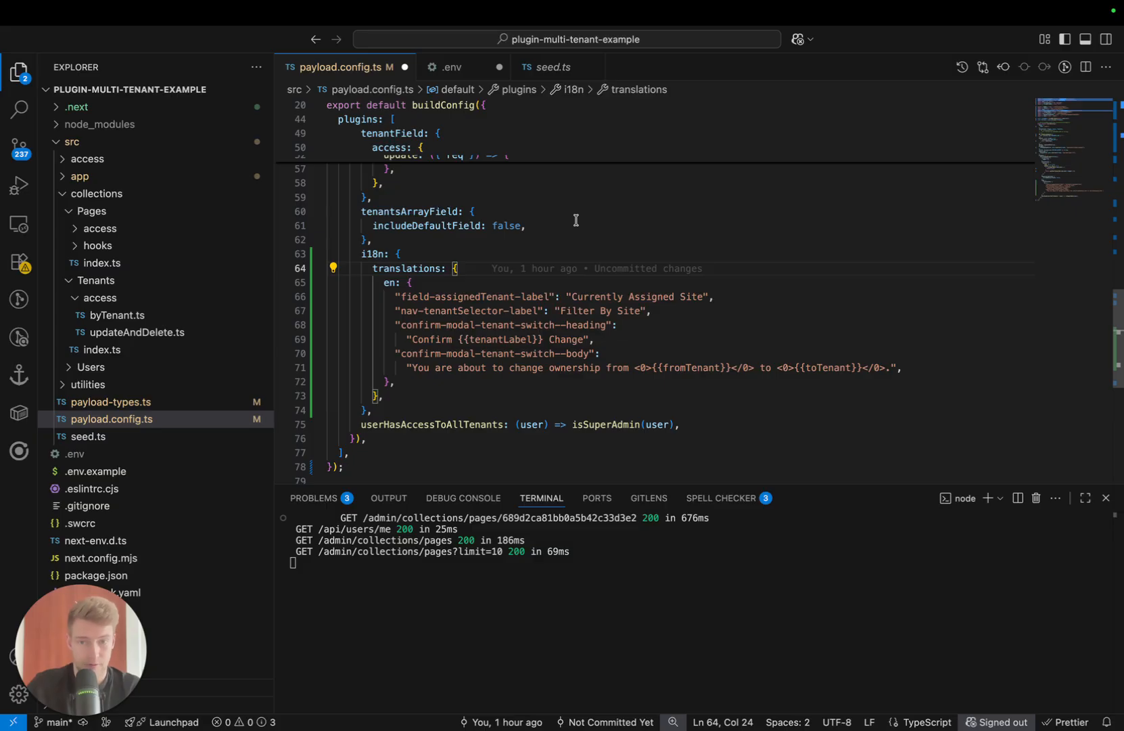
mouse_move(605, 295)
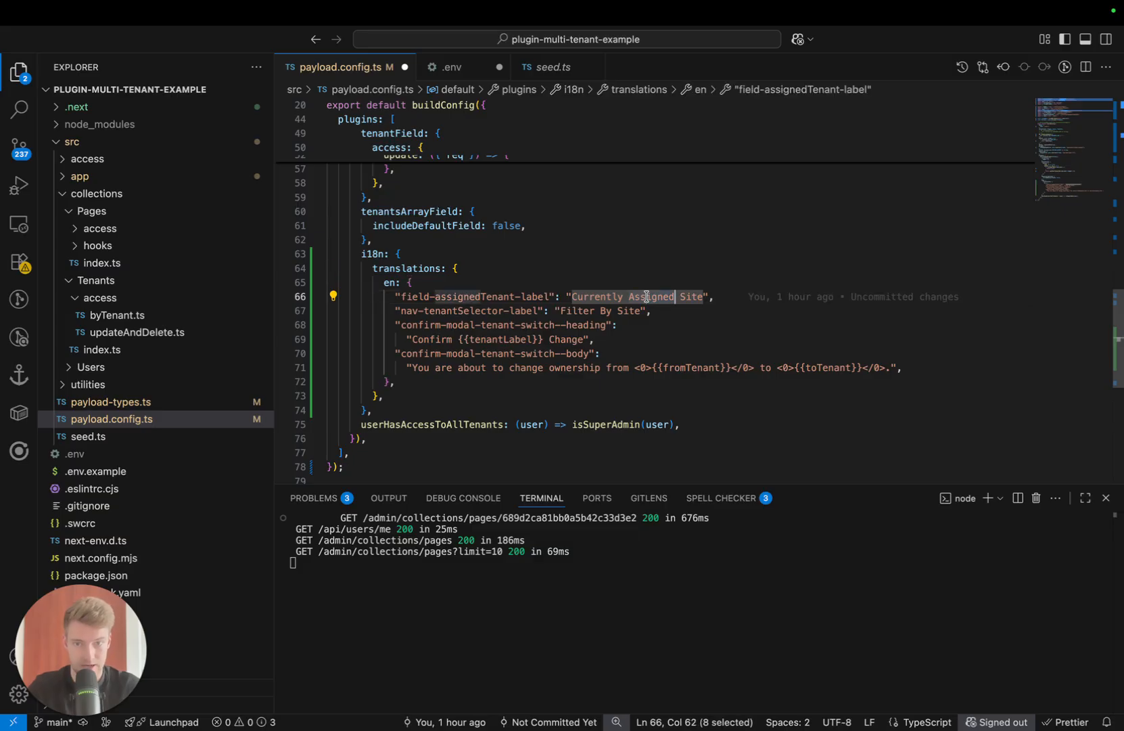
Retype the tenant label values as 'Domain', e.g. 'Currently Assigned Domain'.
type("Doma")
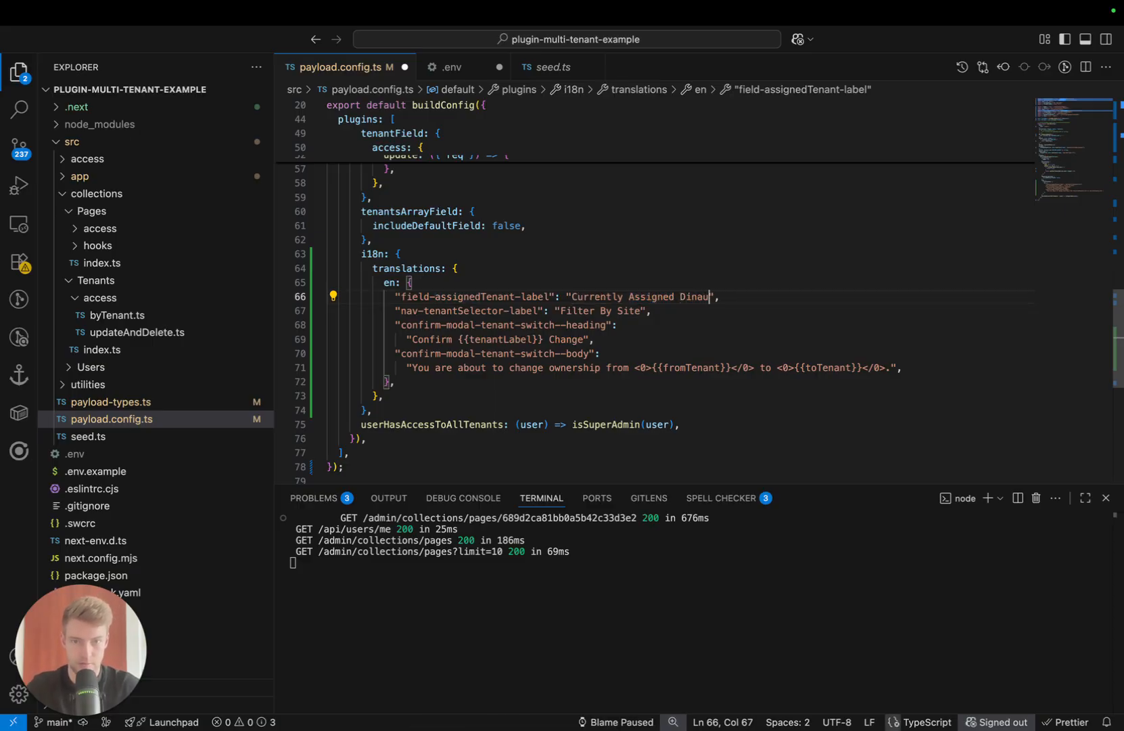
key("Backspace")
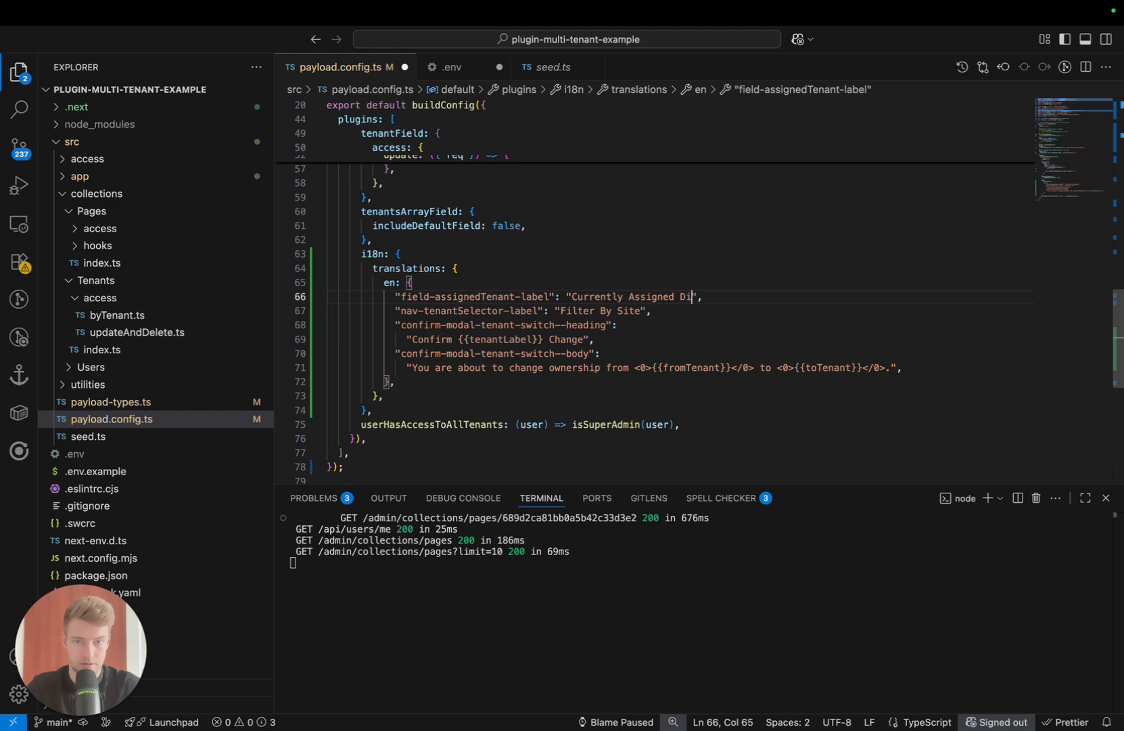
type("omain")
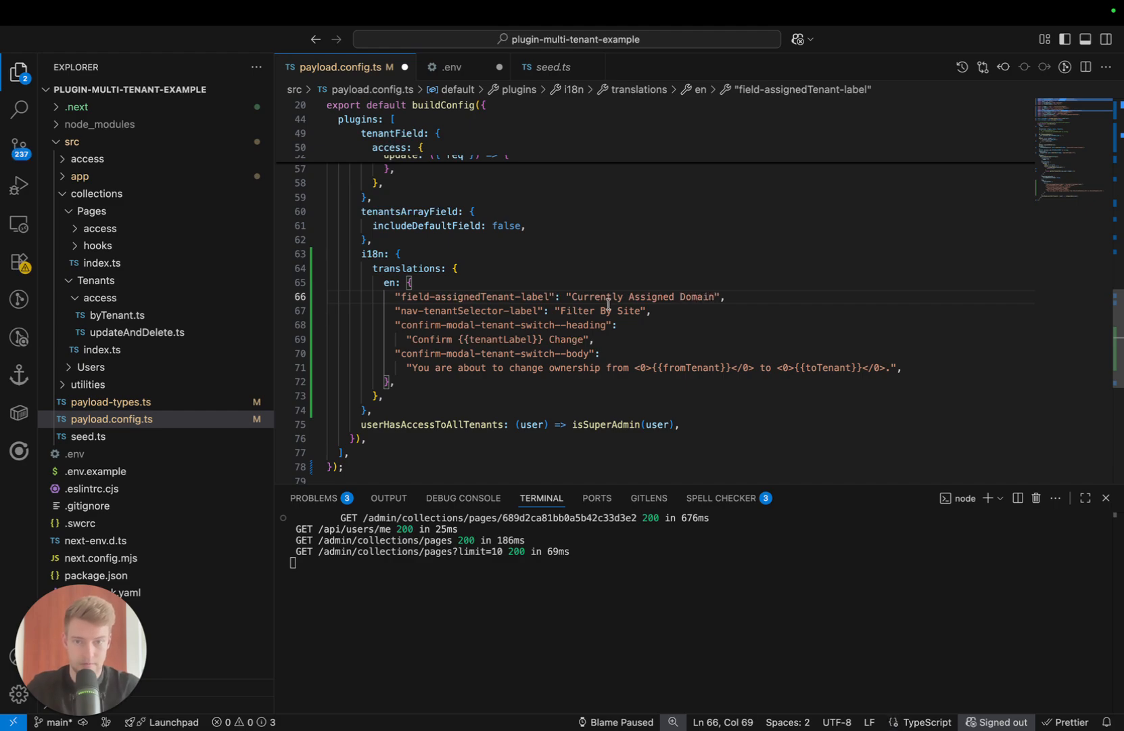
type("Do")
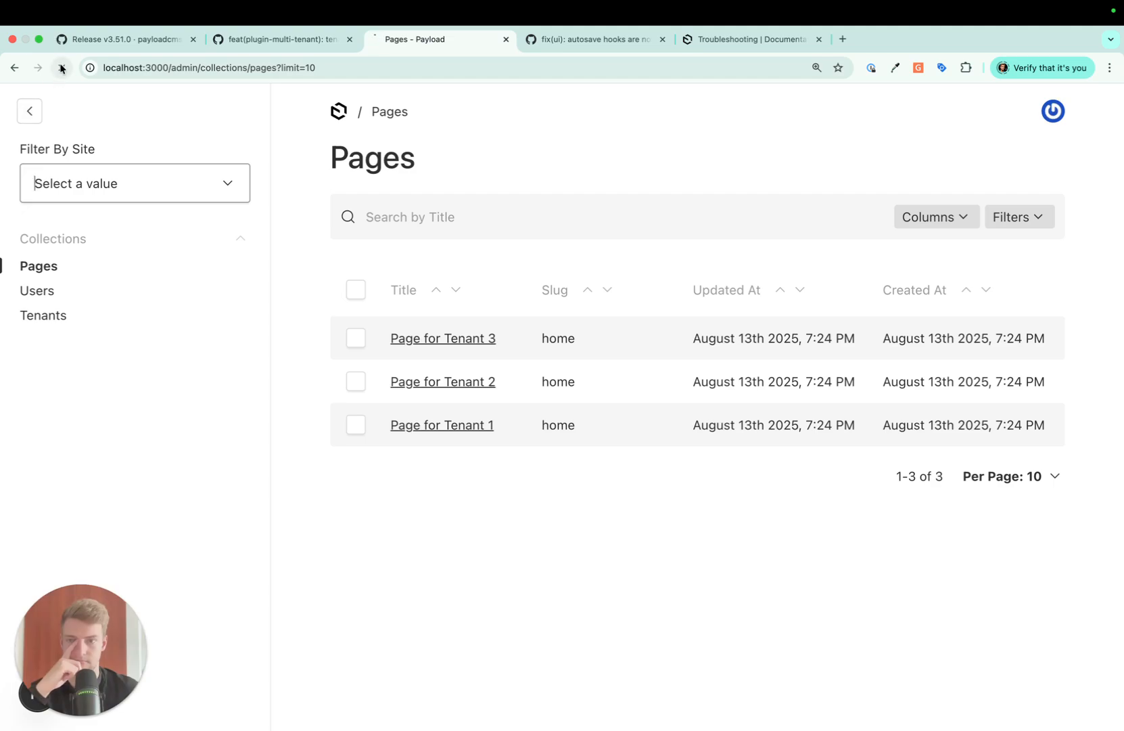
Reload the admin to confirm 'Filter By Domain' and open the Pages list.
left_click(61, 68)
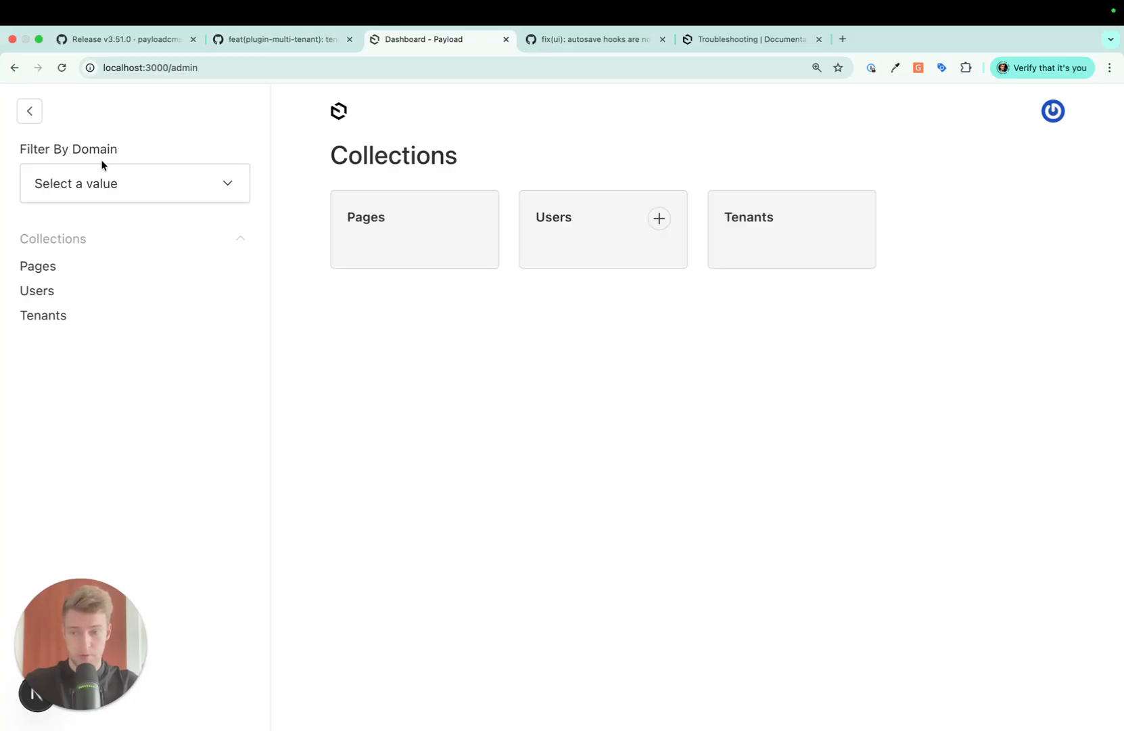
mouse_move(170, 178)
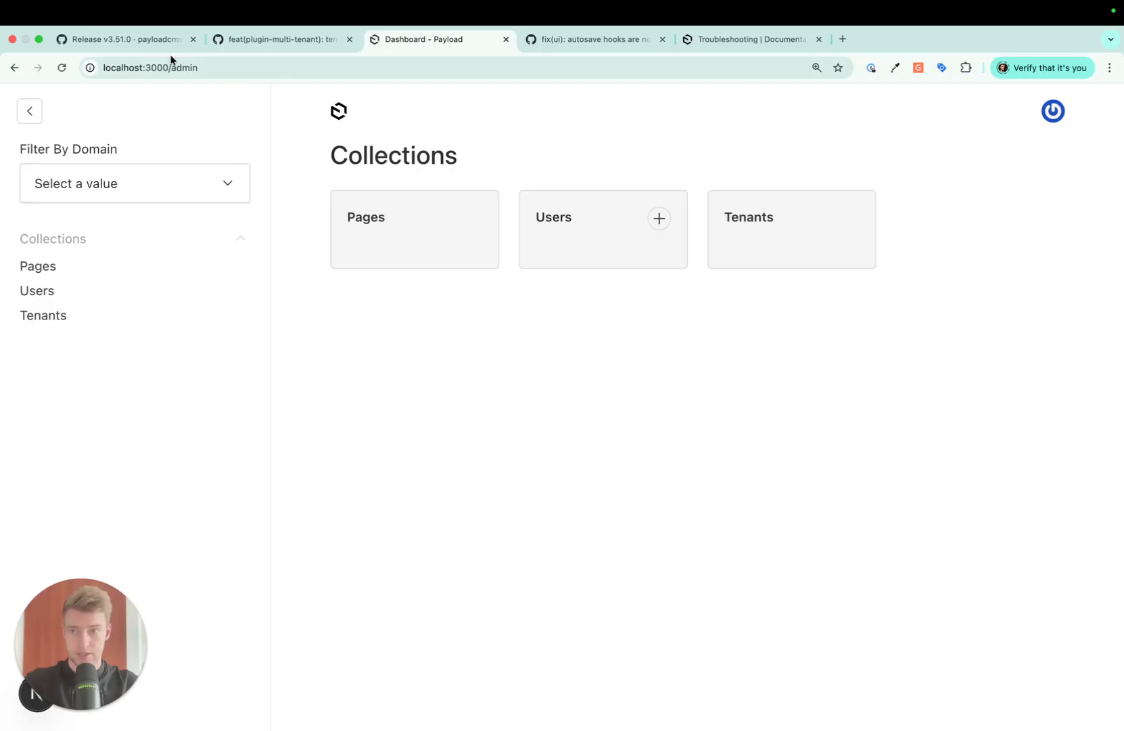
left_click(282, 39)
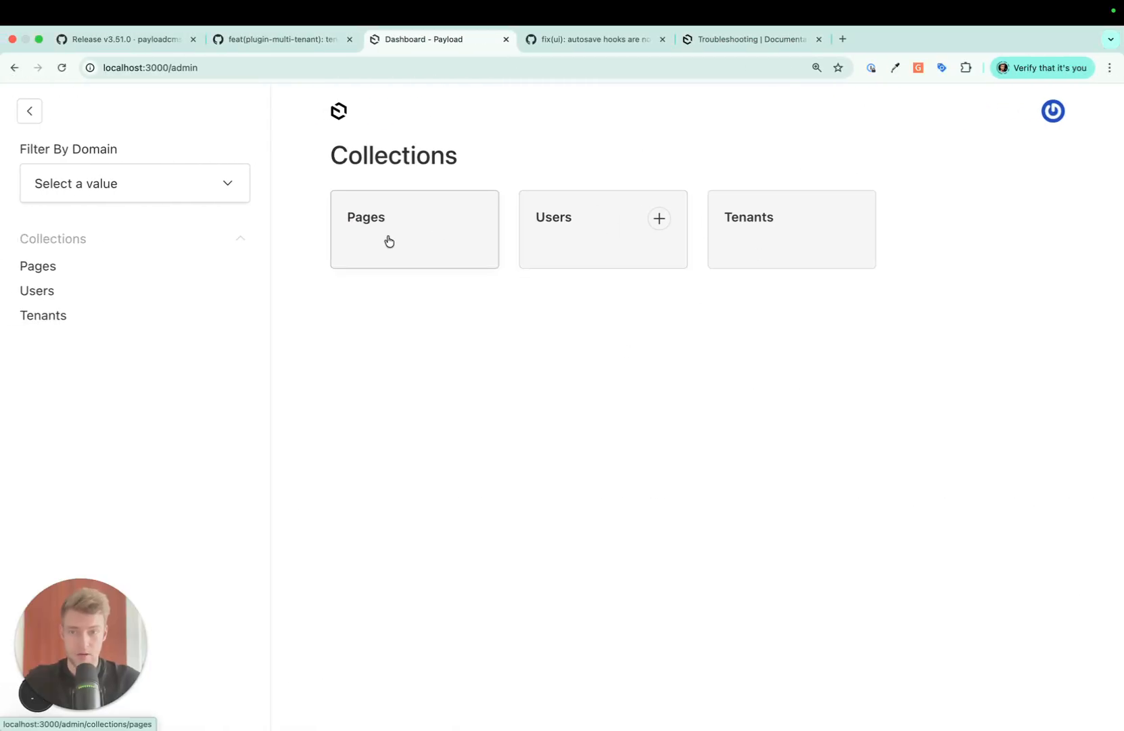
left_click(387, 229)
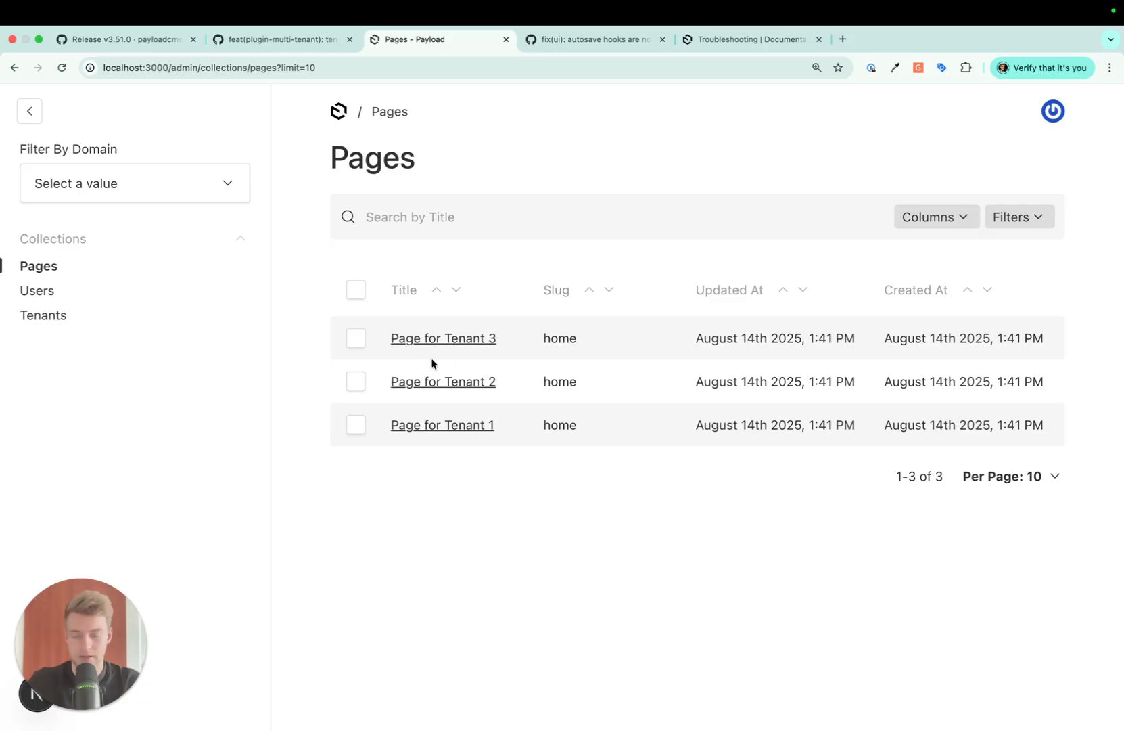
View Page for Tenant 3's API data showing the tenant ID, then return to payload.config.ts.
left_click(442, 338)
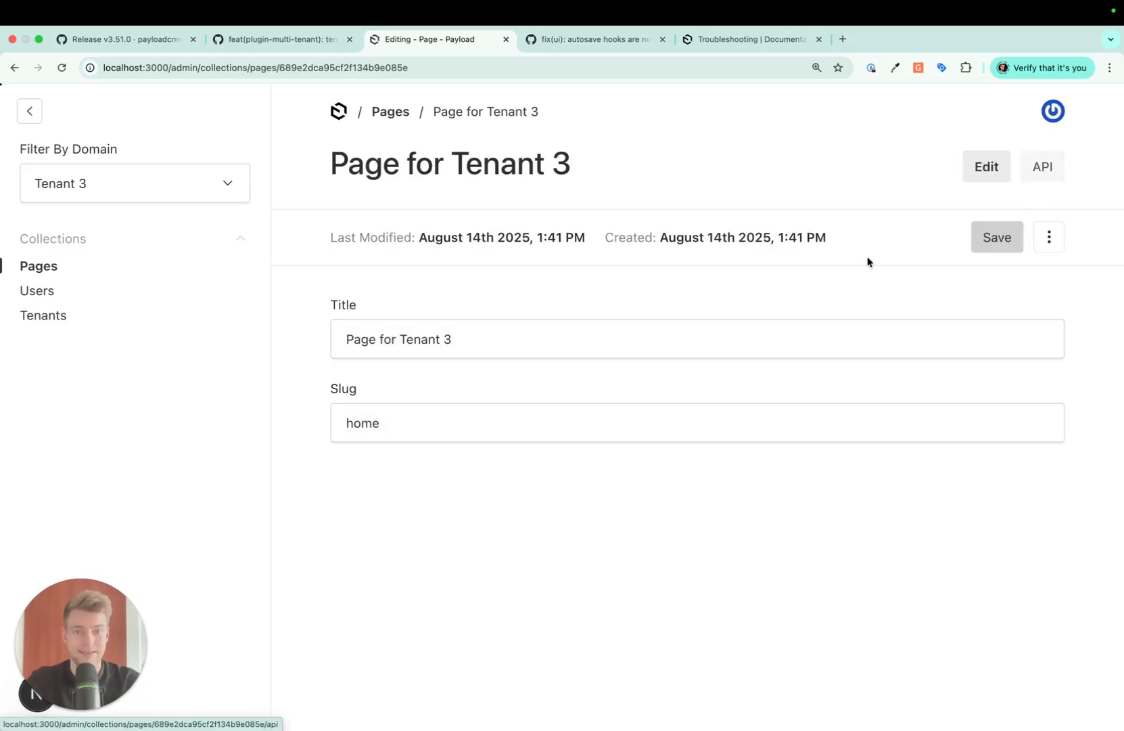
left_click(1040, 167)
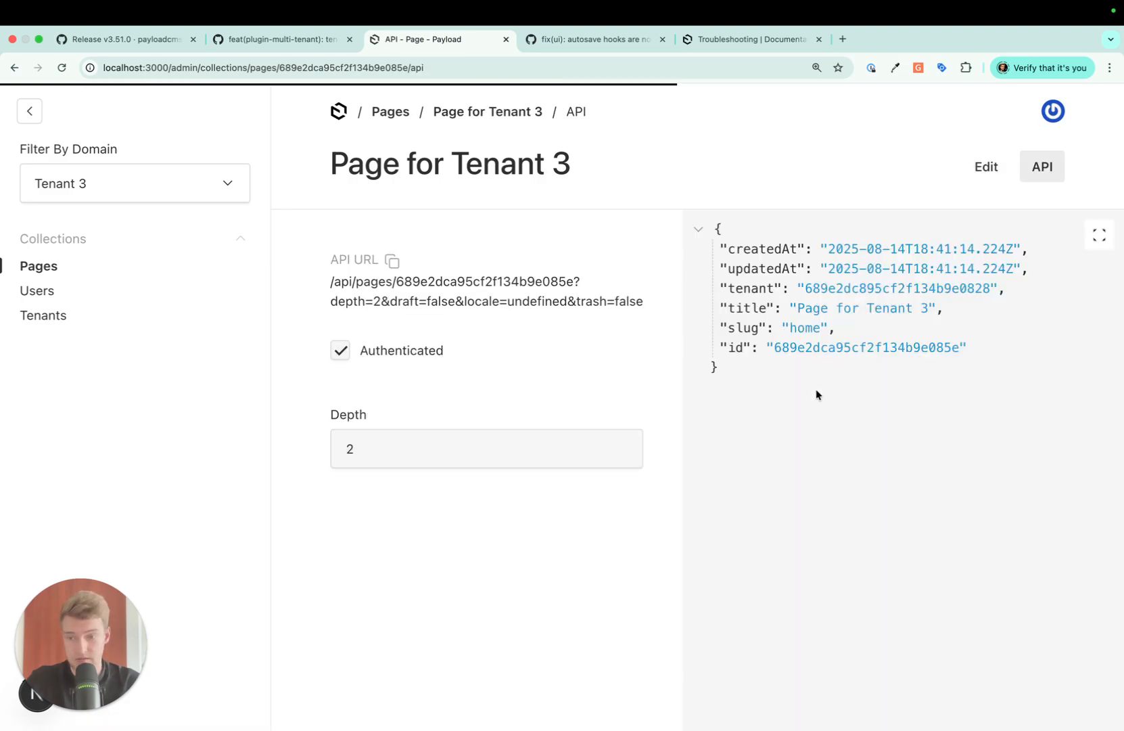
left_click(696, 288)
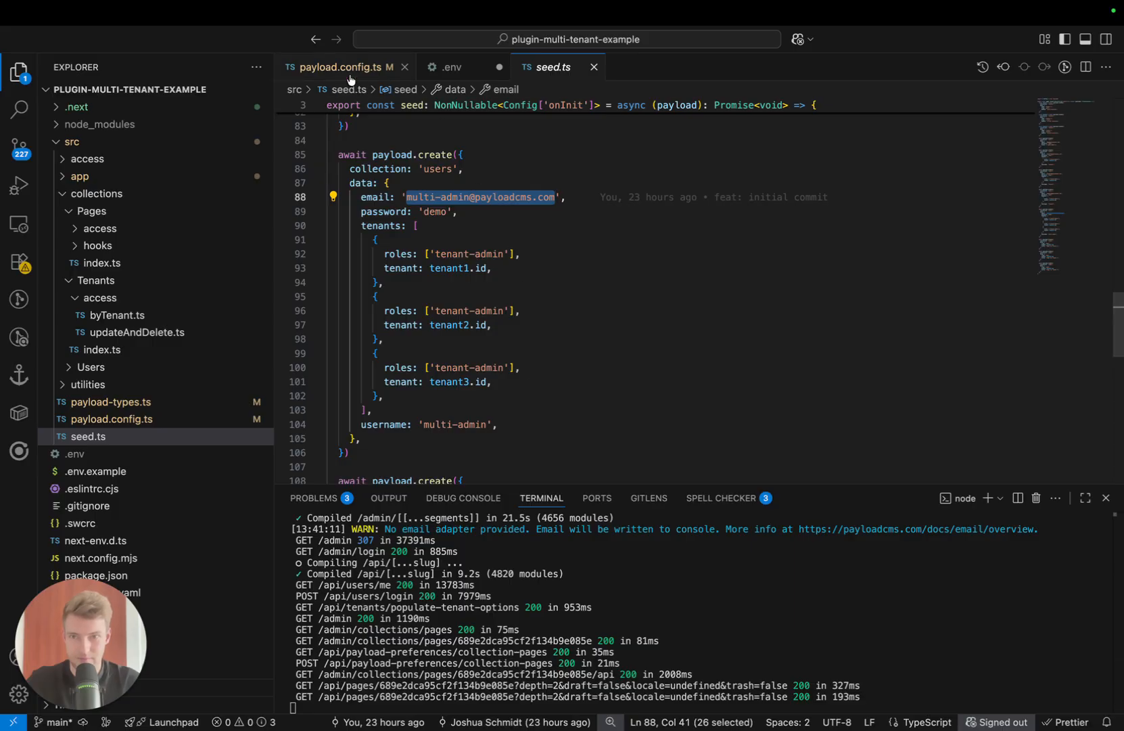
left_click(343, 67)
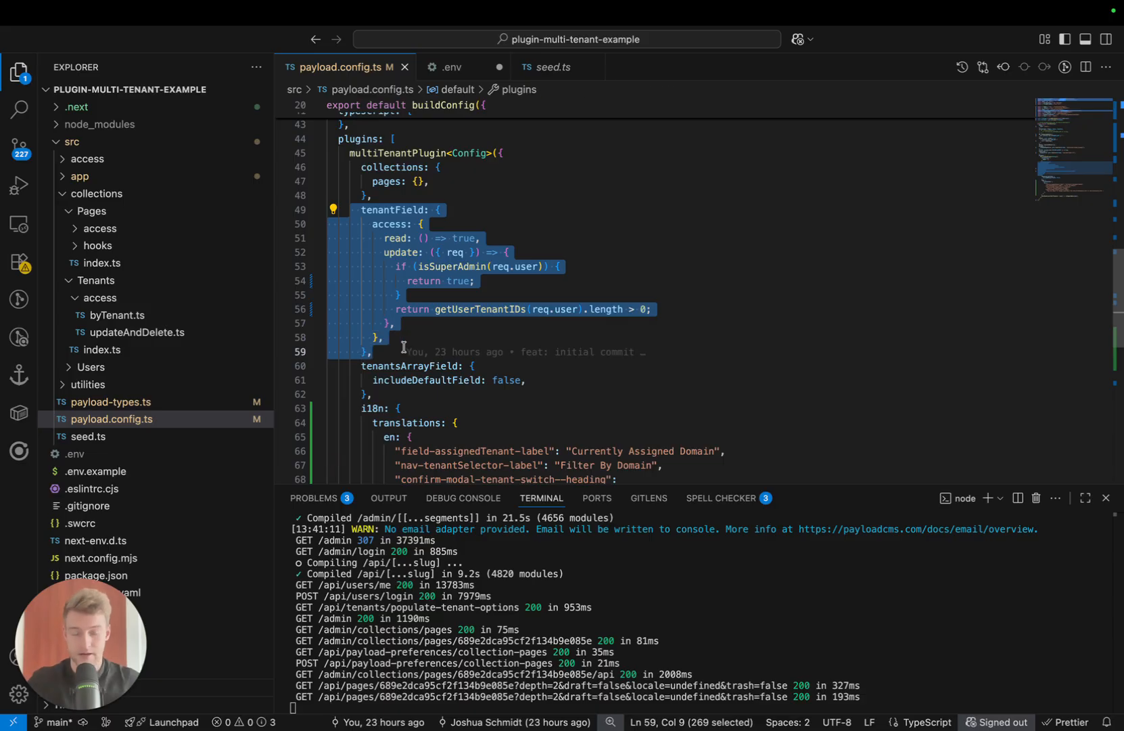
mouse_move(402, 351)
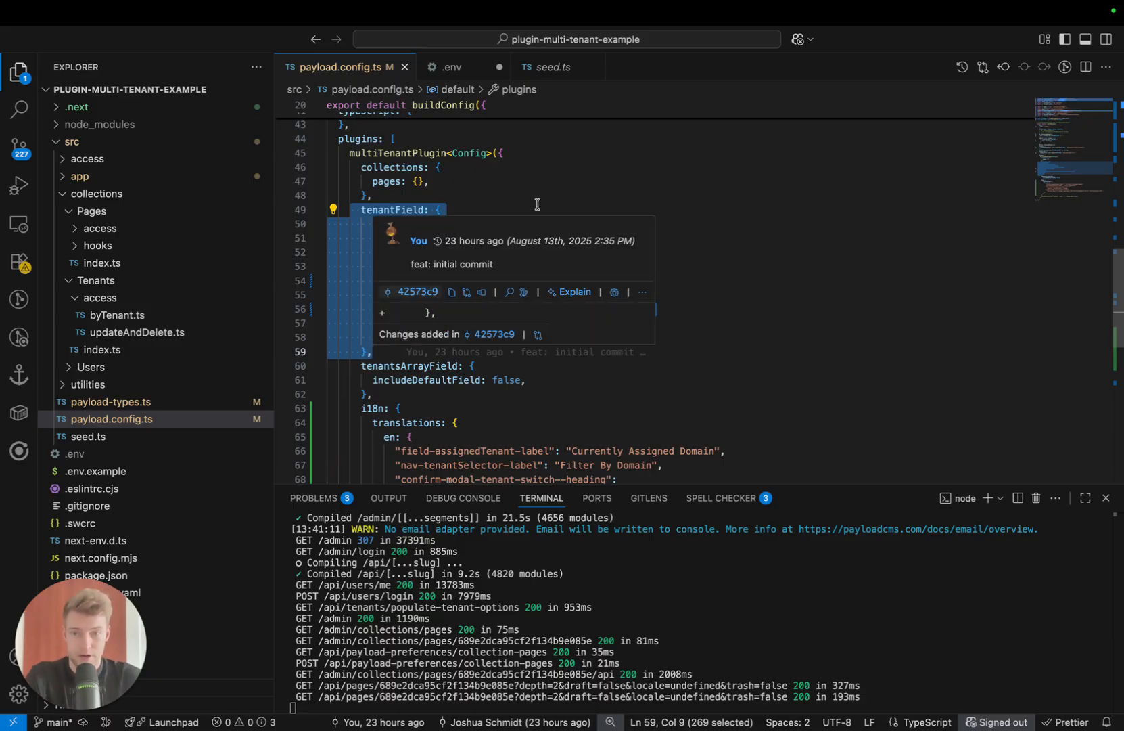
mouse_move(491, 218)
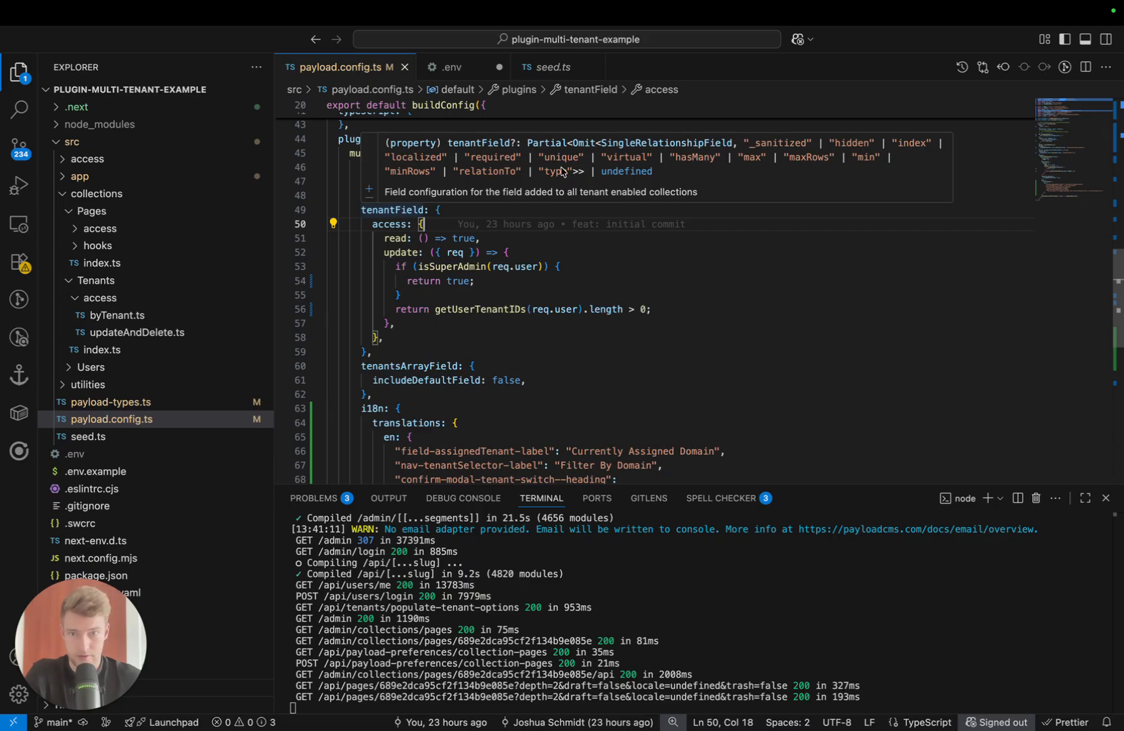
mouse_move(689, 160)
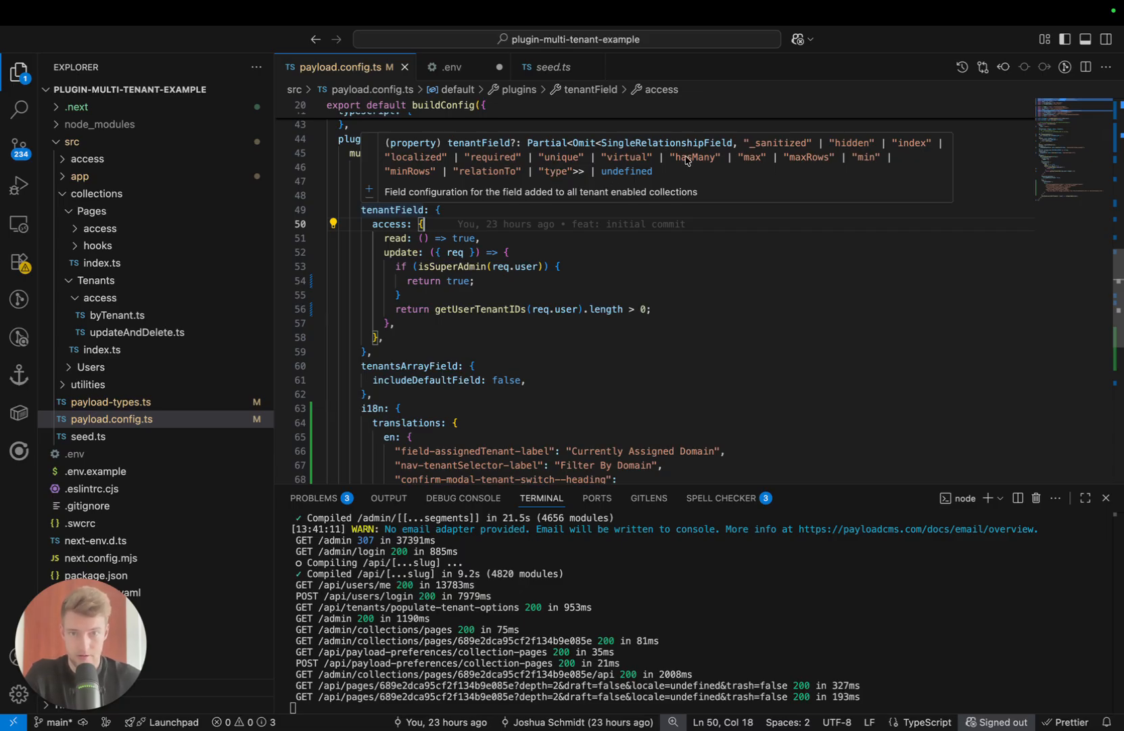
mouse_move(642, 188)
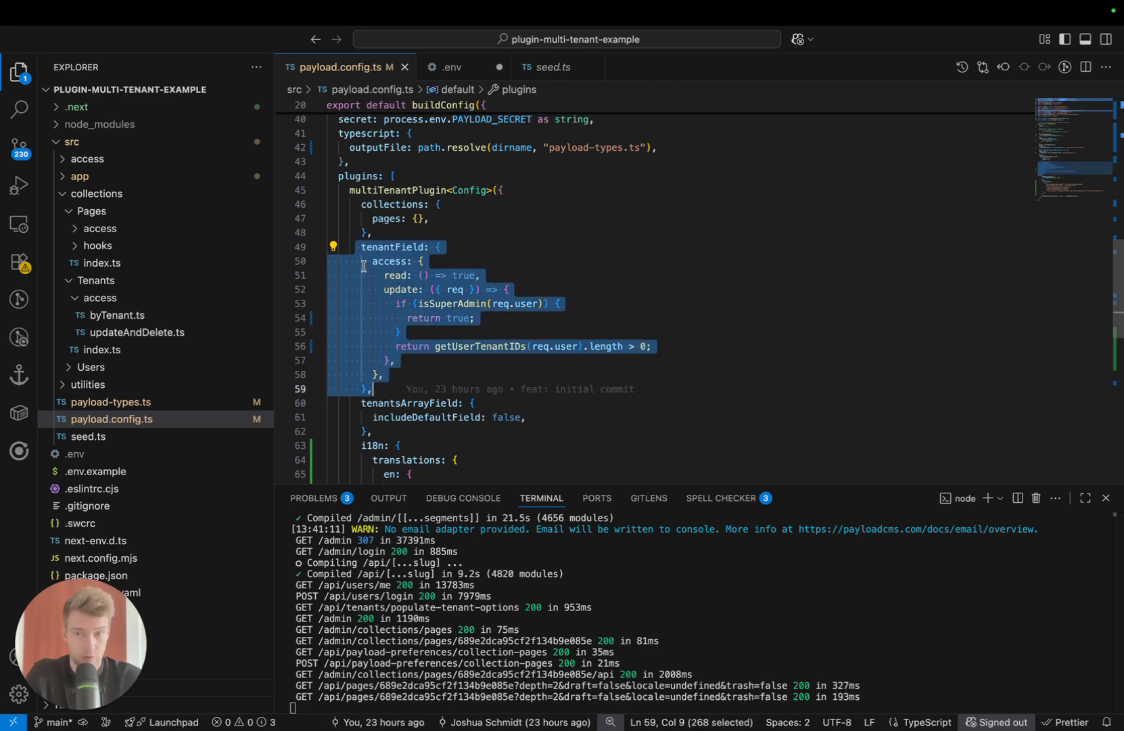
Add 'tenantFieldOverrides: {}' inside the pages collection of the multi-tenant plugin.
left_click(418, 223)
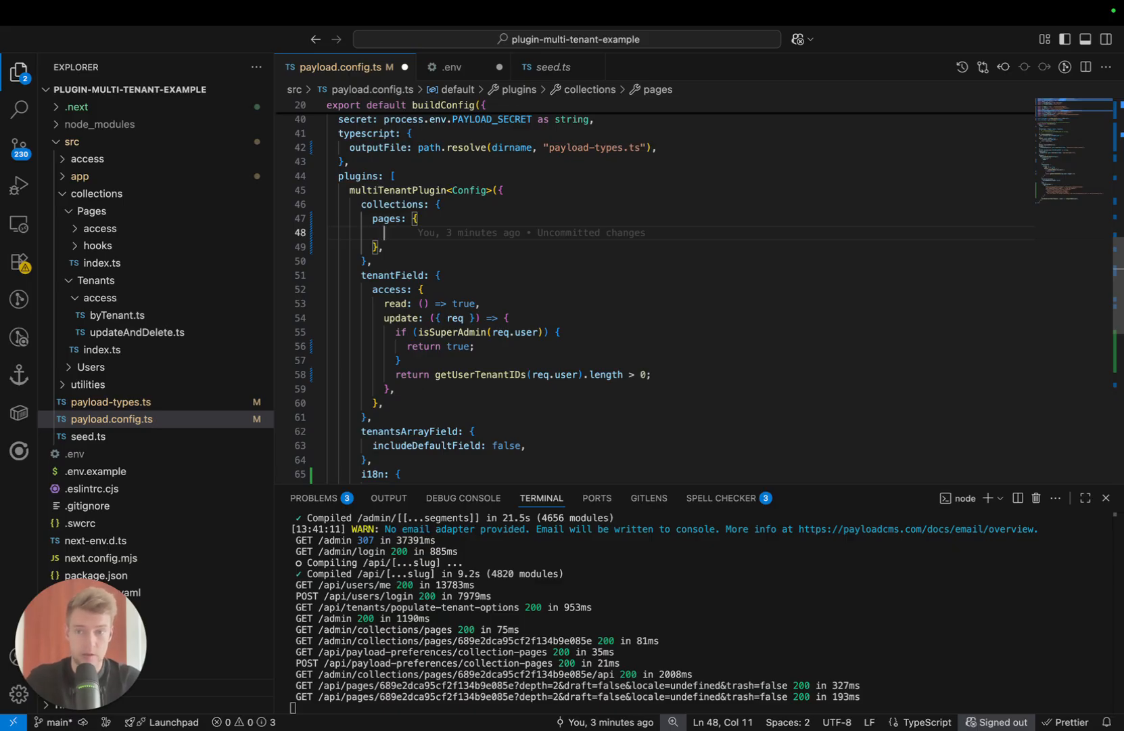
type("tenantFieldOverrides")
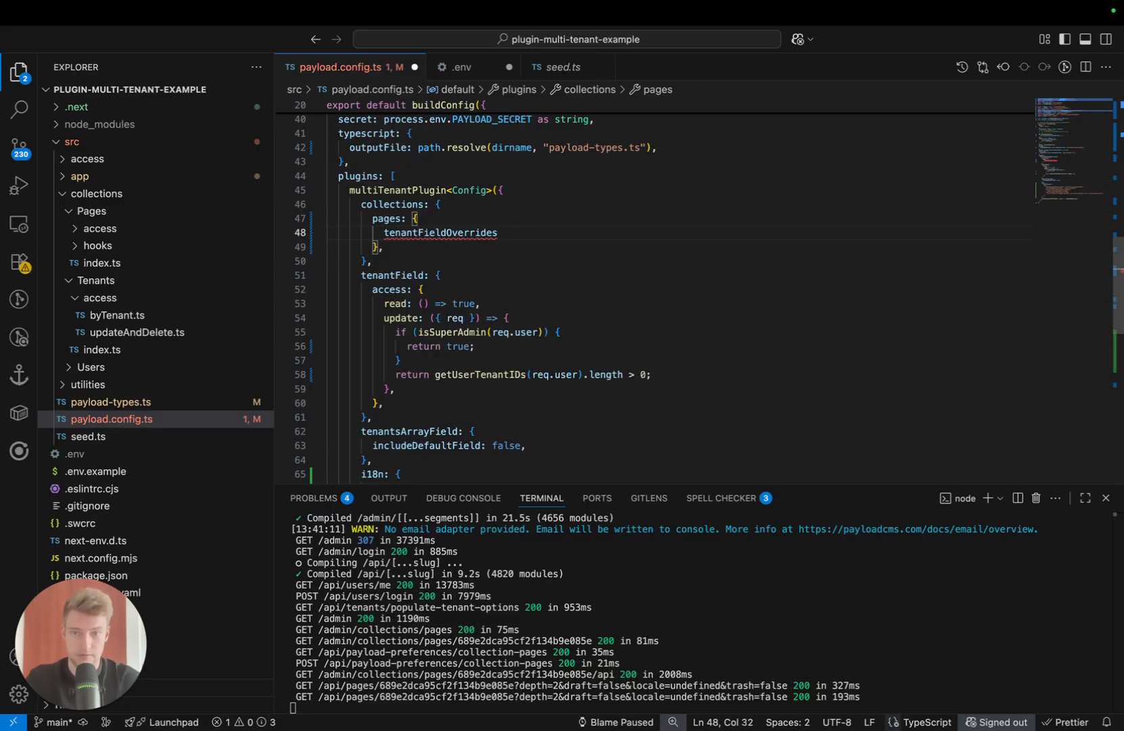
type(": {}")
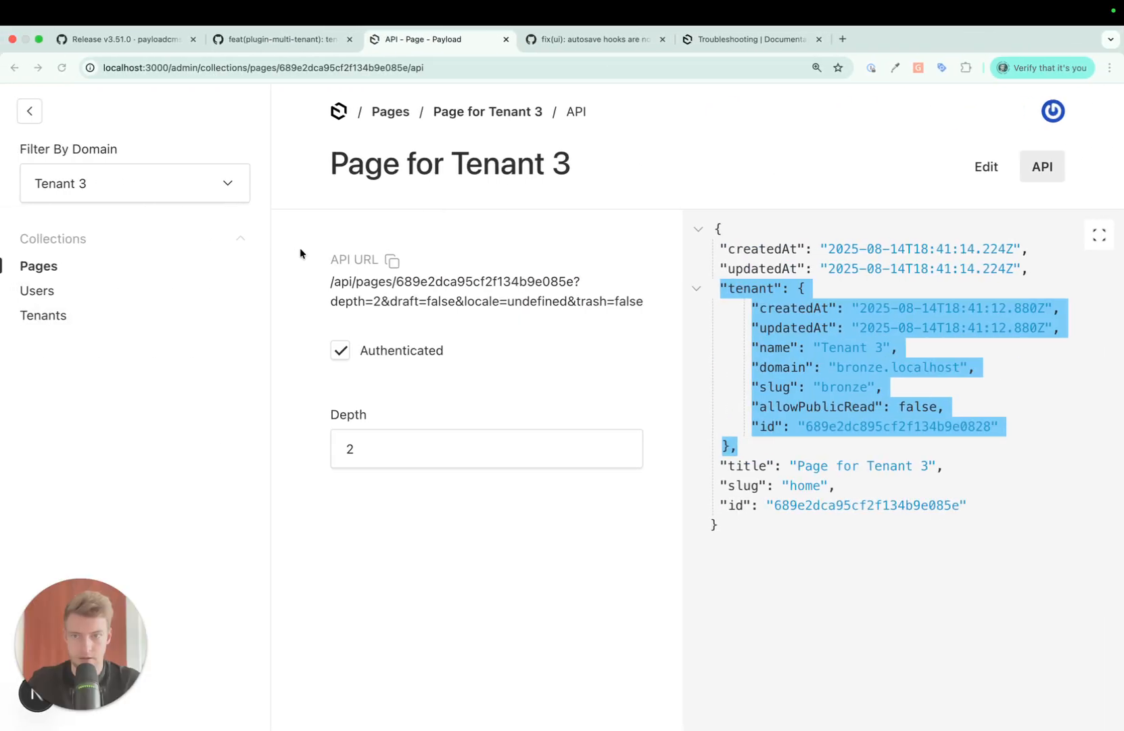
Back on the v3.51.0 release notes, highlight the 'autosave hooks not reflected in form state' fix.
left_click(122, 38)
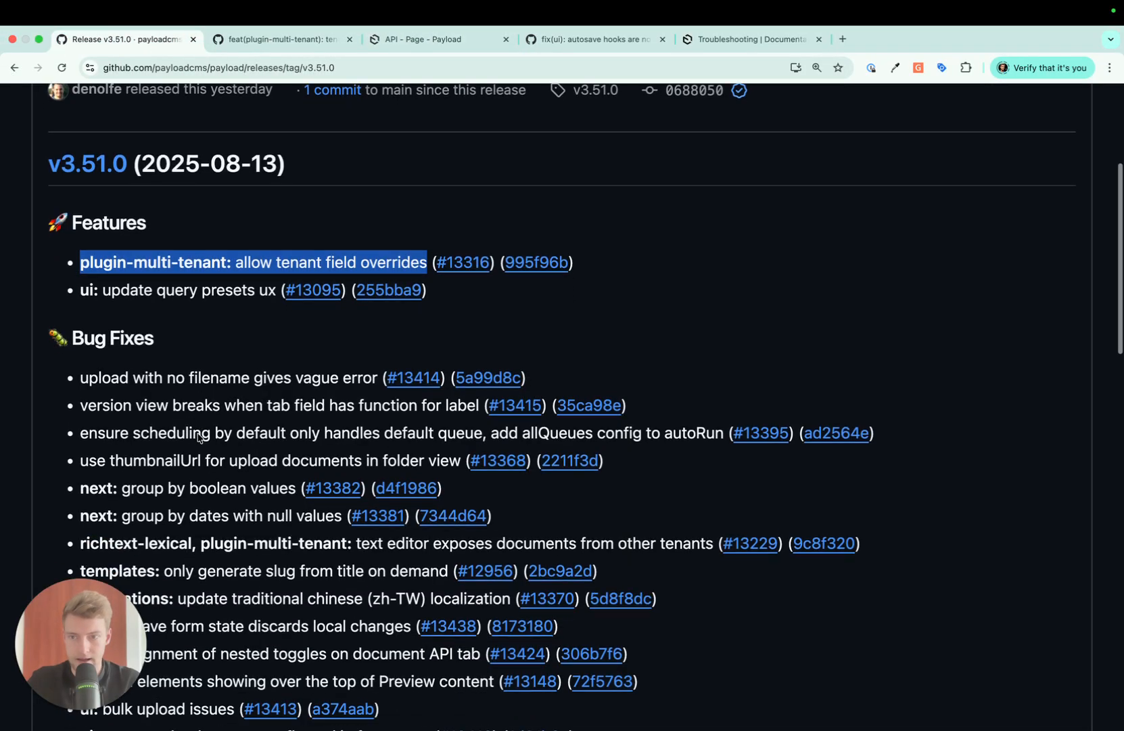
scroll("down", 3)
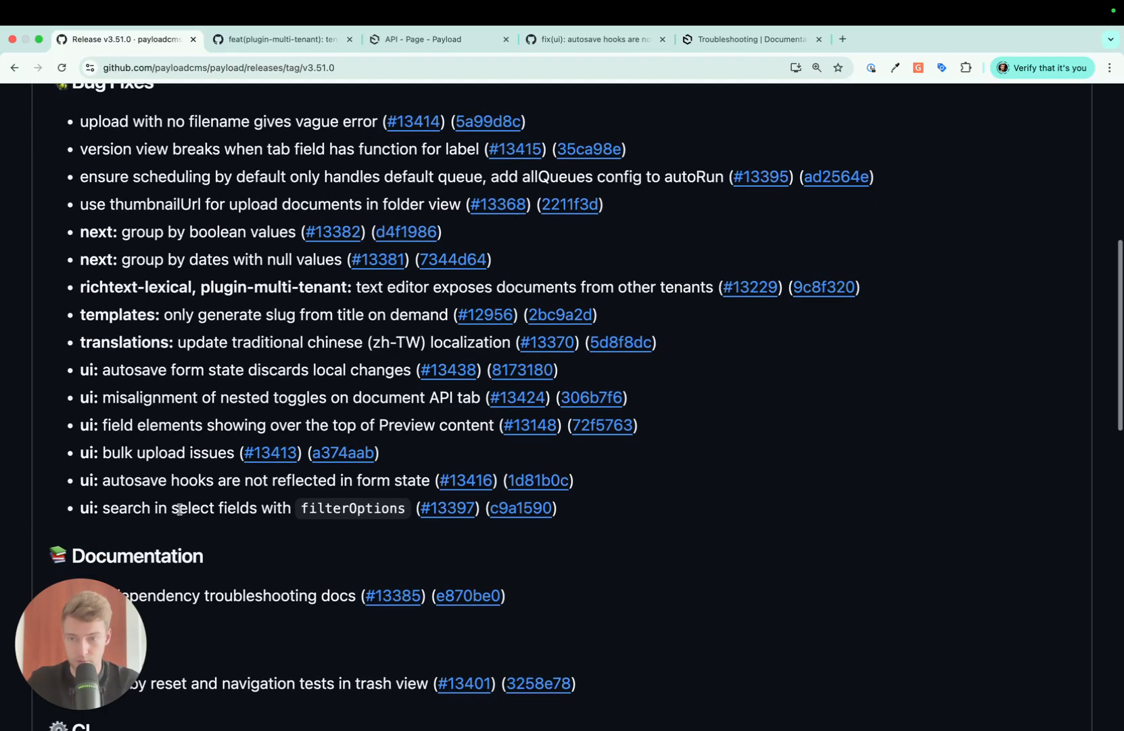
double_click(86, 479)
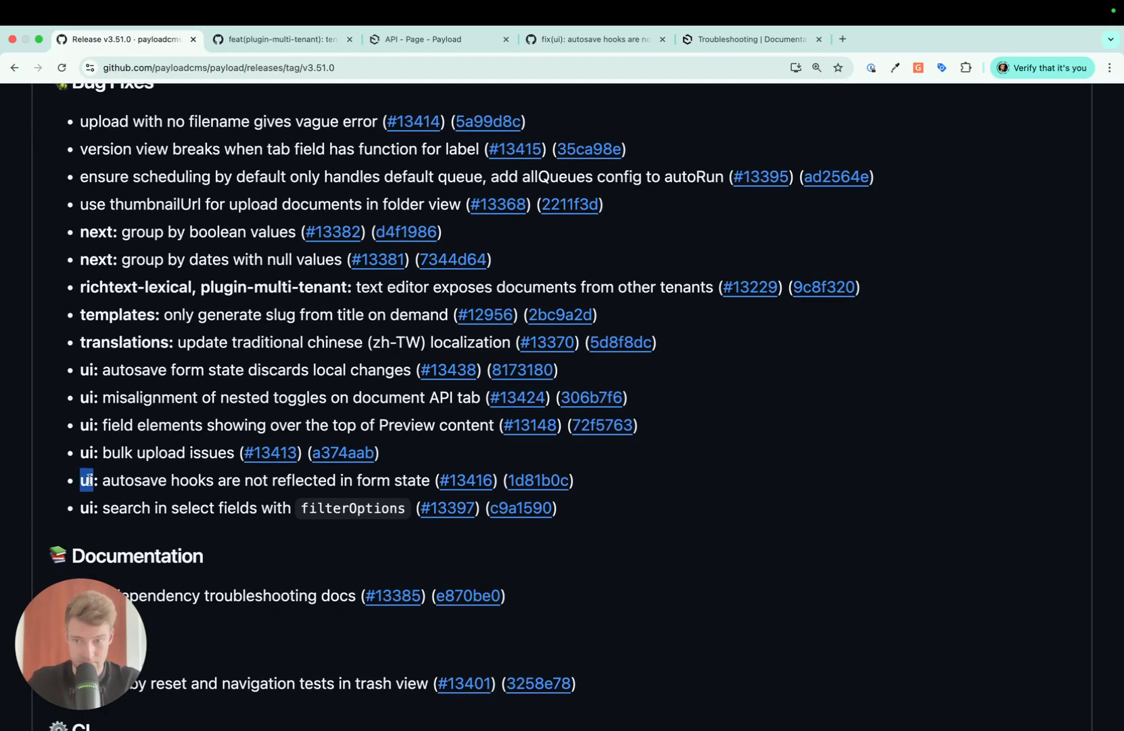
left_click_drag(84, 479, 428, 479)
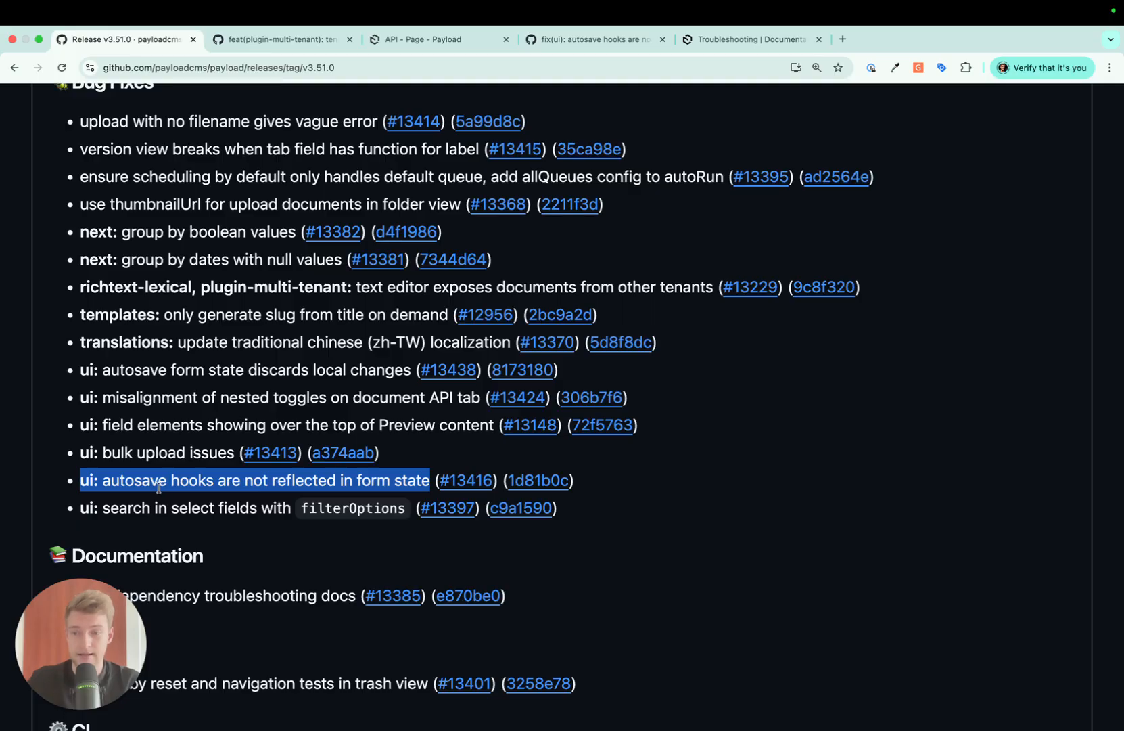
mouse_move(240, 488)
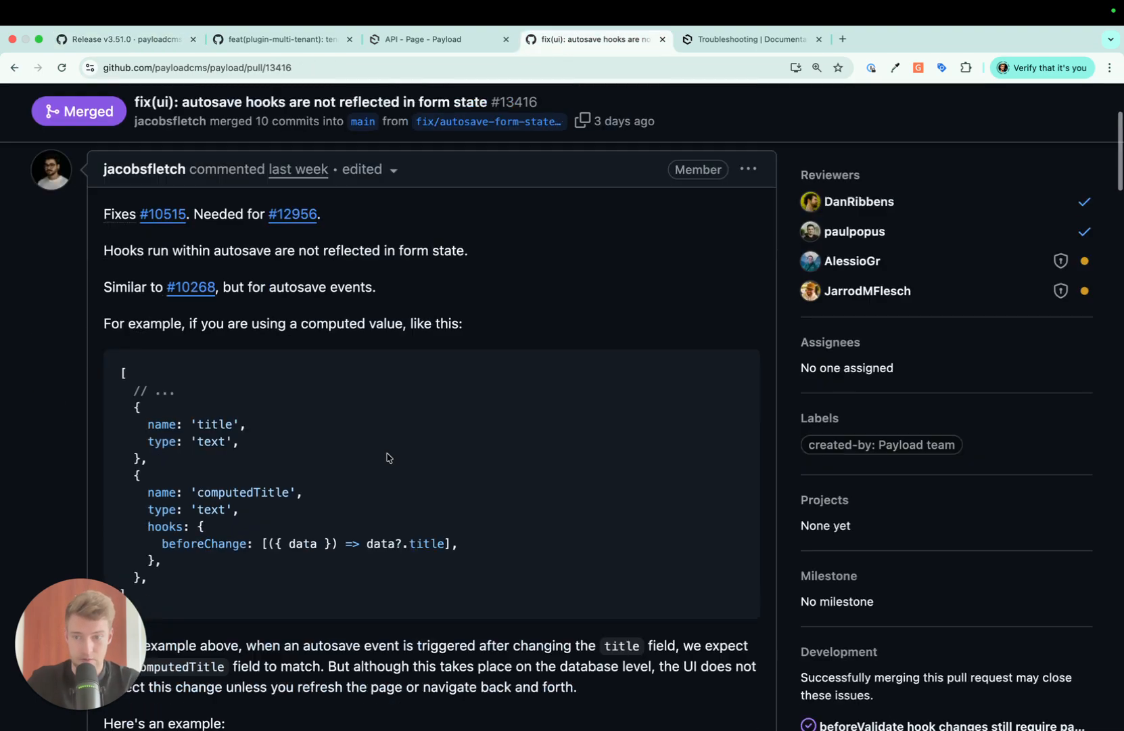
scroll("down", 3)
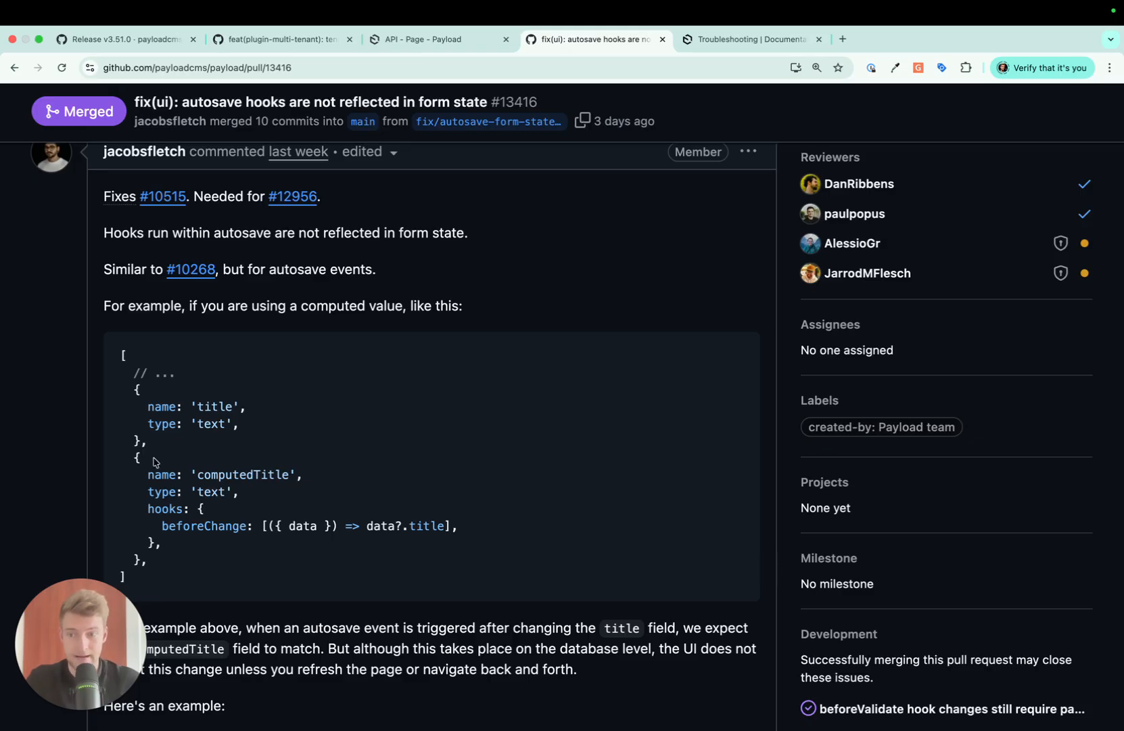
left_click_drag(136, 461, 151, 563)
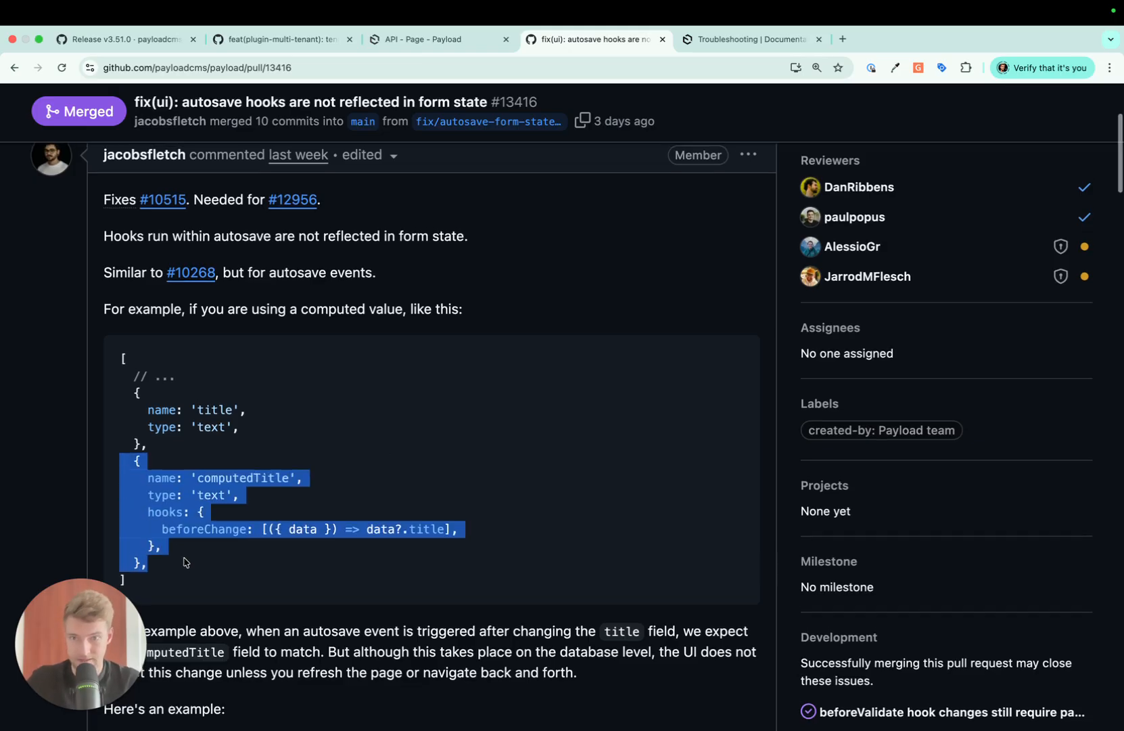
scroll("down", 3)
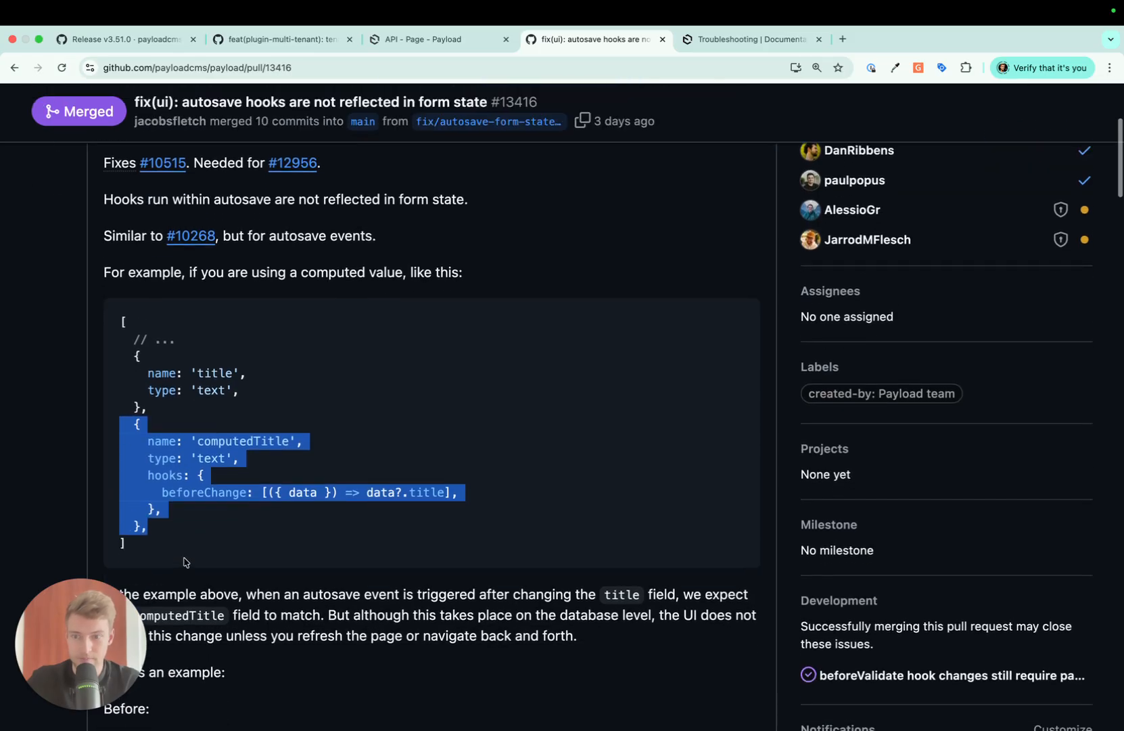
left_click(141, 458)
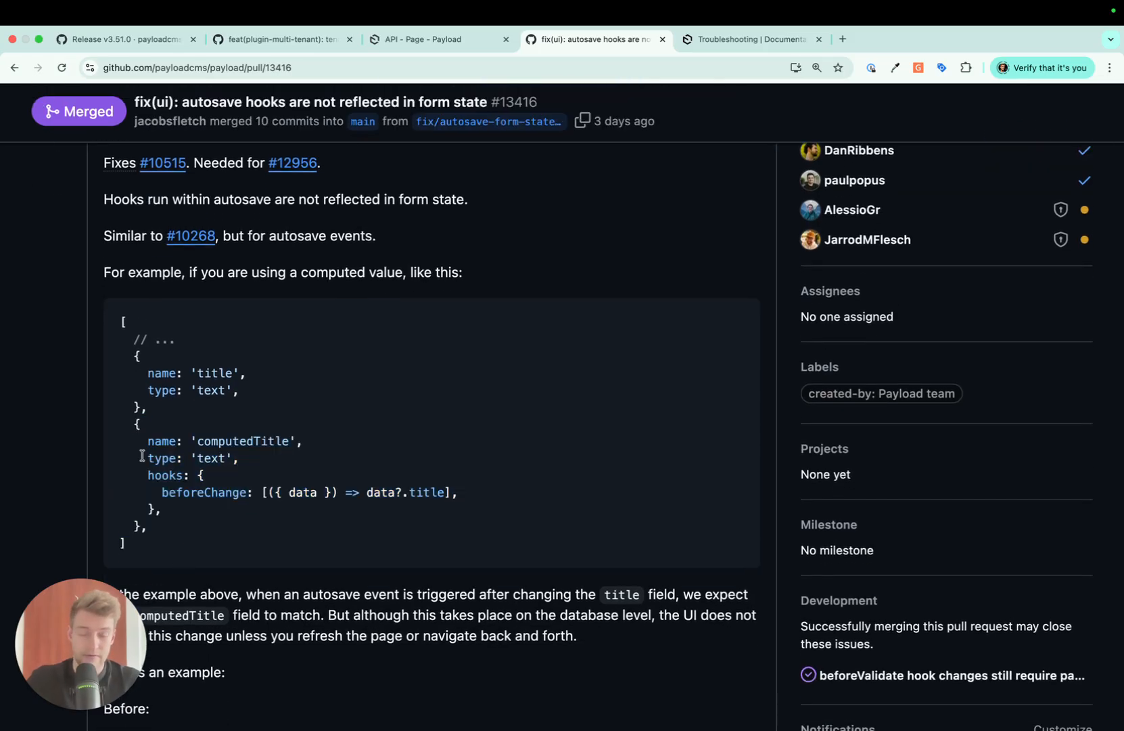
left_click_drag(141, 475, 164, 510)
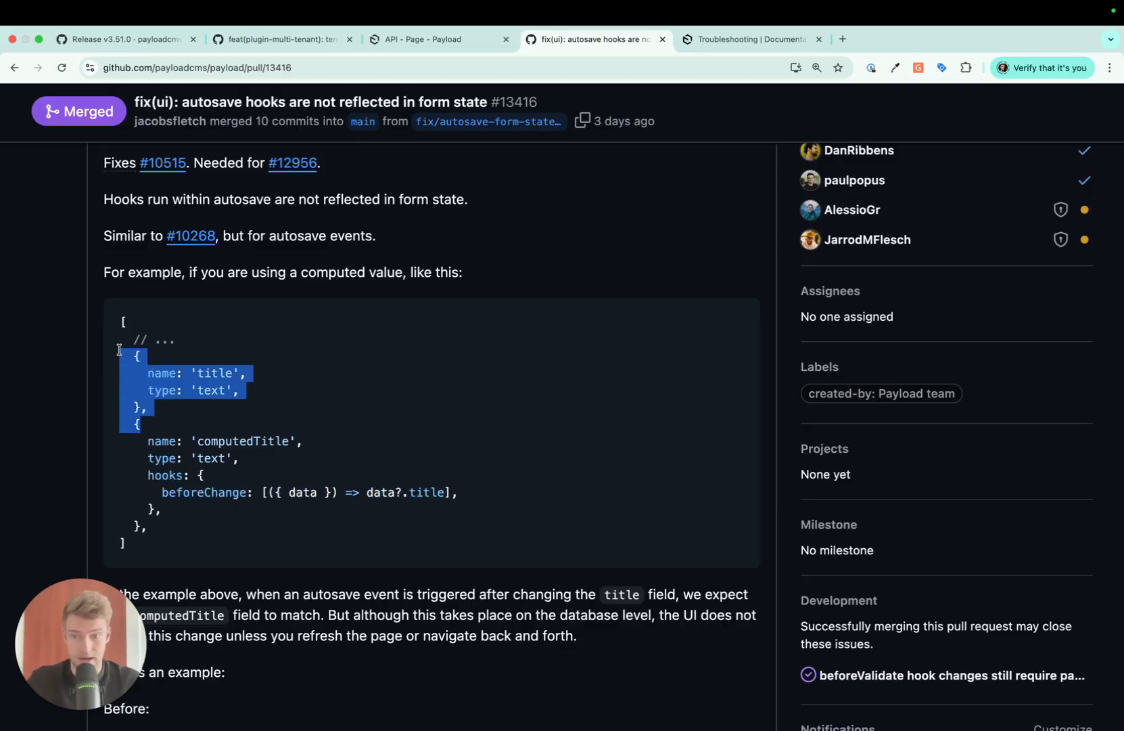
mouse_move(197, 412)
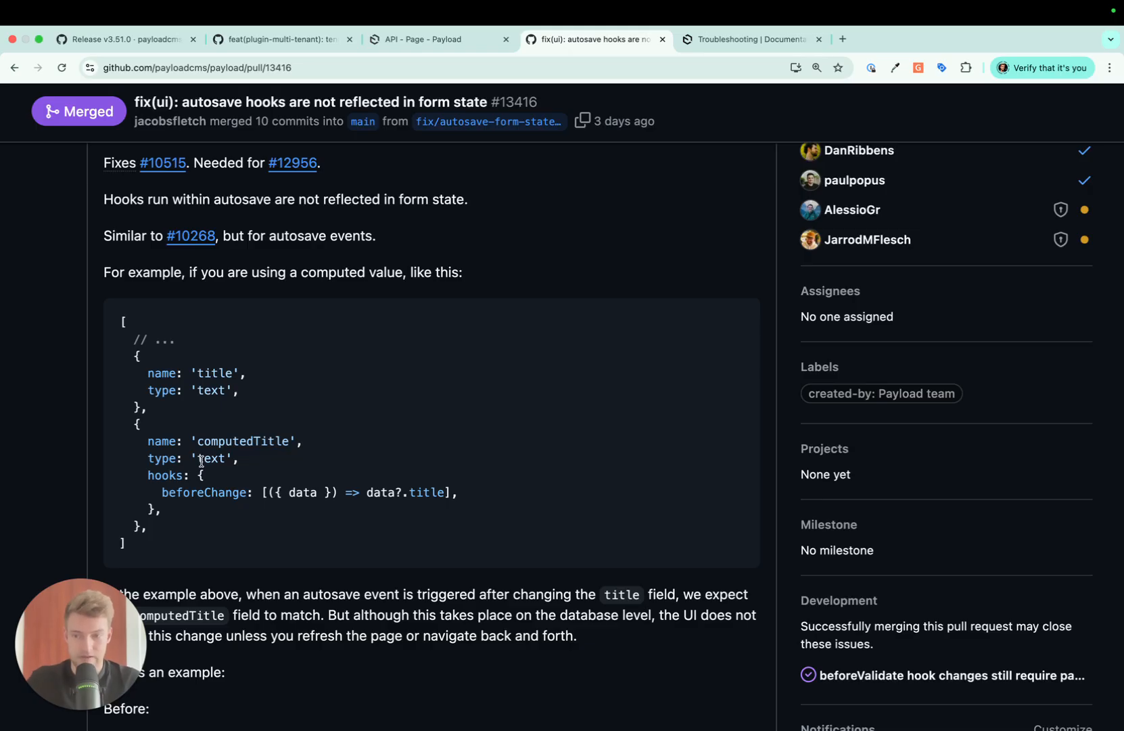
scroll("down", 3)
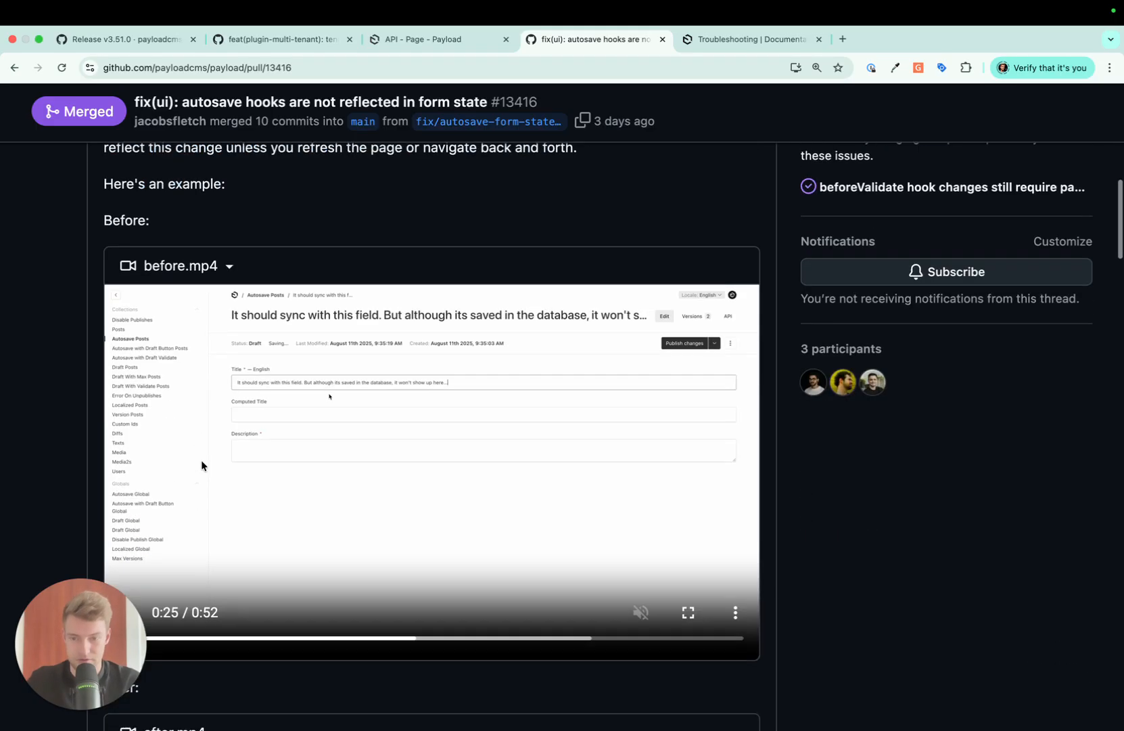
Scroll past before.mp4 and play after.mp4, showing Computed Title filling in on autosave.
scroll("down", 3)
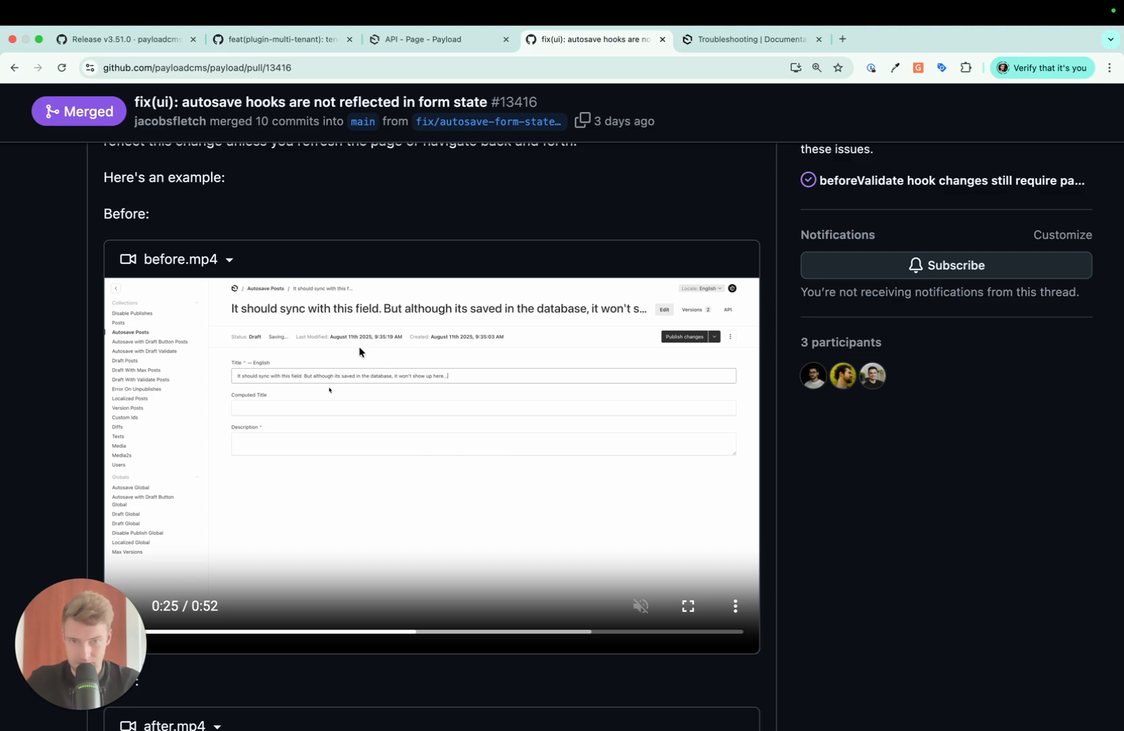
mouse_move(221, 440)
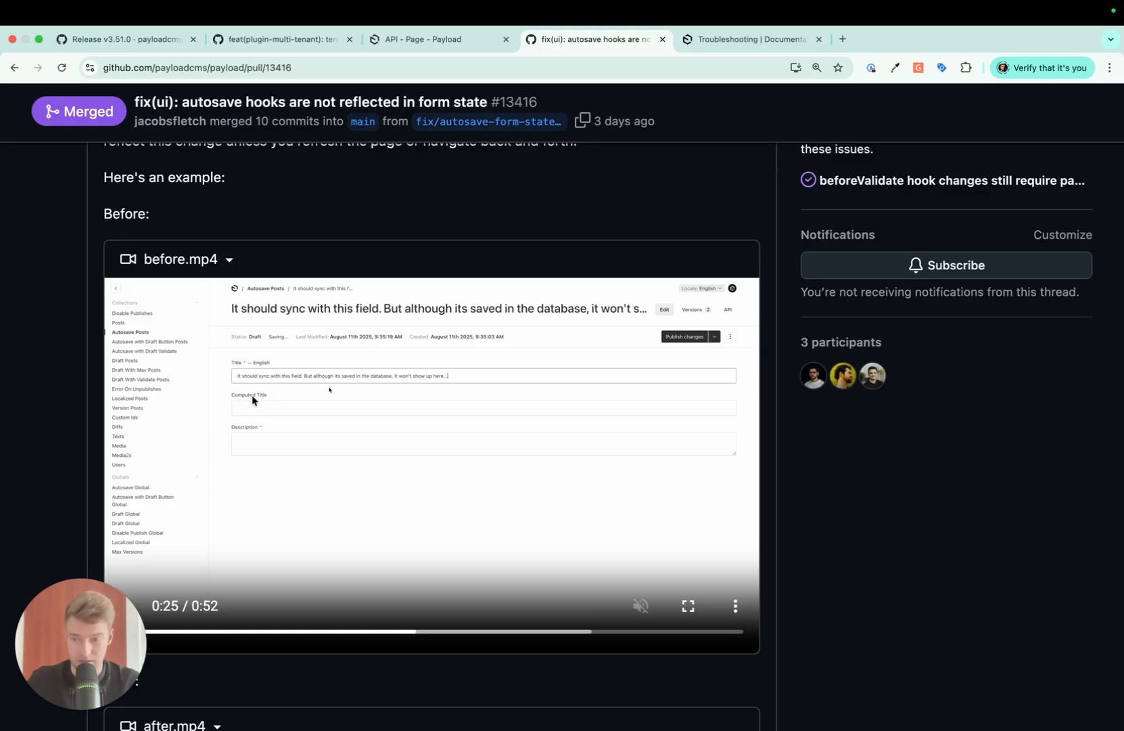
mouse_move(282, 379)
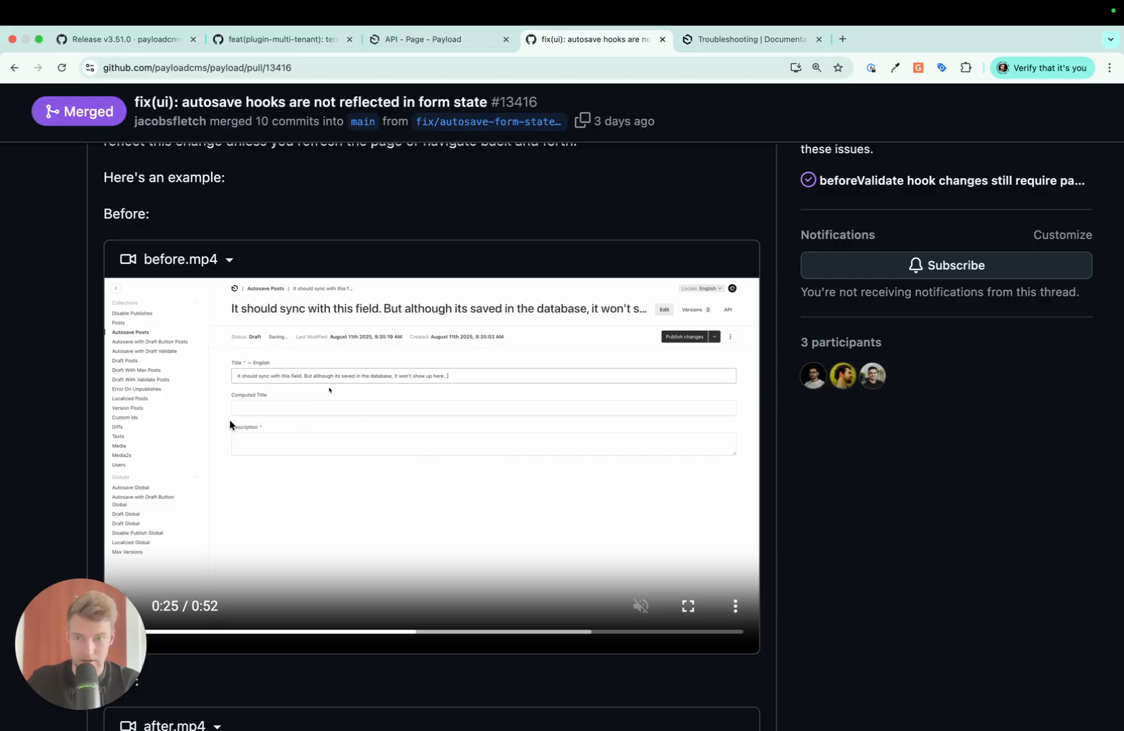
scroll("down", 3)
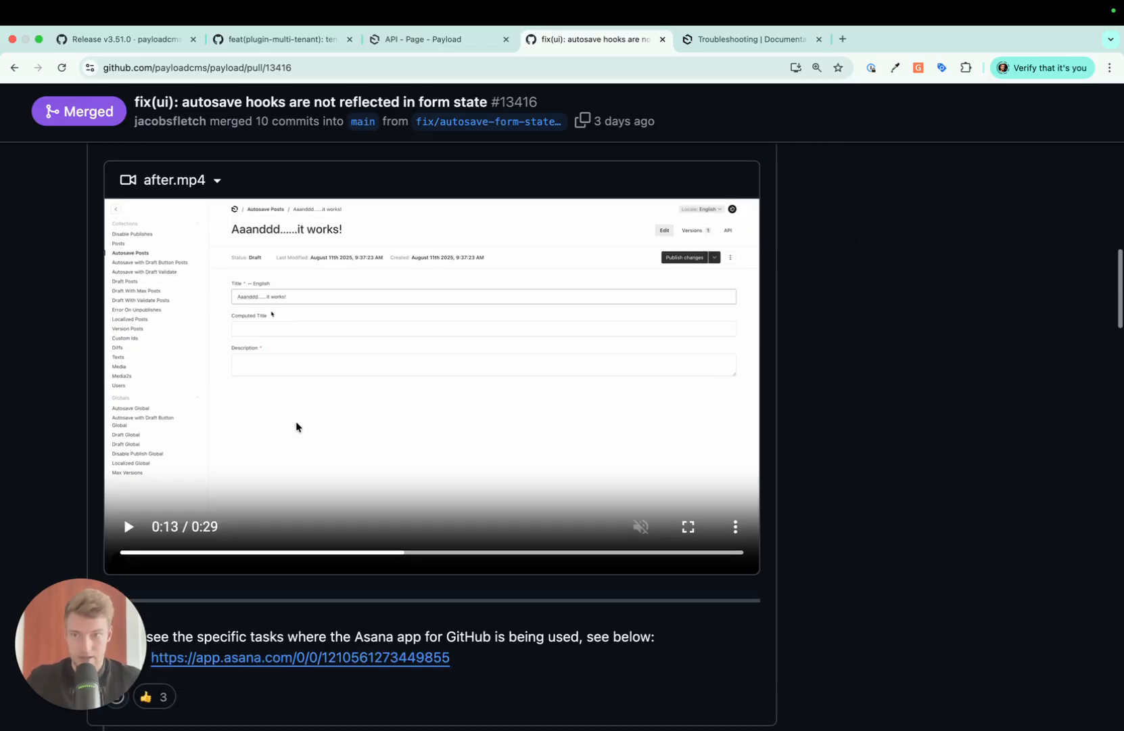
scroll("down", 3)
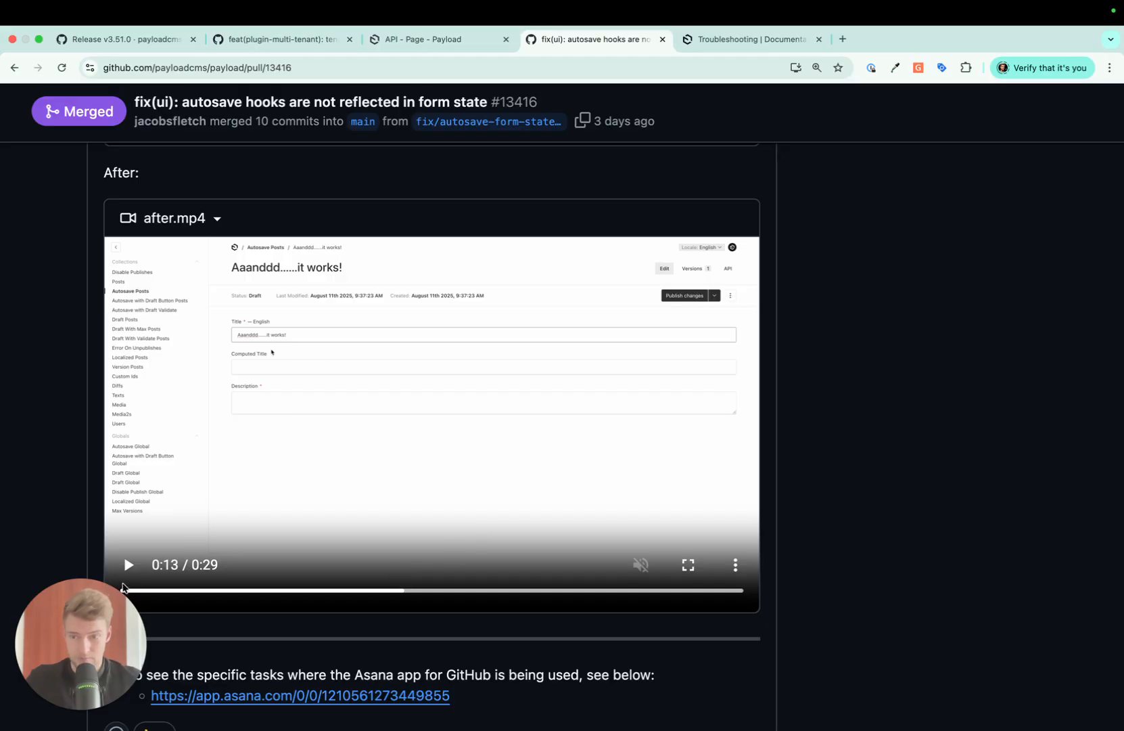
left_click(128, 565)
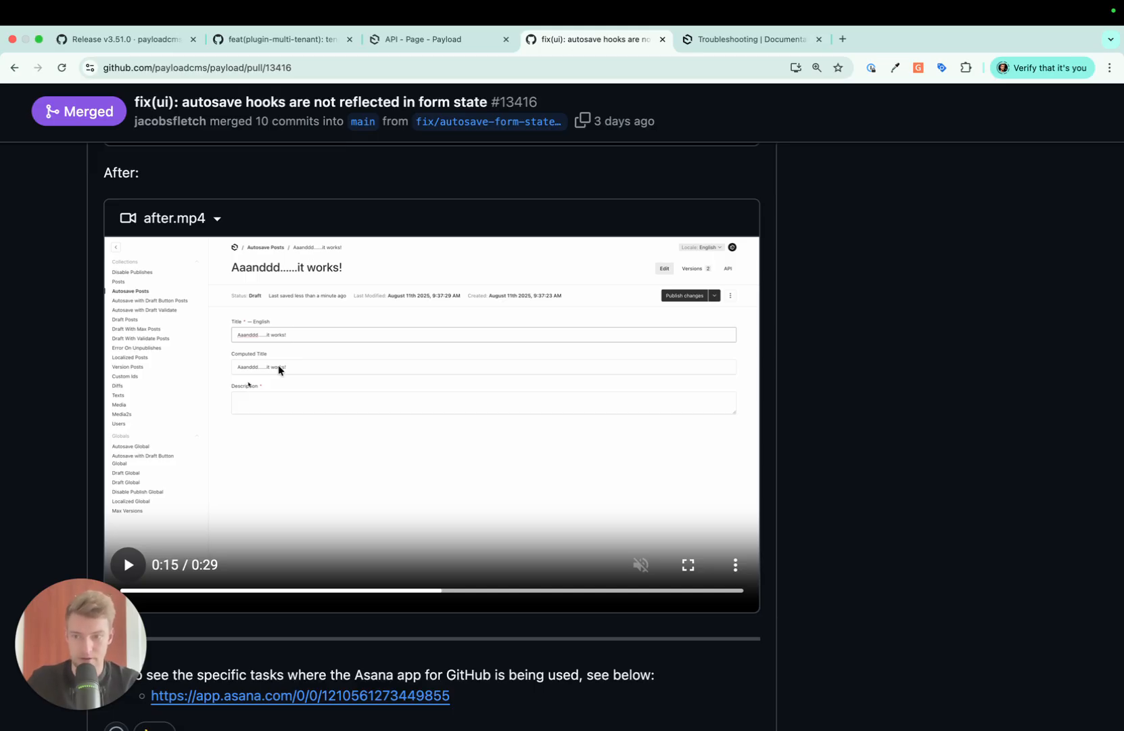
mouse_move(272, 376)
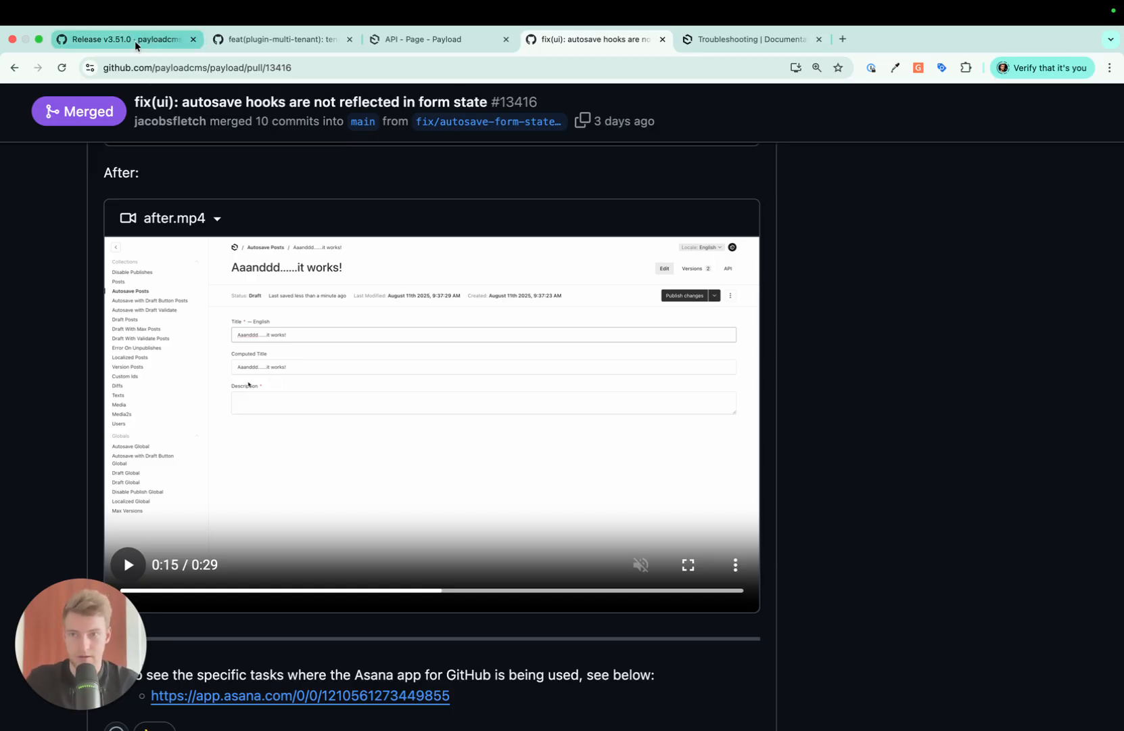
Highlight 'add dependency troubleshooting docs' in the v3.51.0 release notes, then open the Troubleshooting docs.
left_click(125, 39)
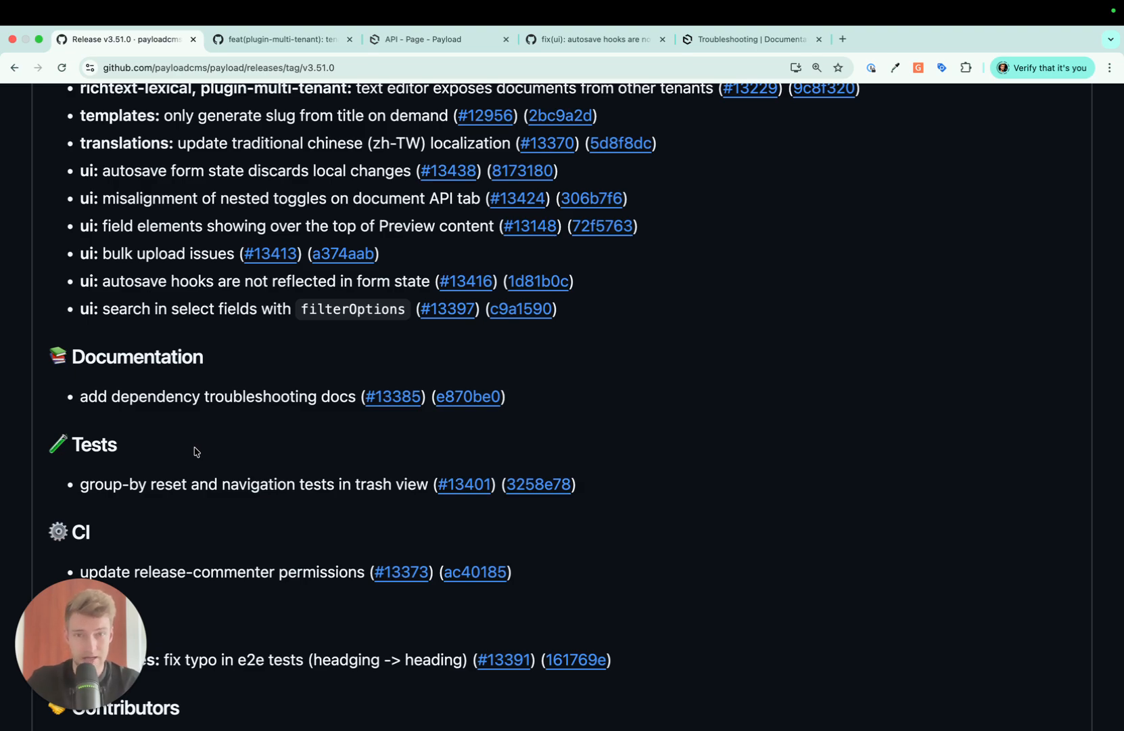
left_click_drag(81, 396, 311, 397)
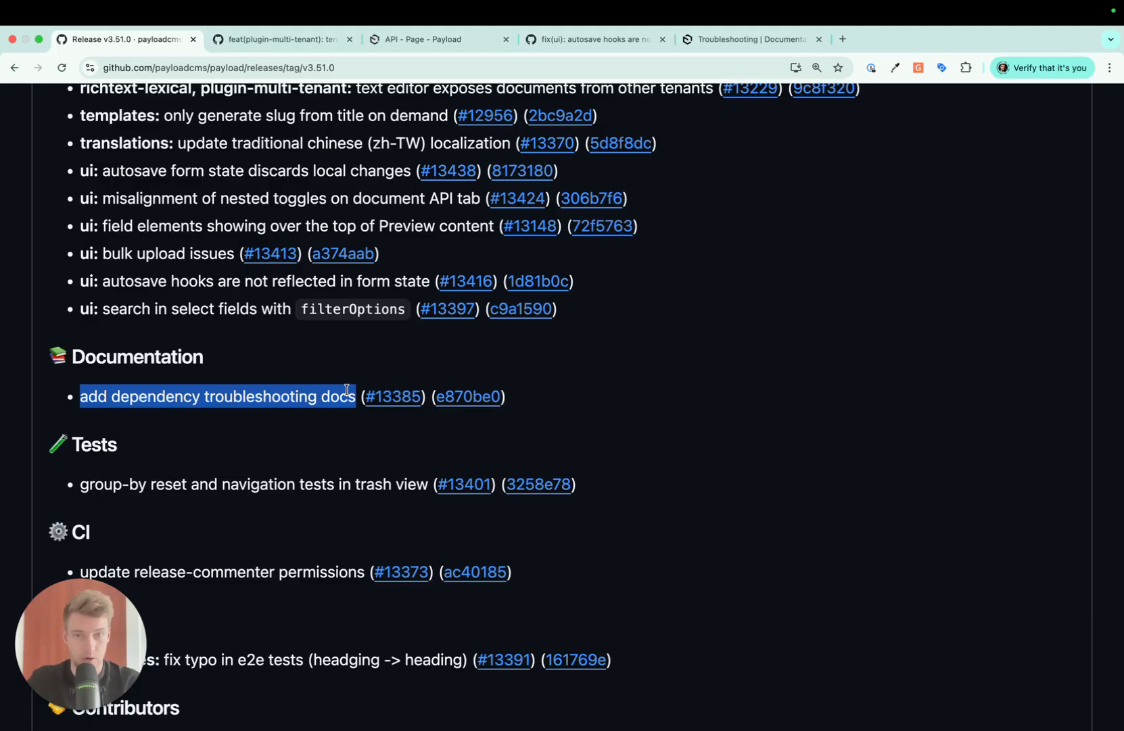
mouse_move(703, 147)
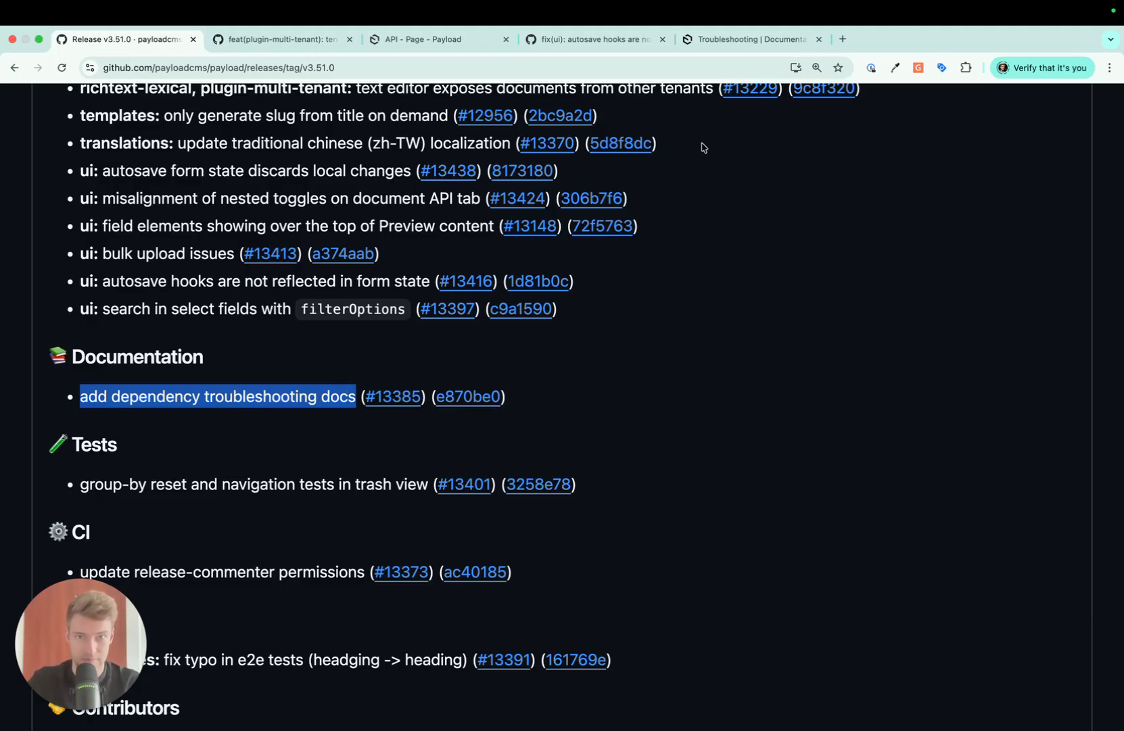
left_click(748, 39)
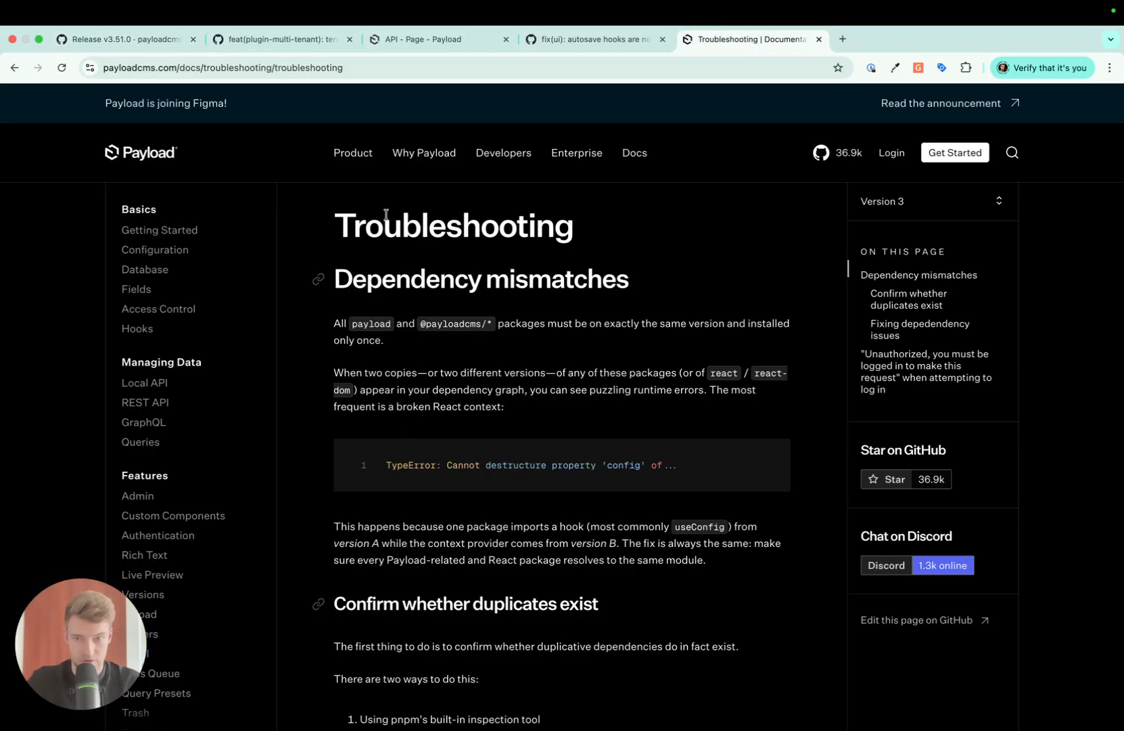
mouse_move(381, 284)
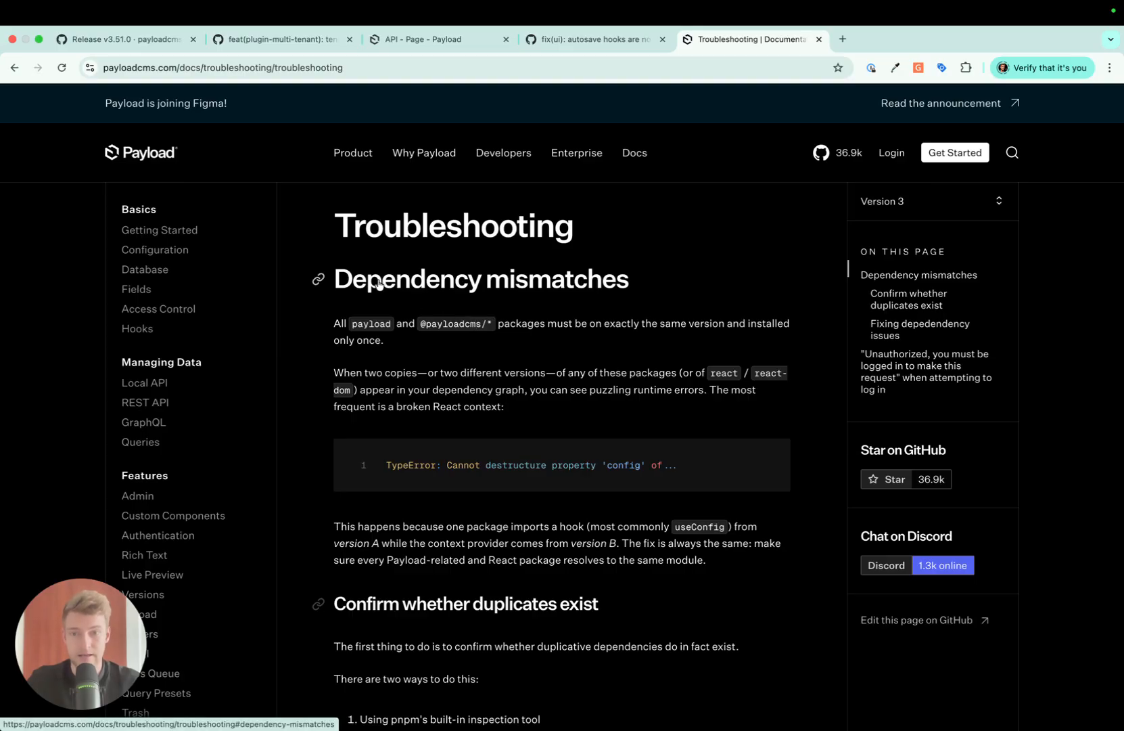
mouse_move(555, 361)
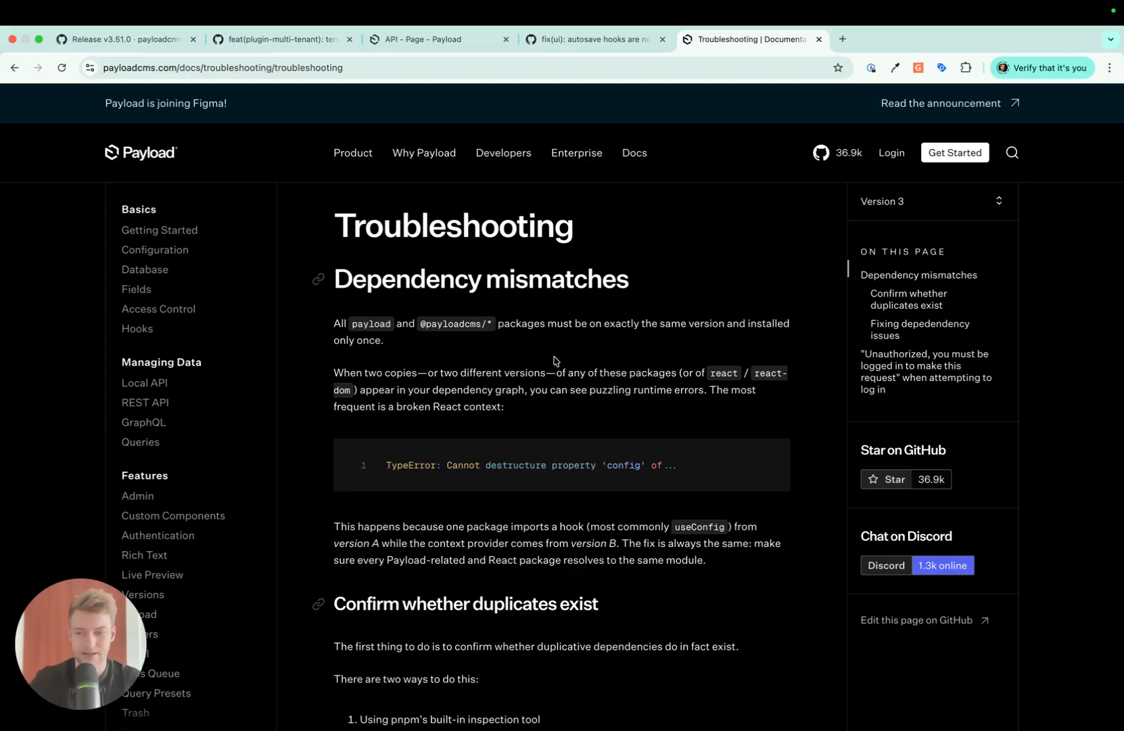
Scroll down the Troubleshooting page to read the Dependency mismatches section.
scroll("down", 3)
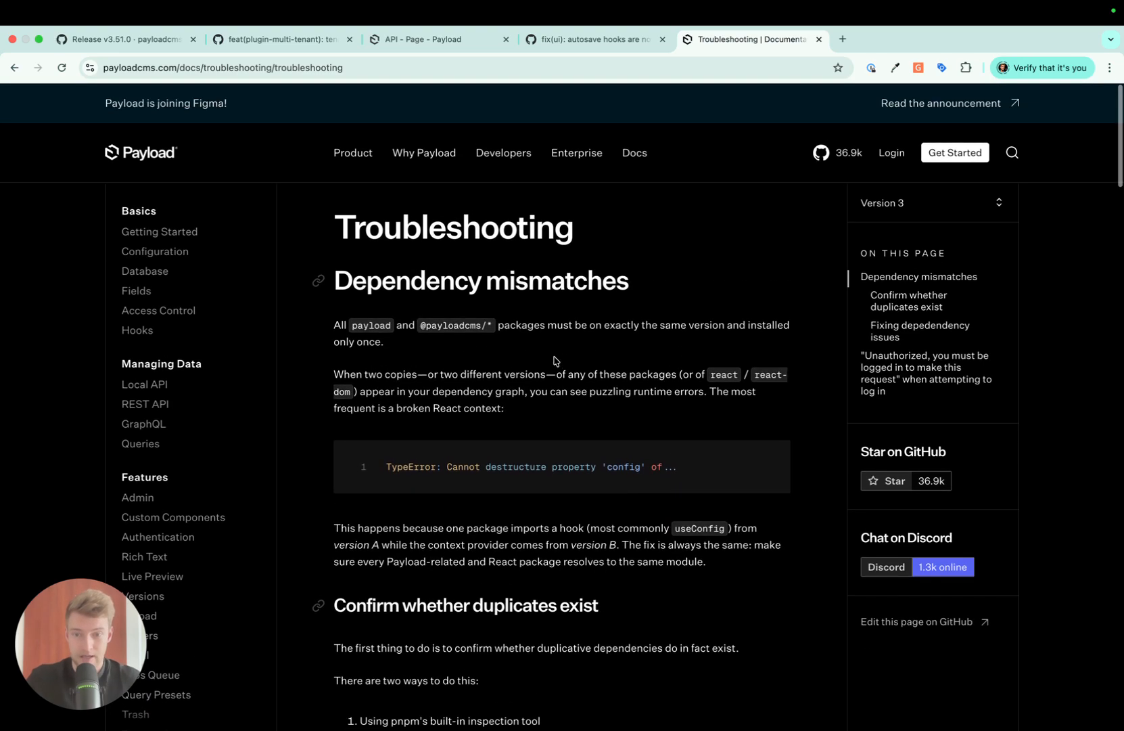
scroll("down", 3)
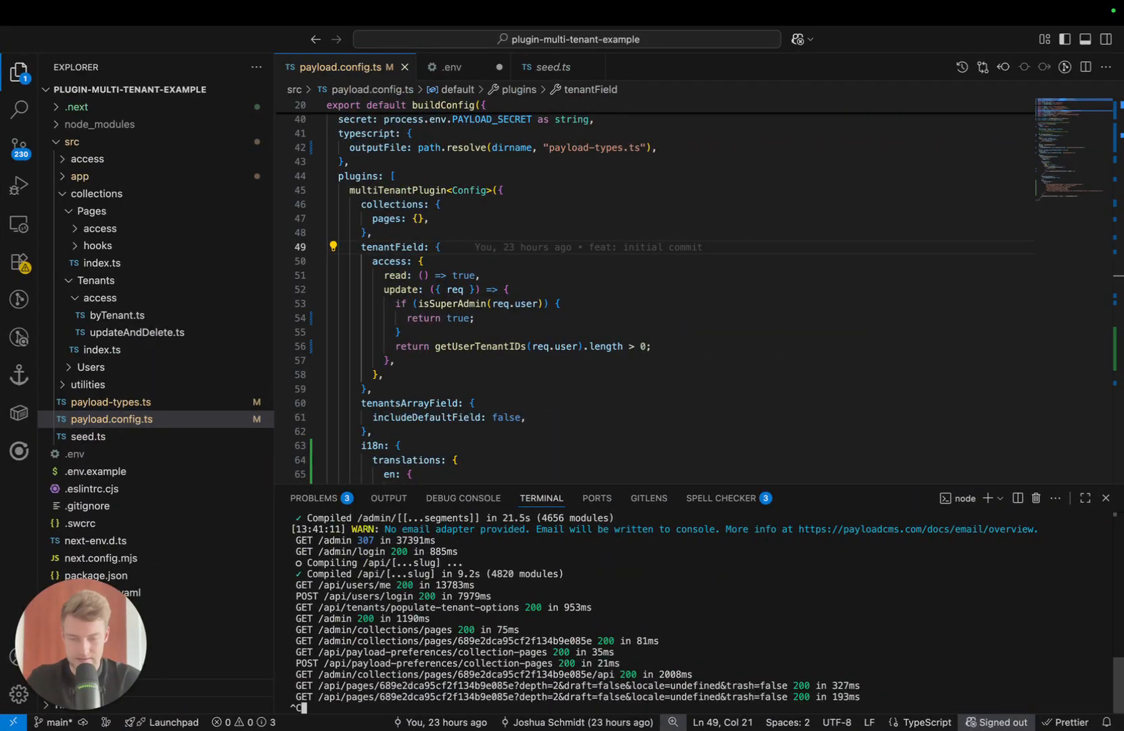
type("pnpm why @payloadcms/ui")
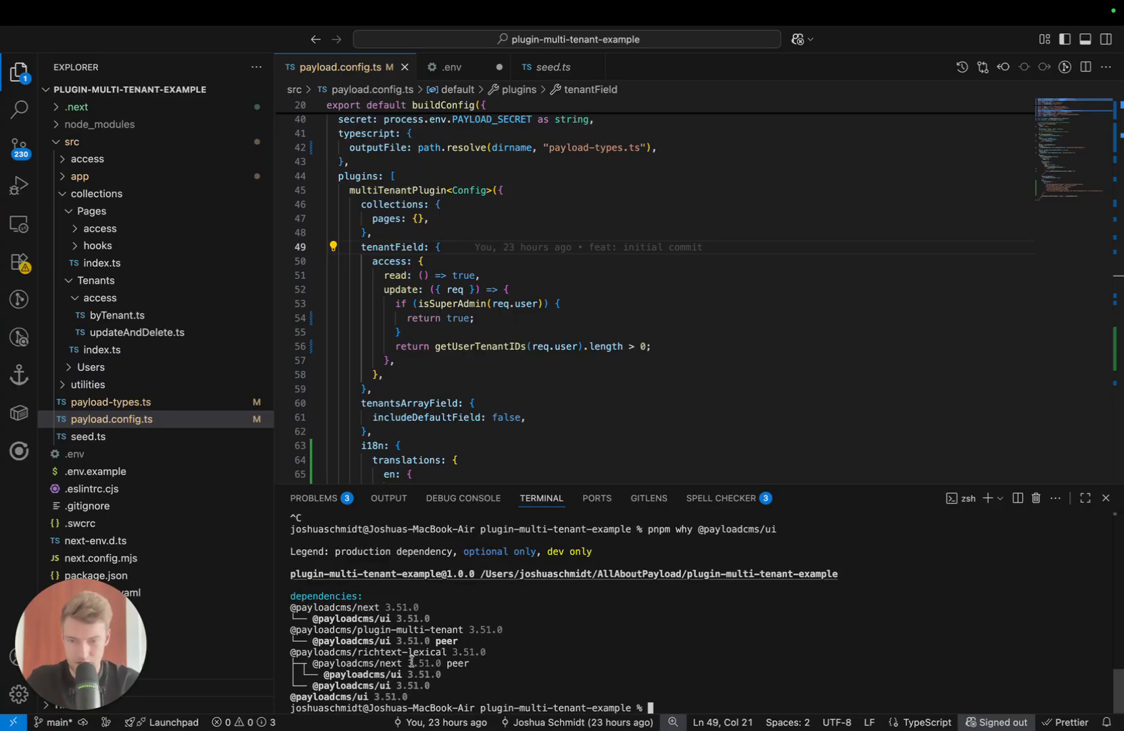
double_click(404, 616)
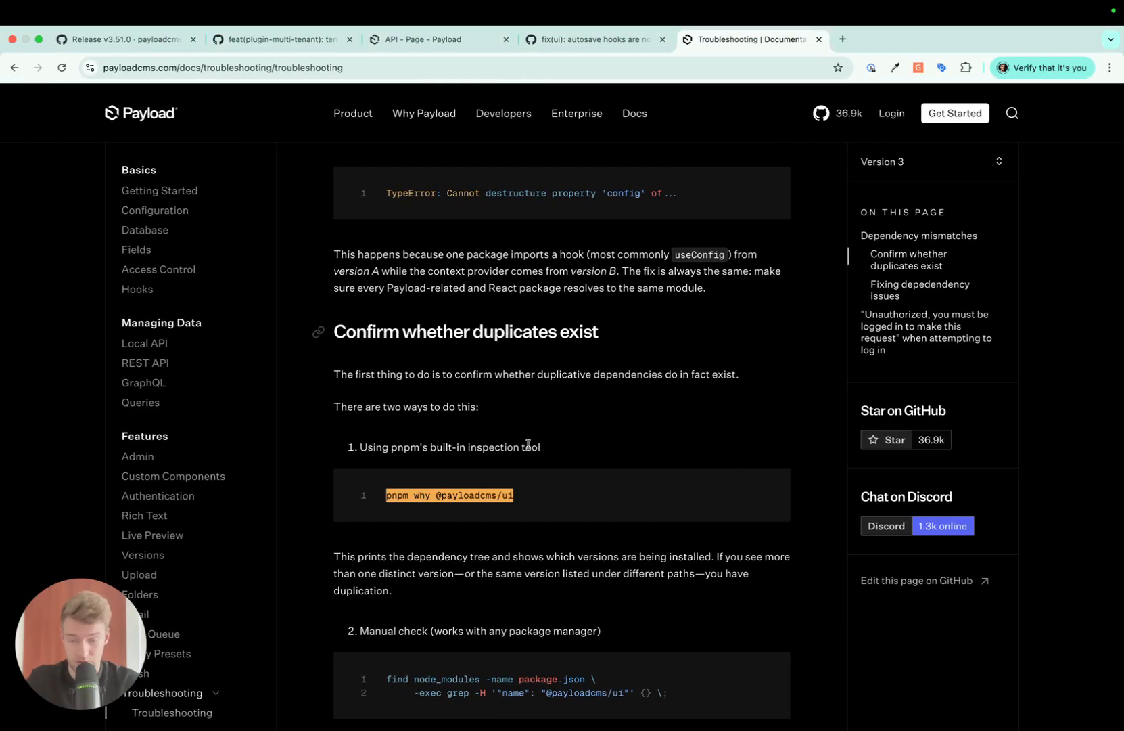
scroll("down", 3)
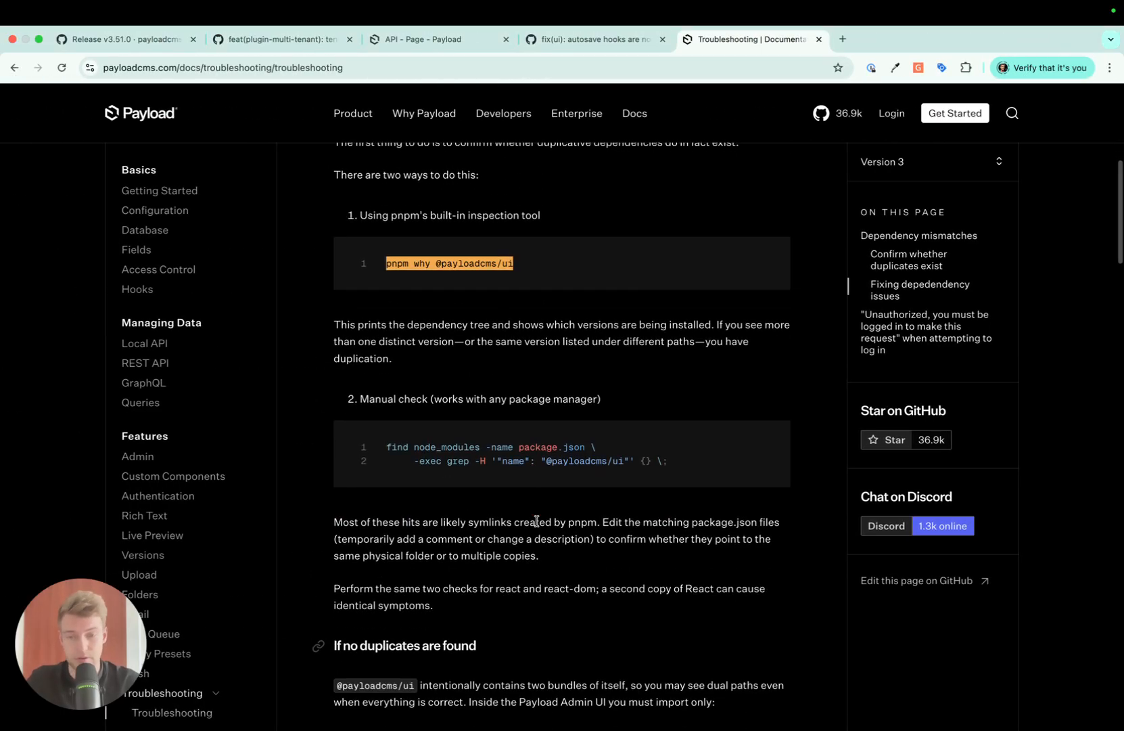
scroll("down", 3)
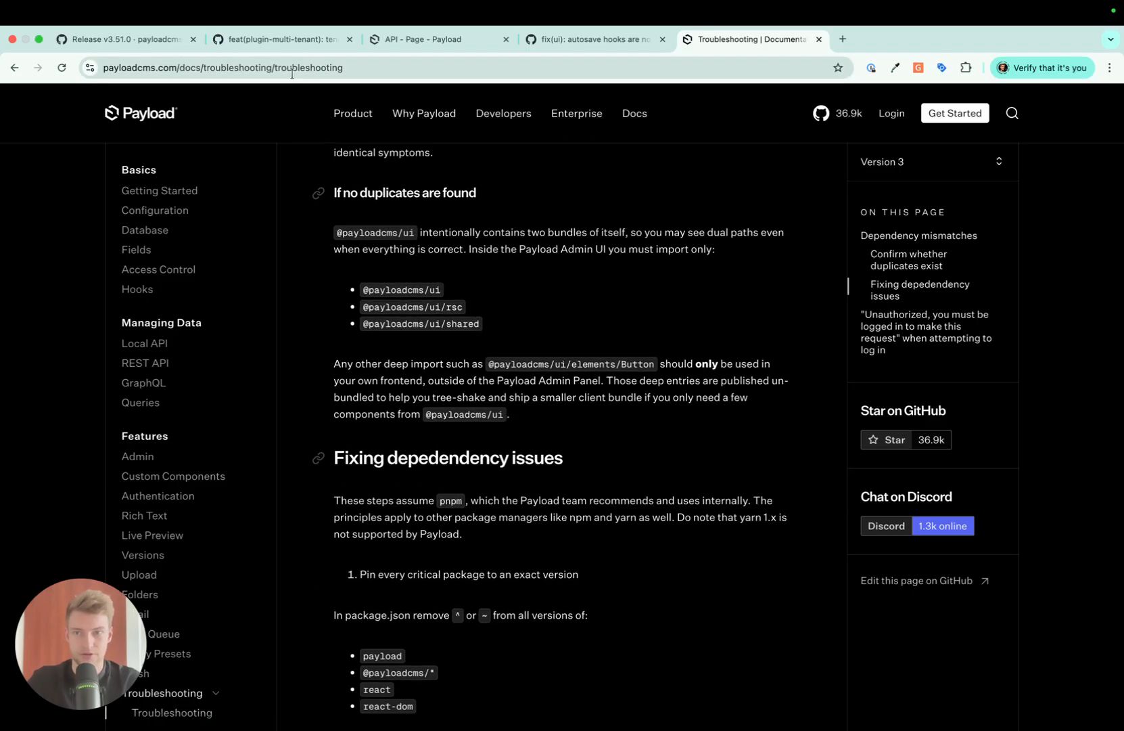
scroll("up", 3)
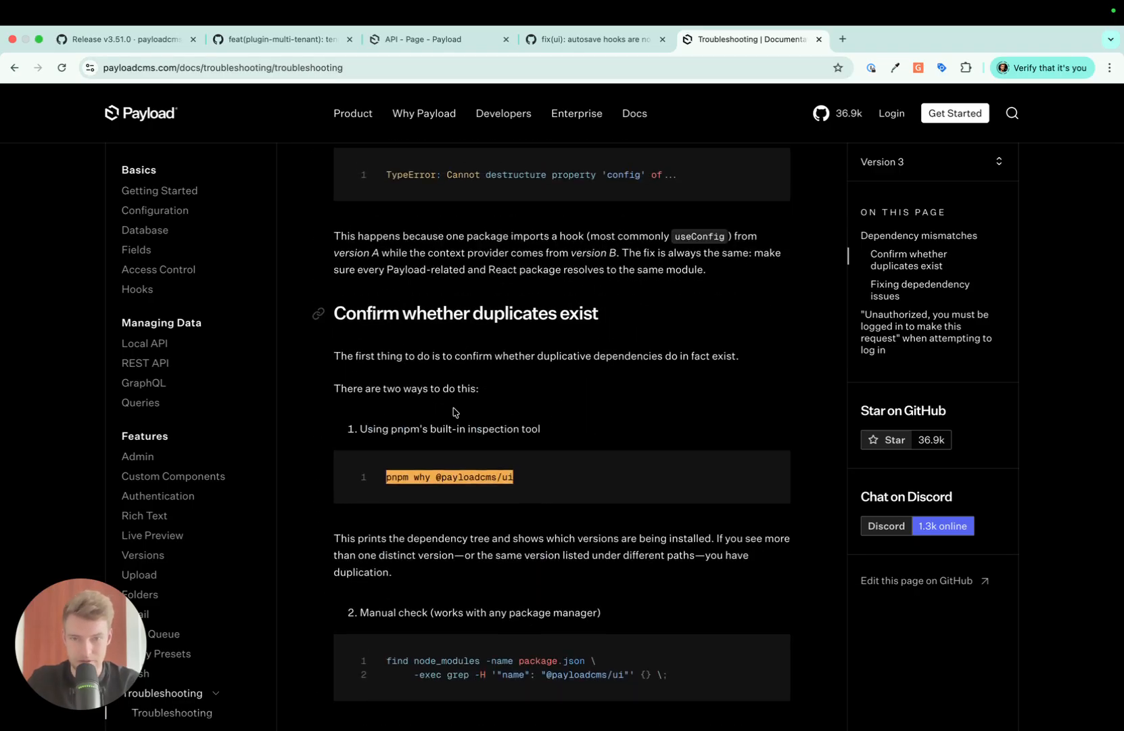
scroll("up", 3)
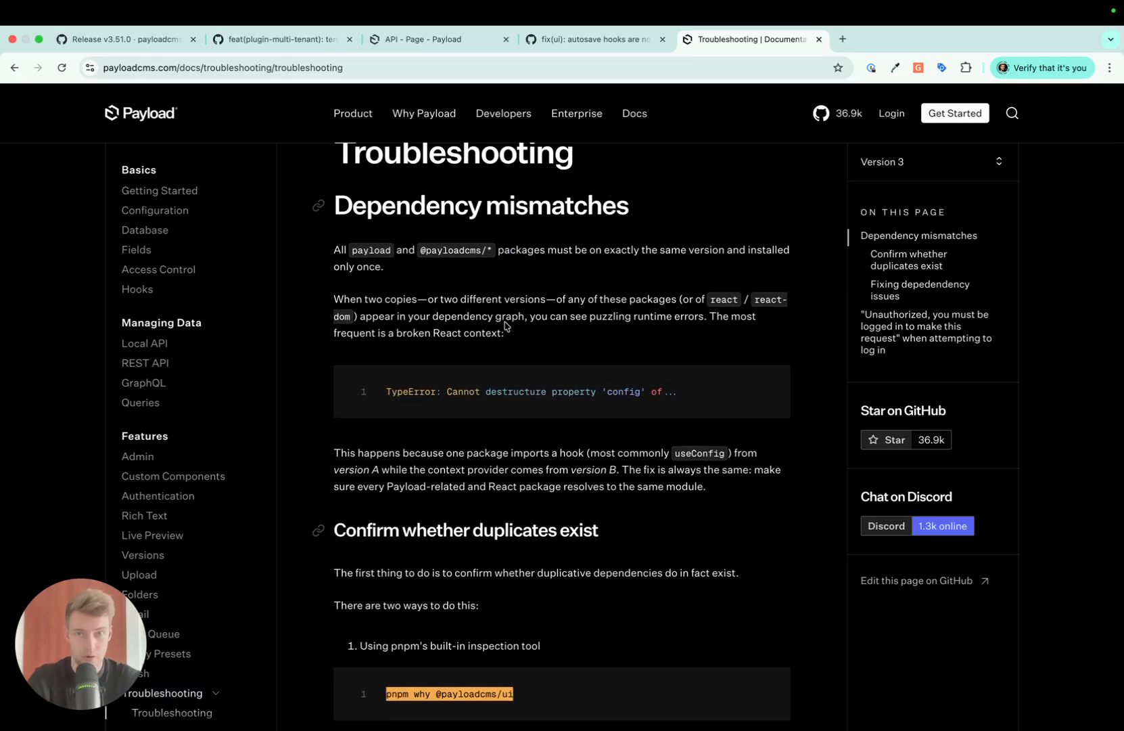